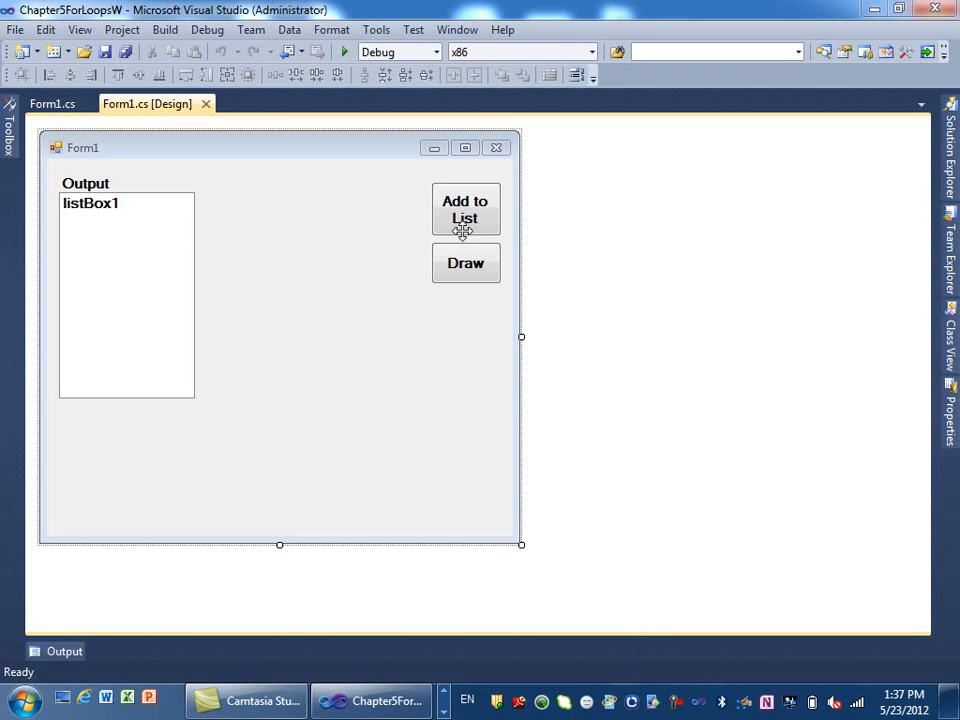
mouse_move(472, 208)
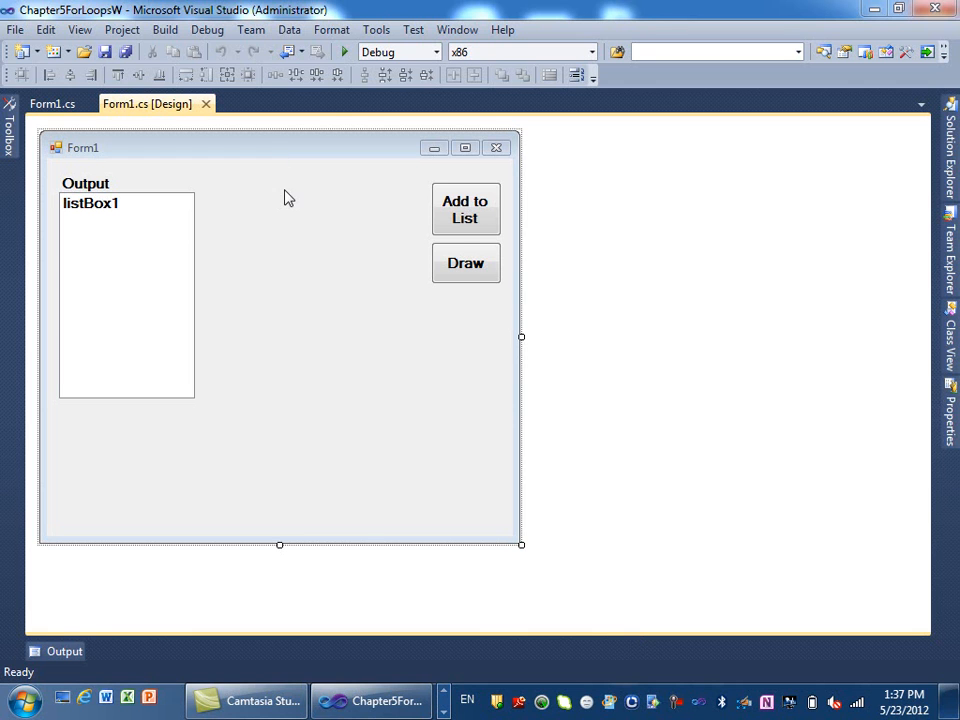
mouse_move(444, 252)
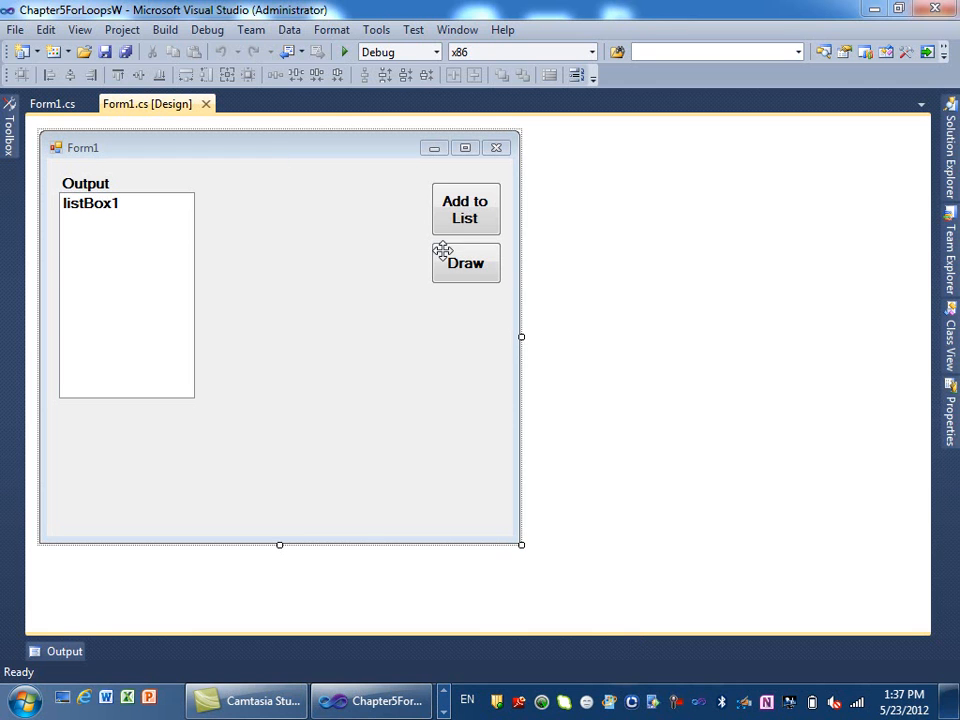
mouse_move(450, 262)
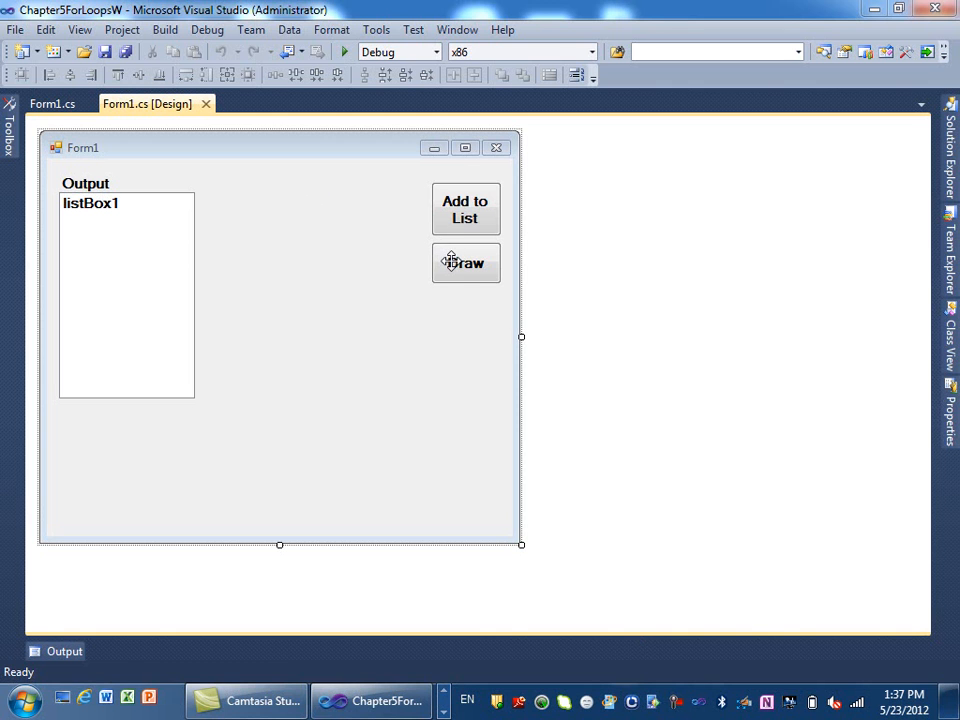
Generate button2_Click for Draw and declare int x1, x2, y1, y2; and int count; in it
double_click(464, 262)
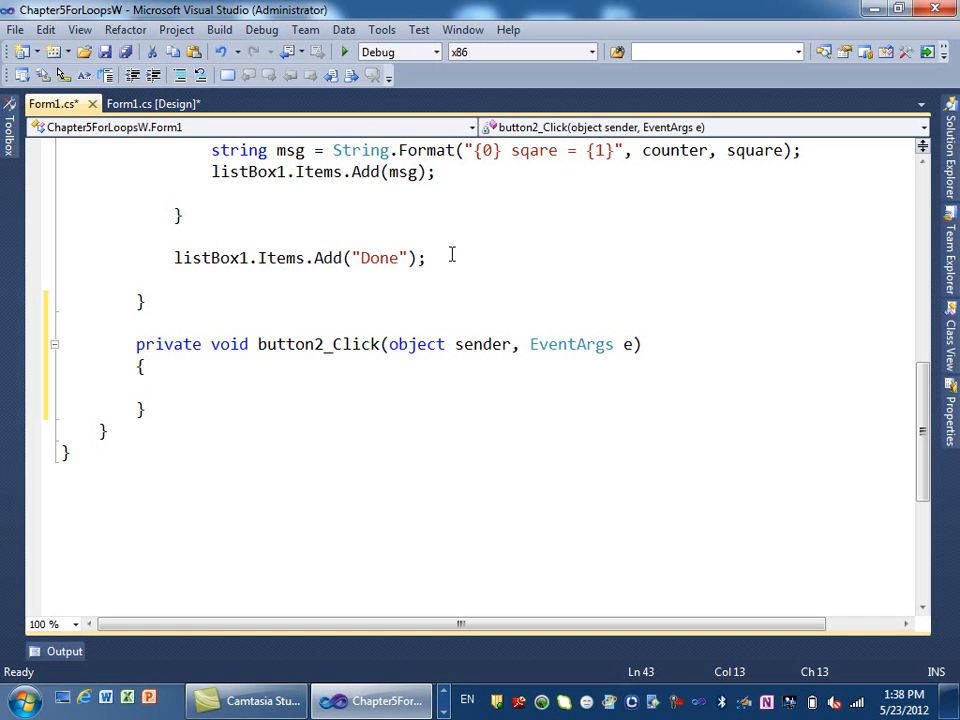
left_click(174, 388)
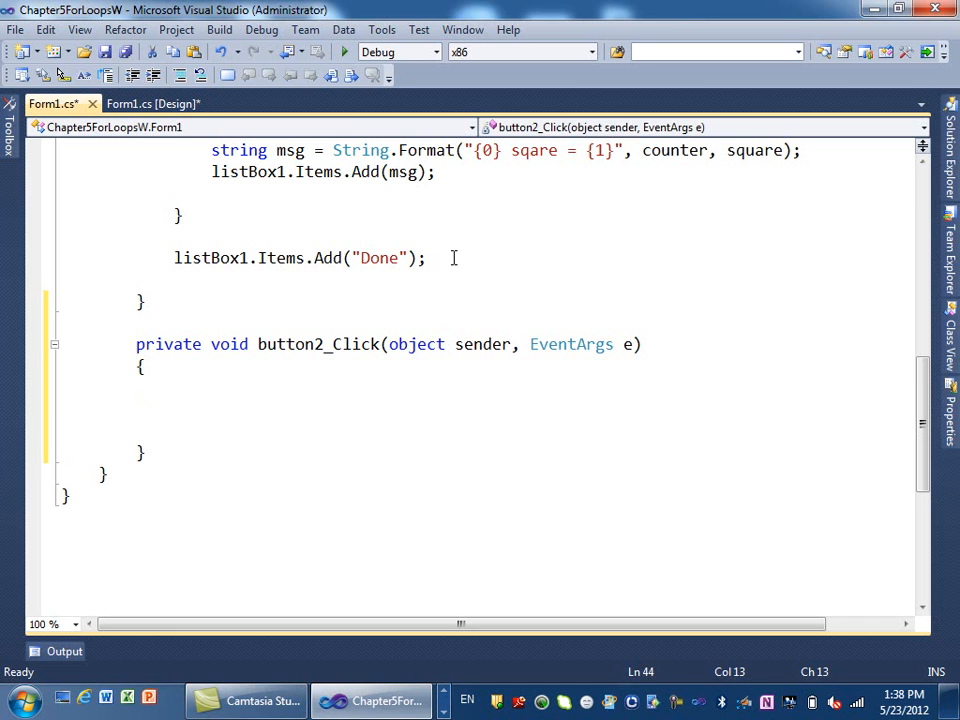
type("in")
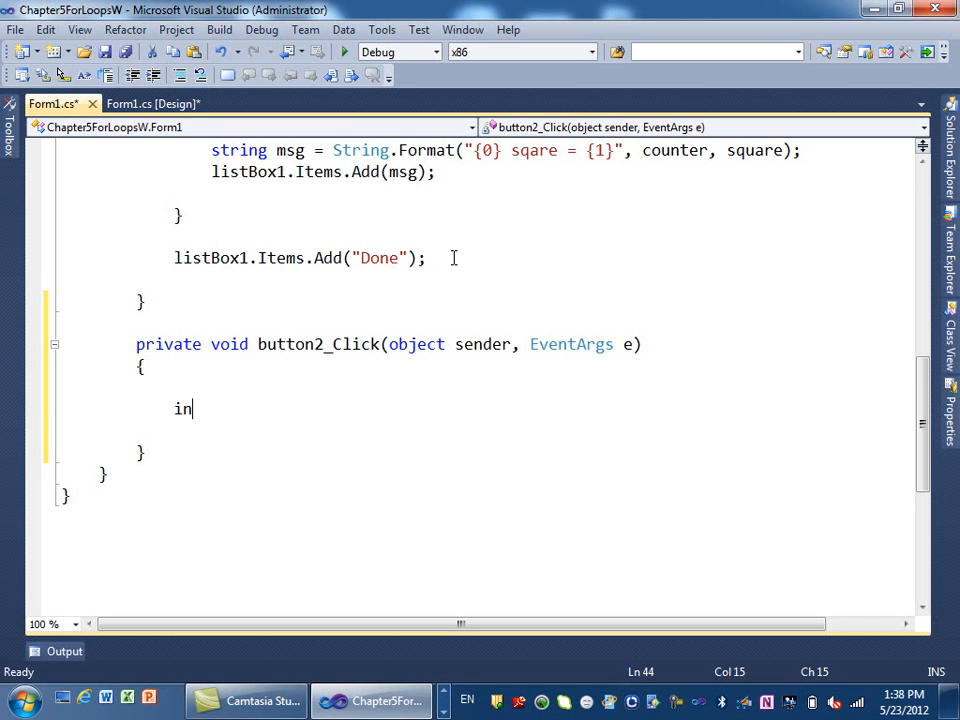
type("t x1")
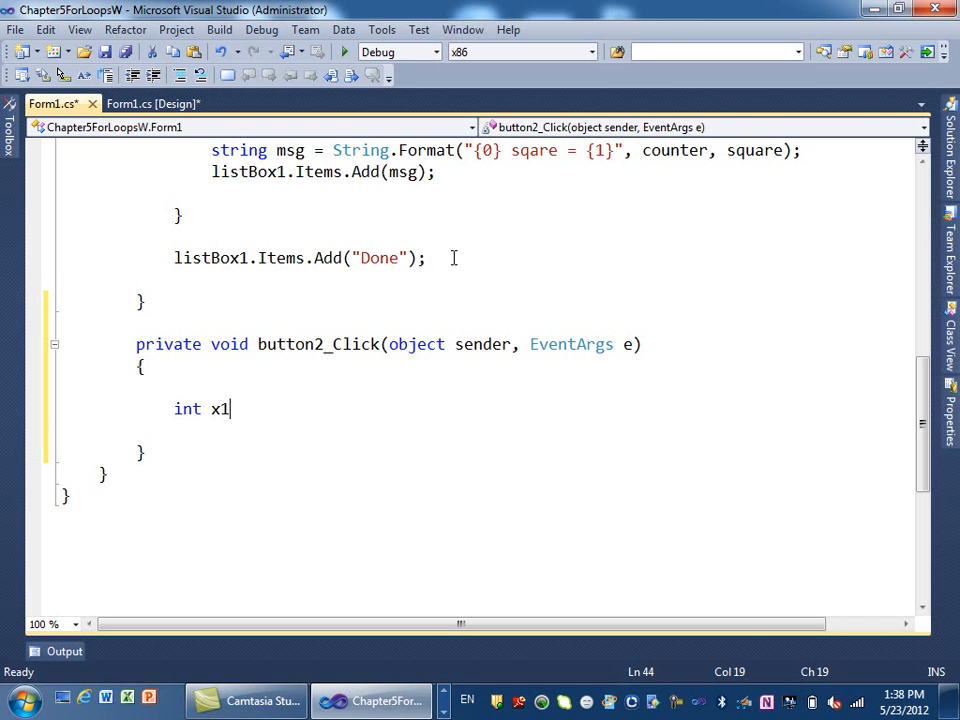
type(",x")
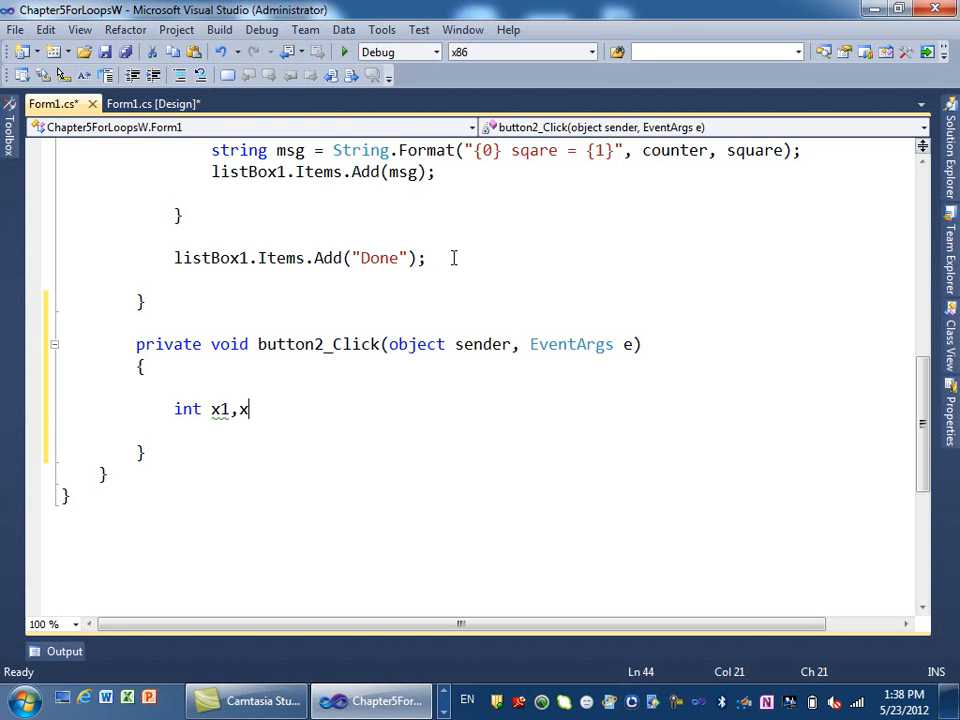
type("2,")
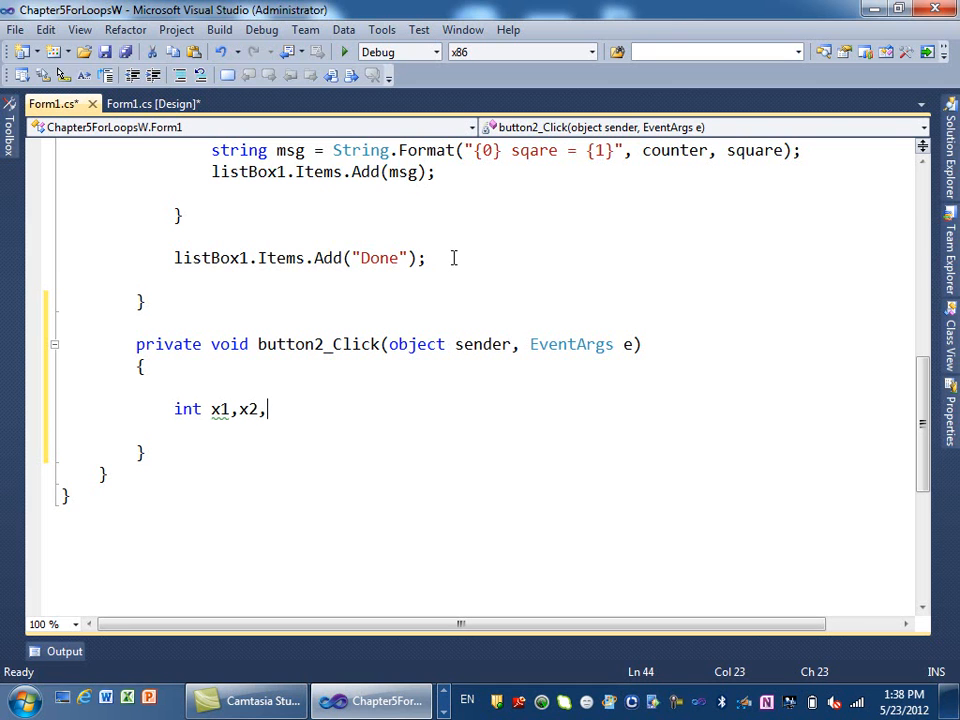
type(",t1")
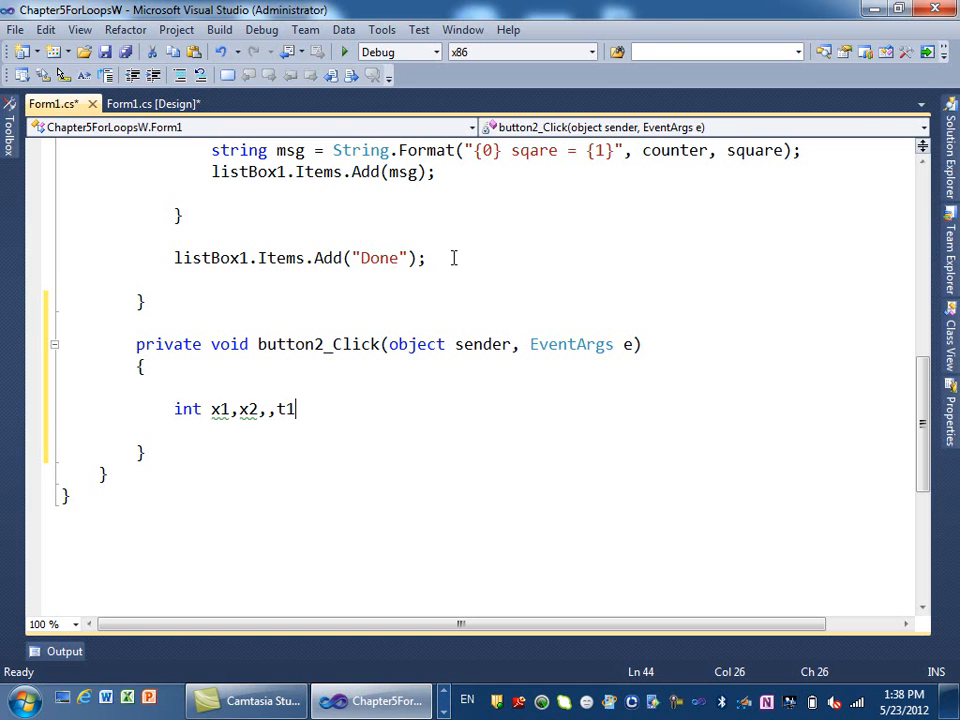
type("my2")
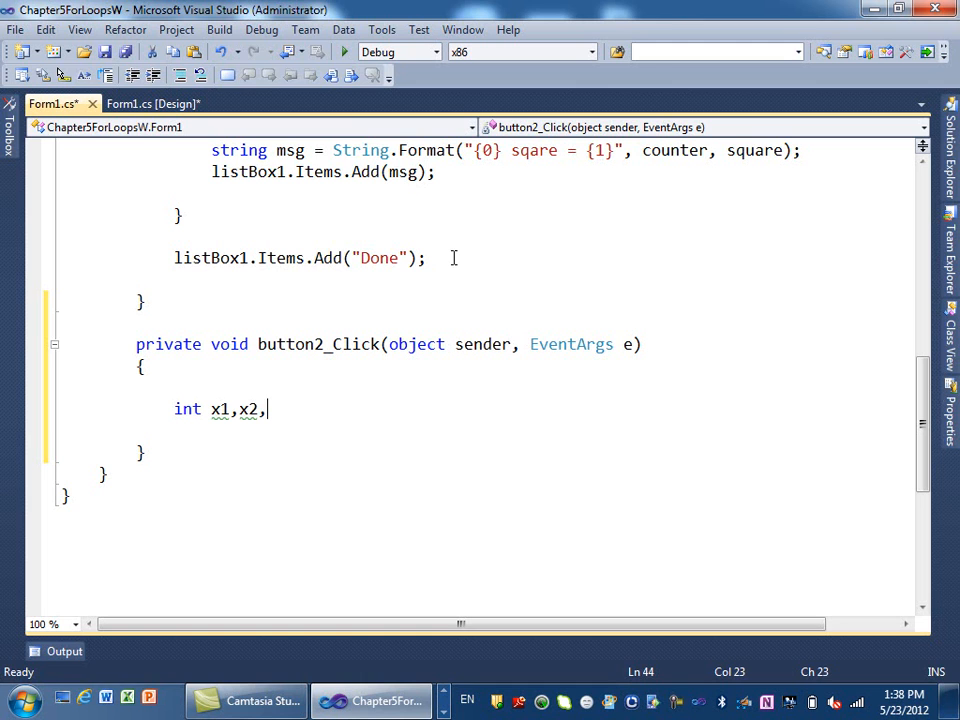
type("y1")
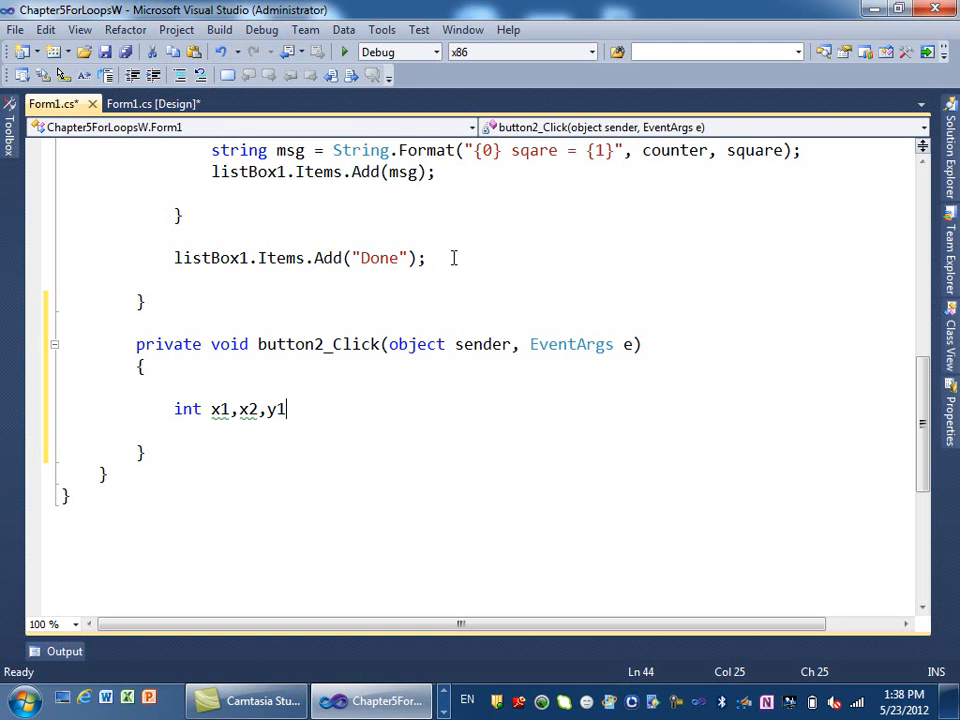
type(",y2")
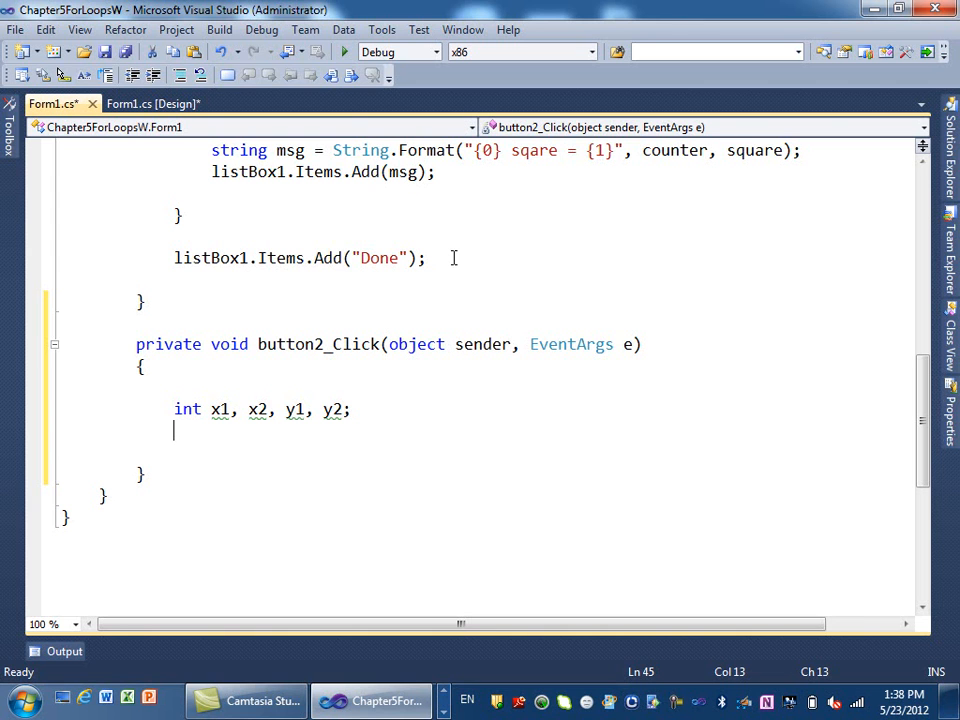
type("int")
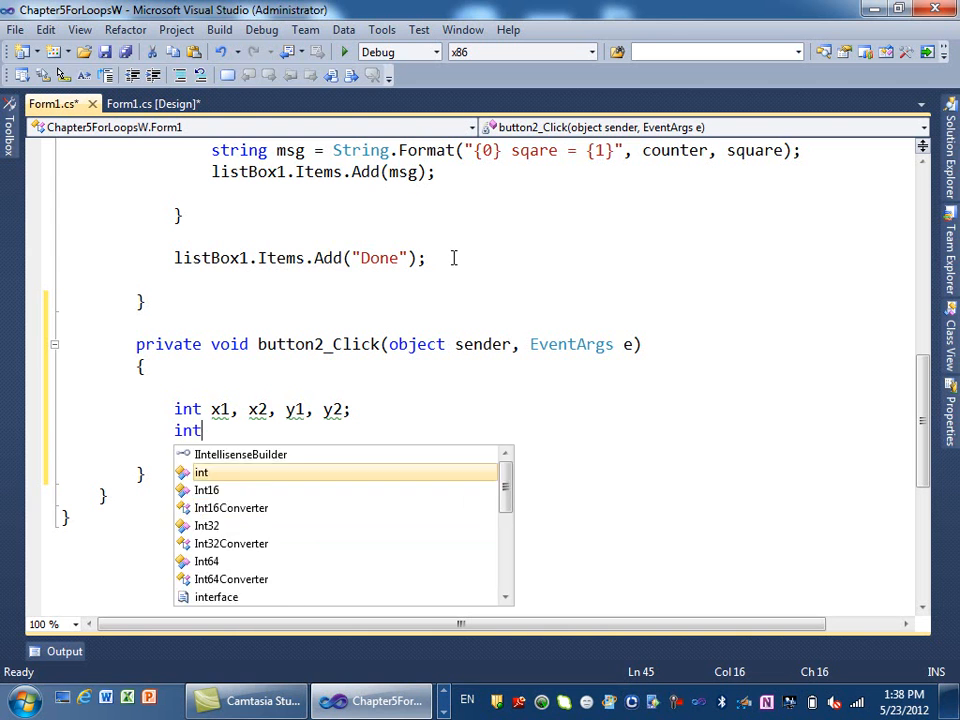
type("count;")
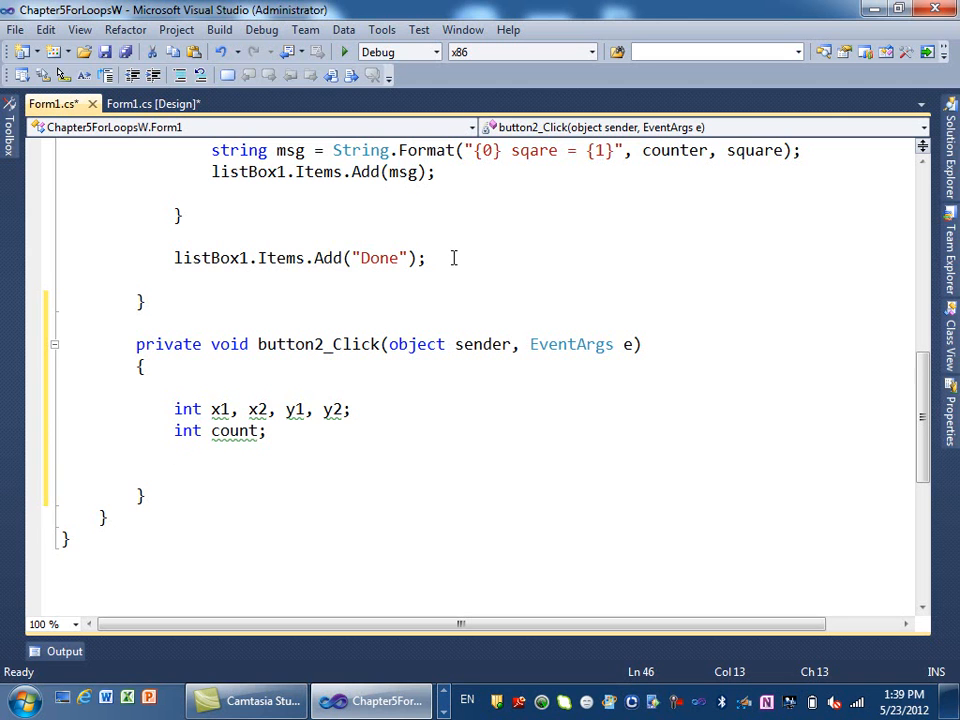
Declare Graphics g and assign it g = this.CreateGraphics(); in the handler
key("enter")
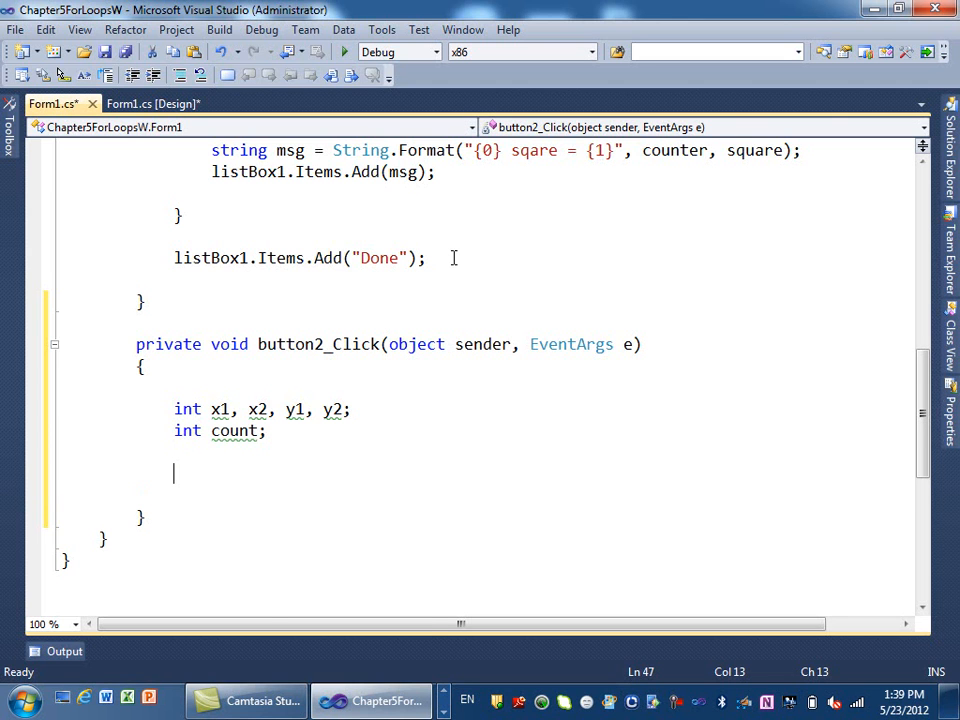
type("Cra")
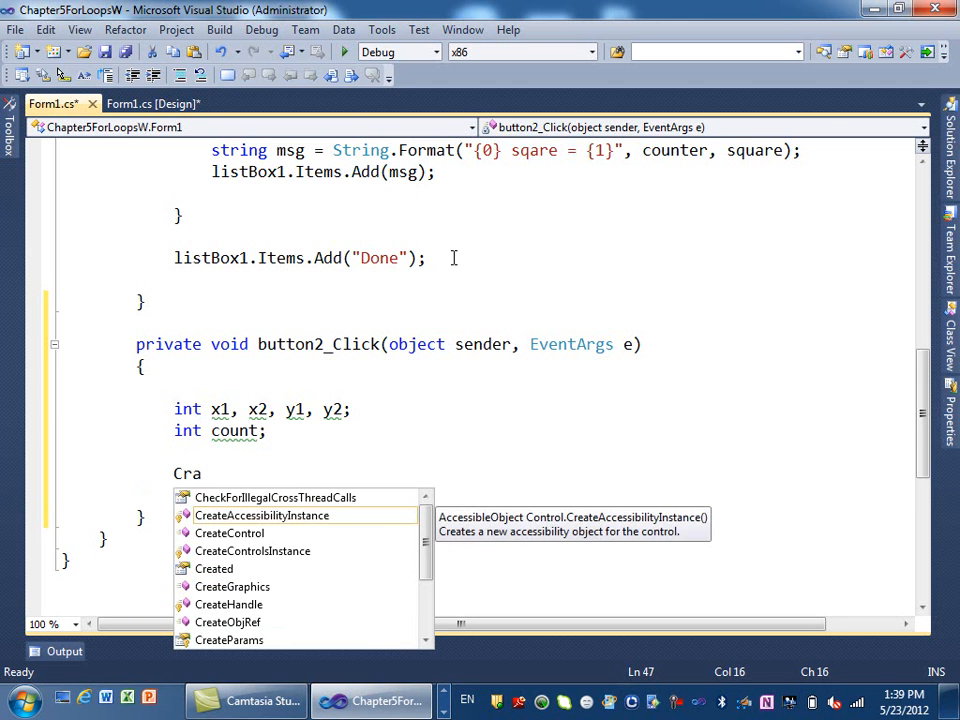
type("ph")
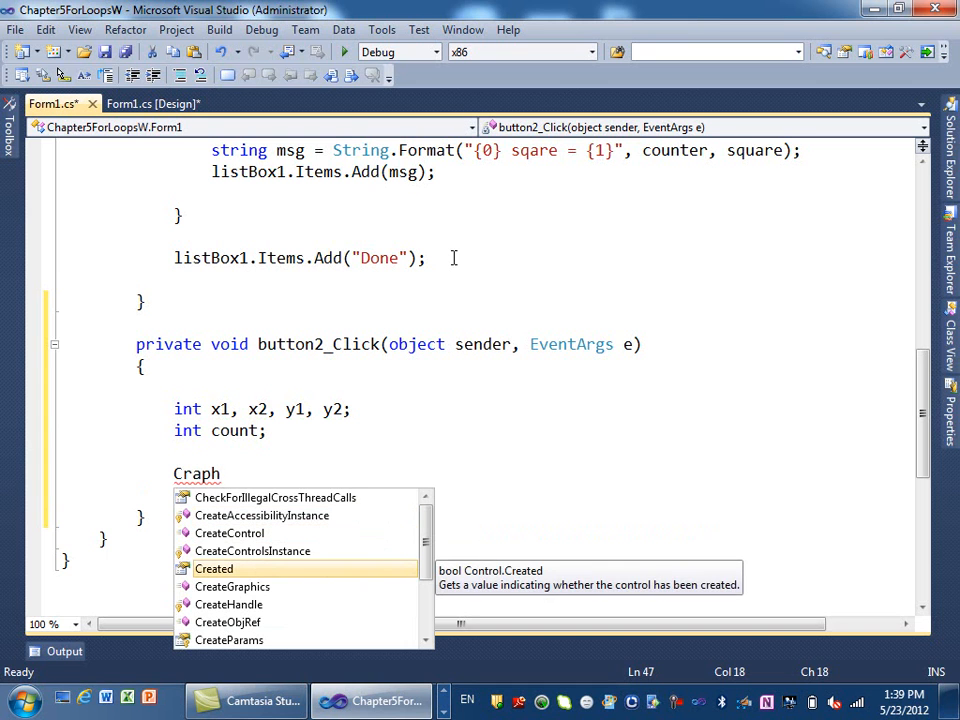
type("ics")
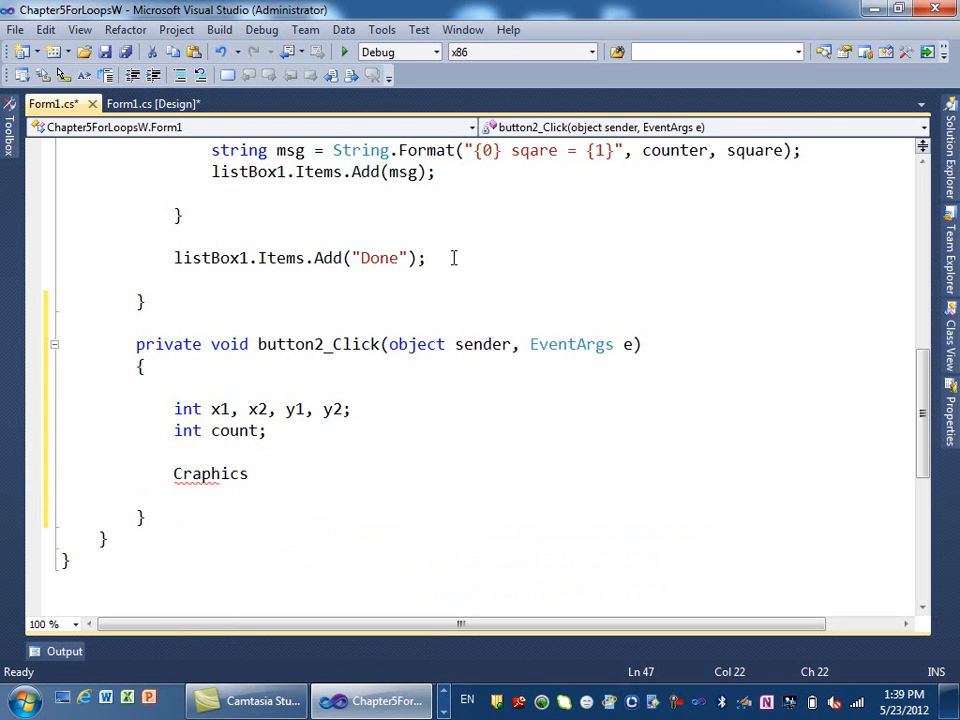
type("g;")
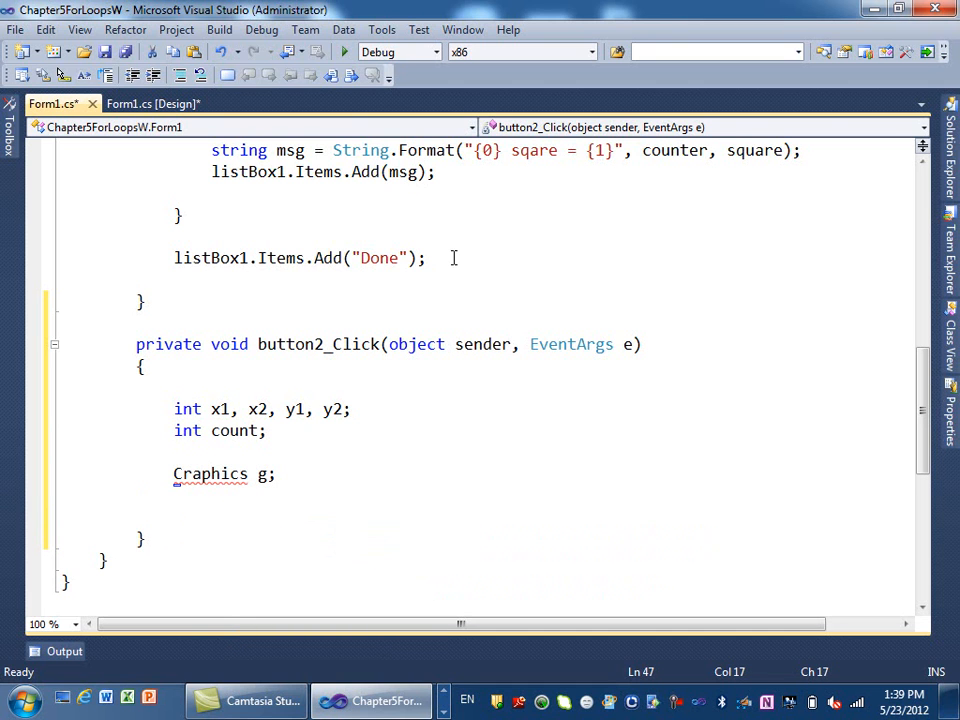
left_click(210, 472)
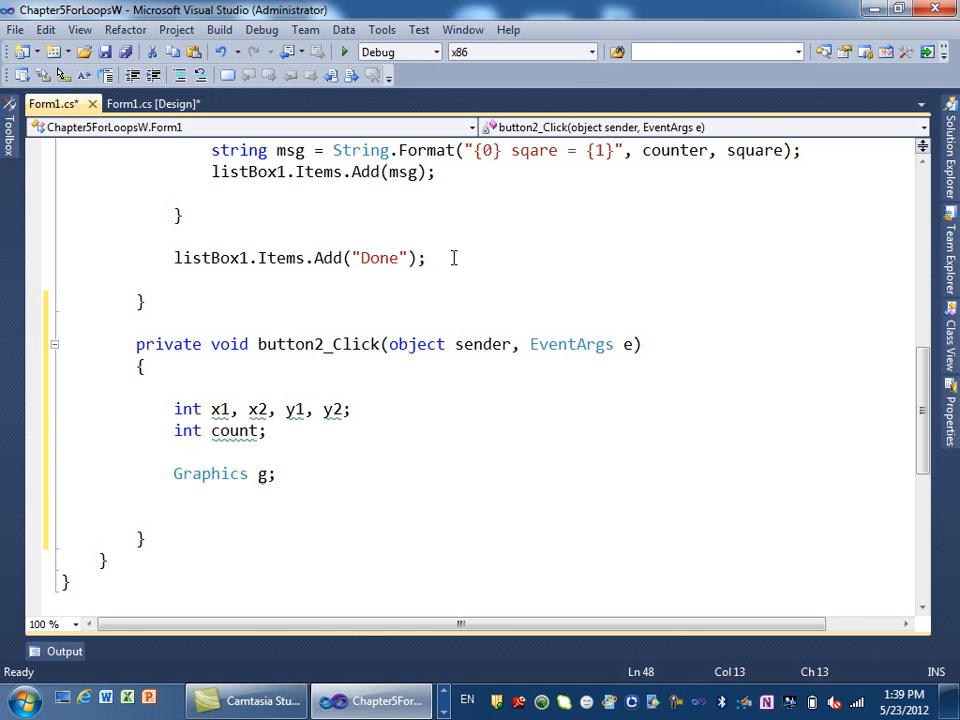
key("enter")
type("g =")
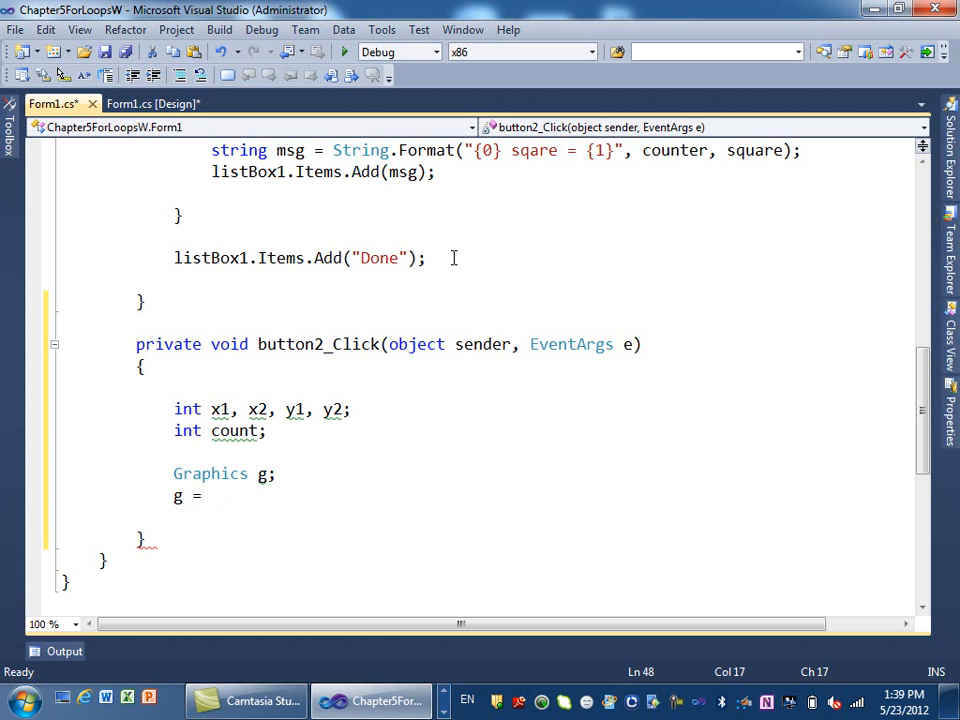
type("this.")
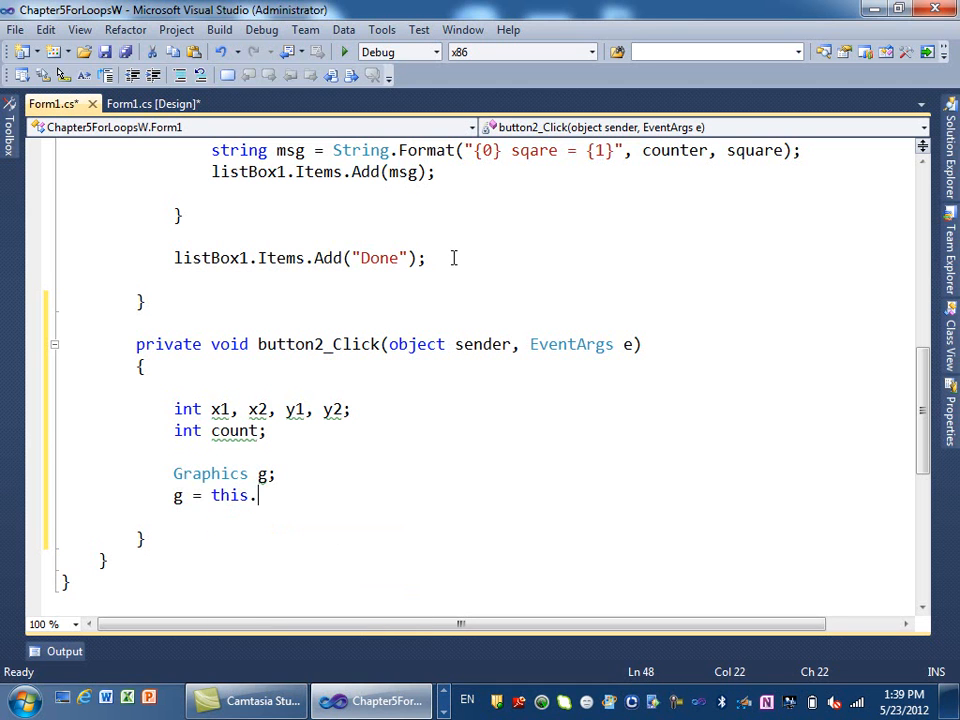
type("cre")
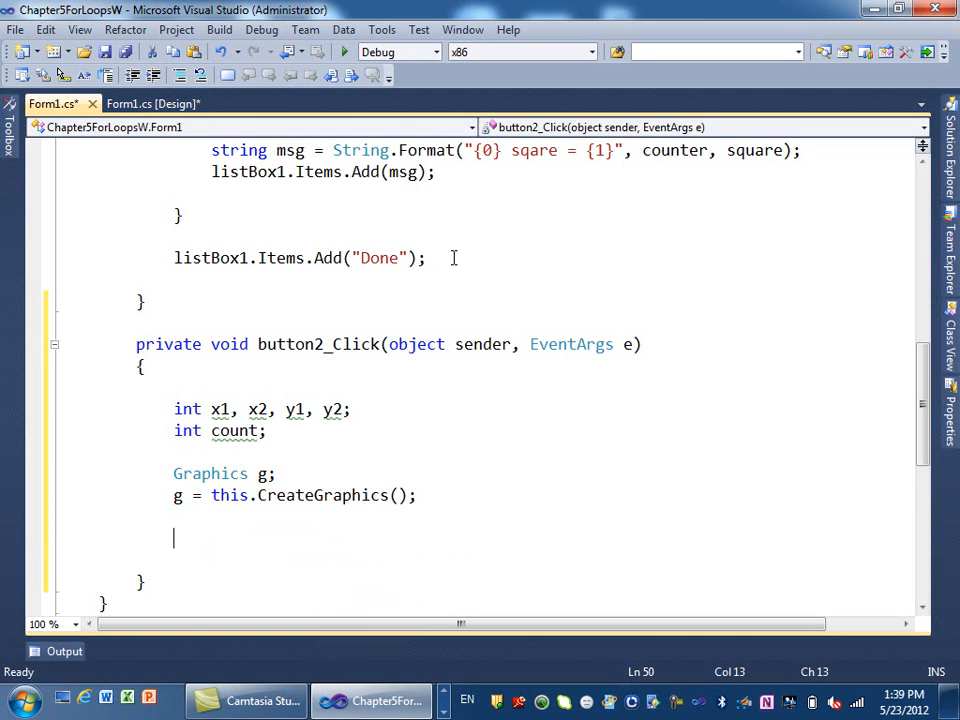
Add Random r = new Random(); below the Graphics assignment
left_click(424, 258)
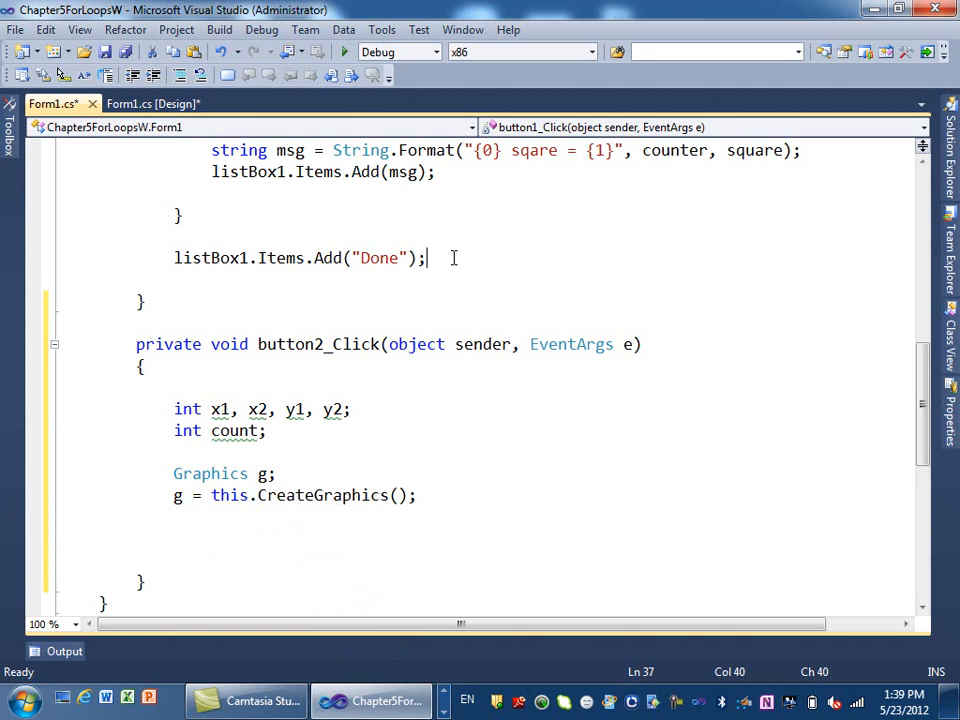
type("Rand")
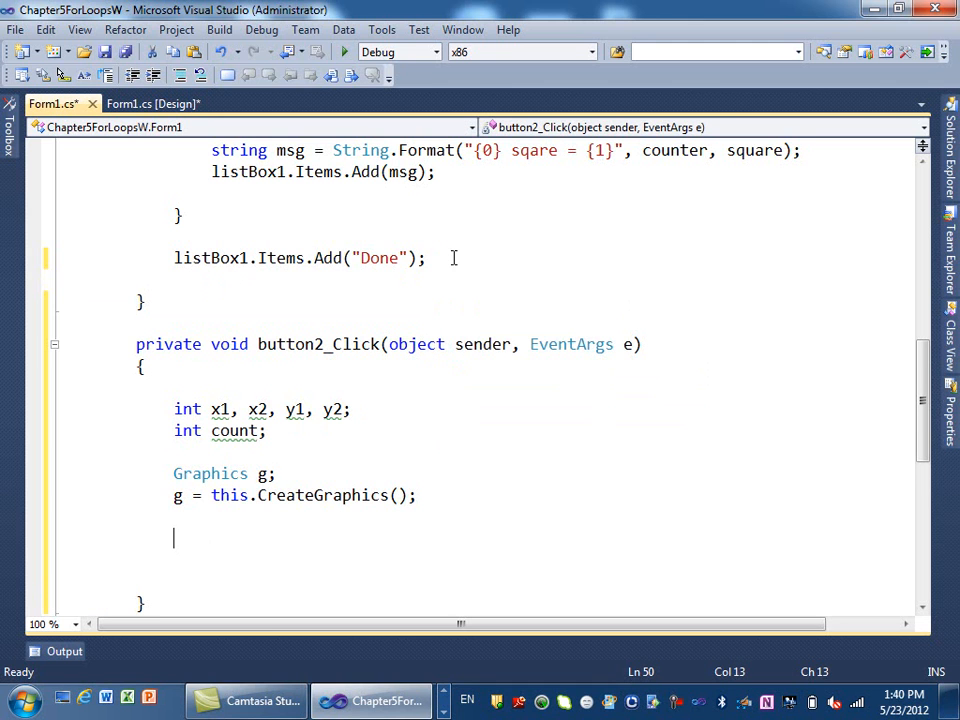
type("Random")
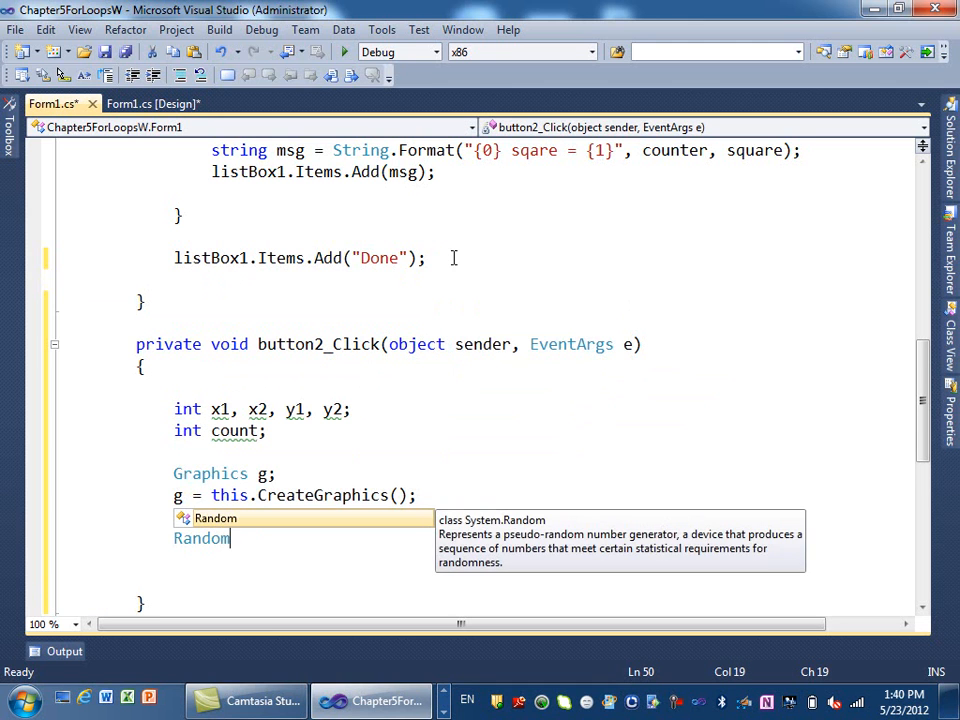
type("r = new Random();")
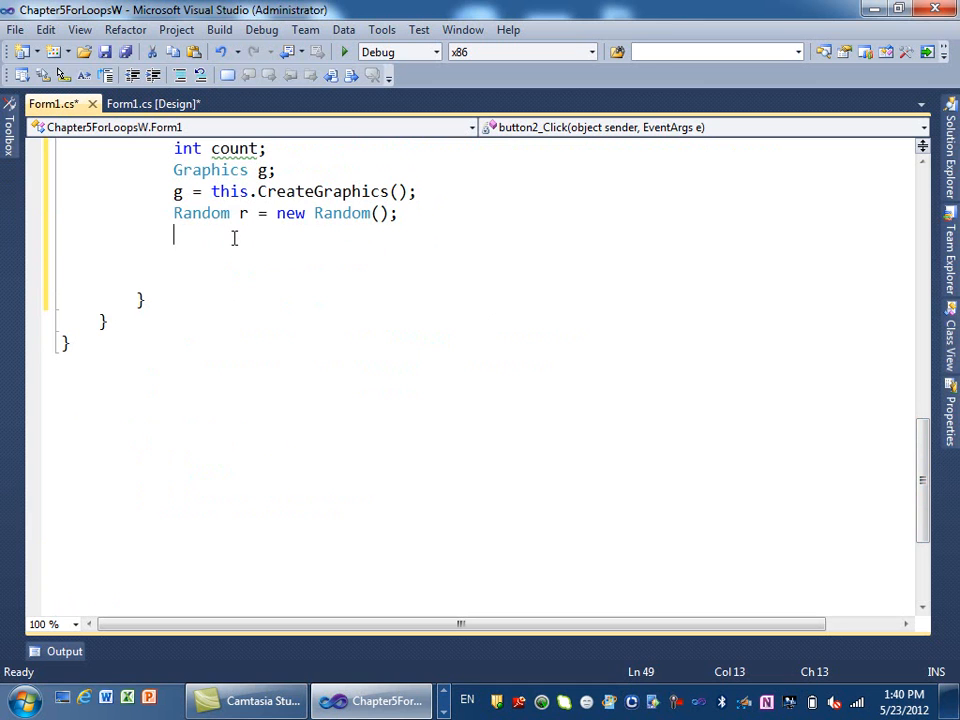
Write for (count = 1; count <= 50; count++) with empty braces, leaving a line free above it
key("enter")
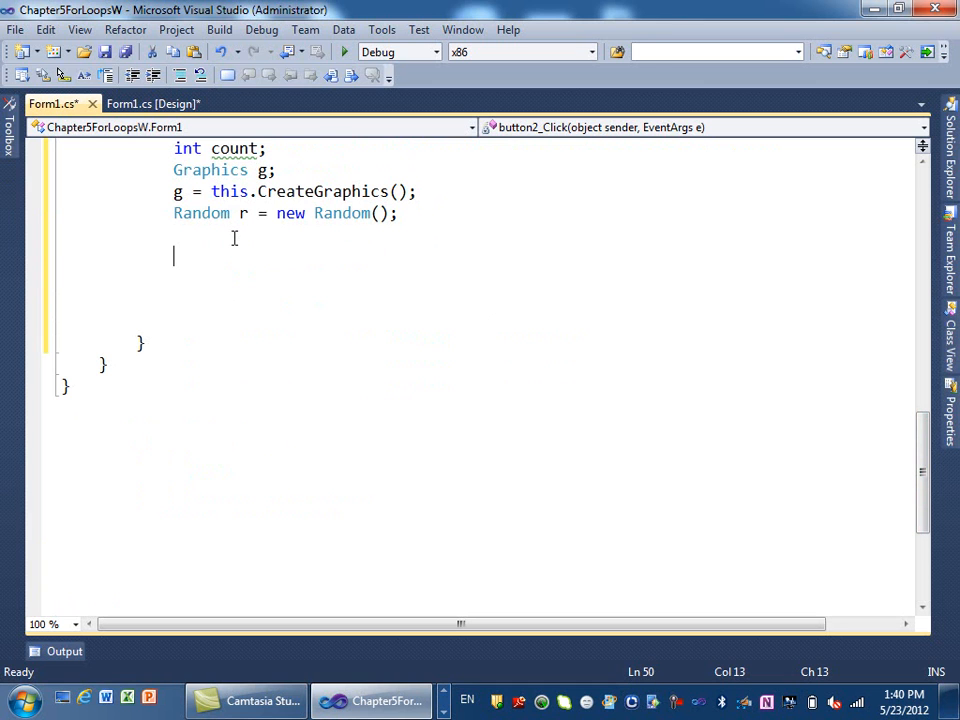
type("for")
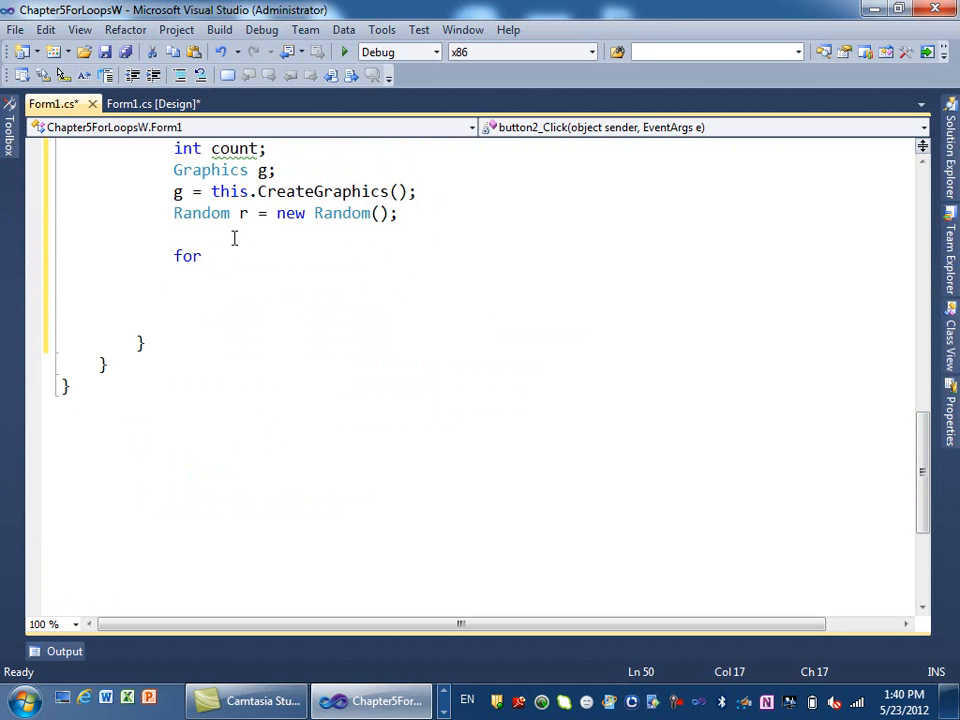
type("(count")
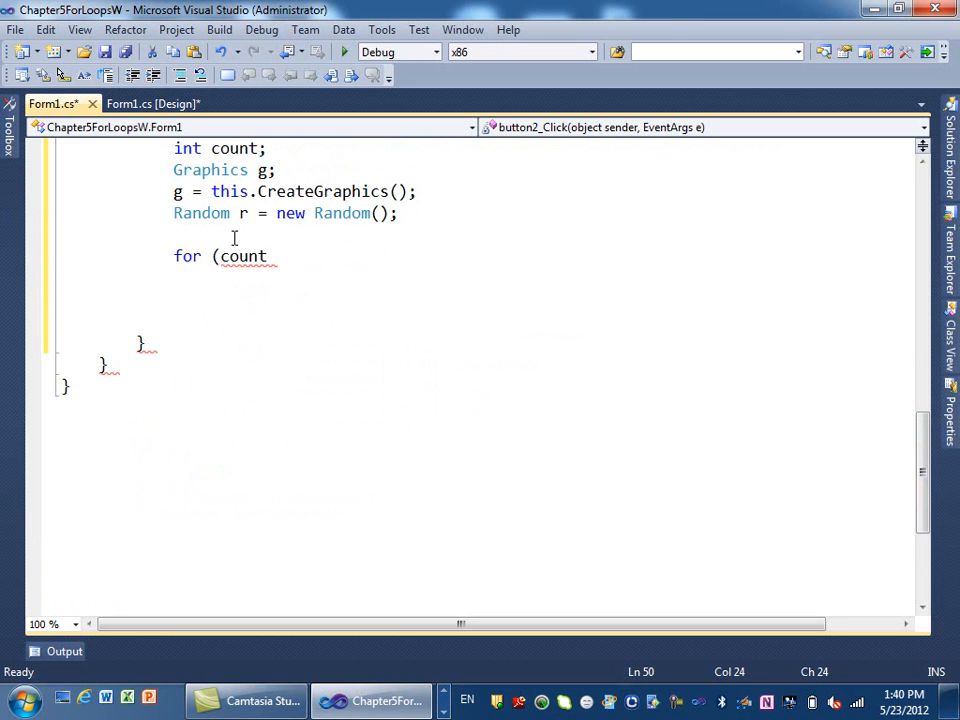
type("\" \"")
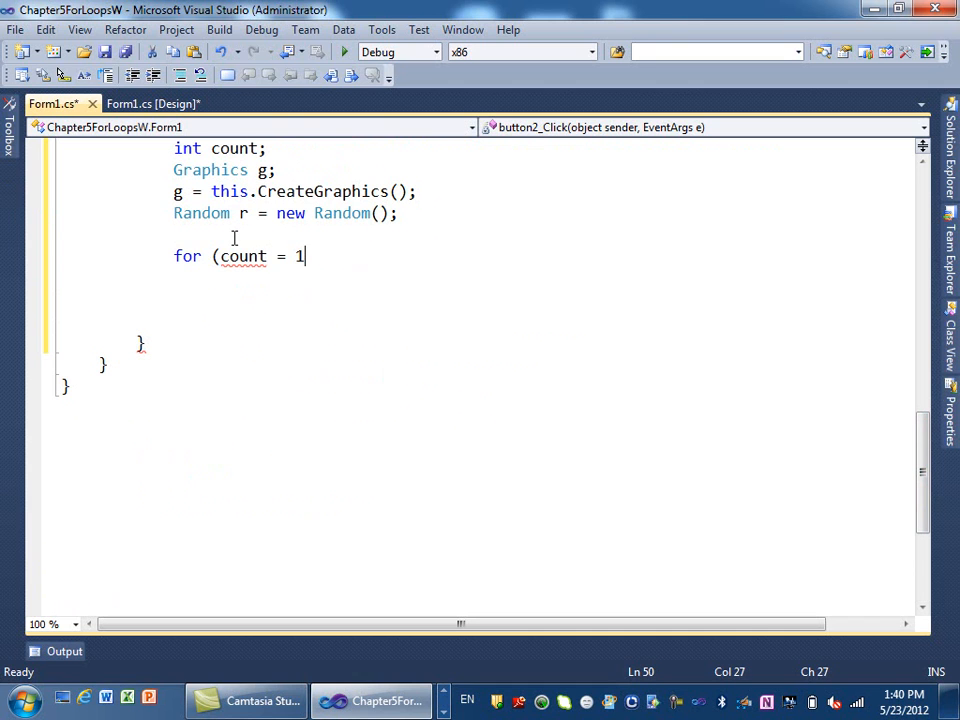
type("; count")
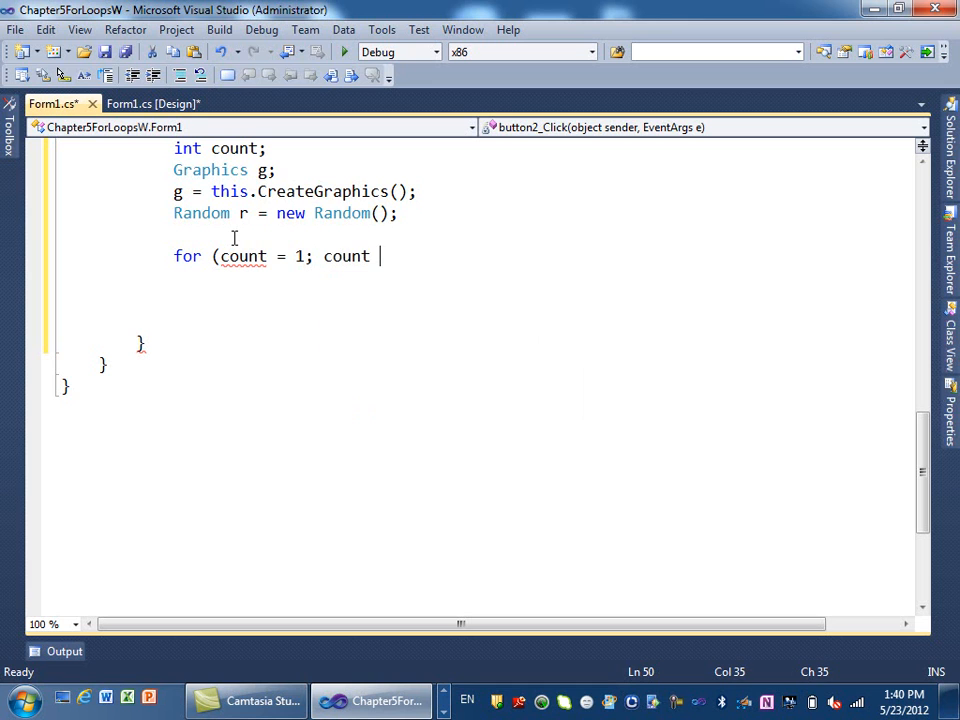
type("<=")
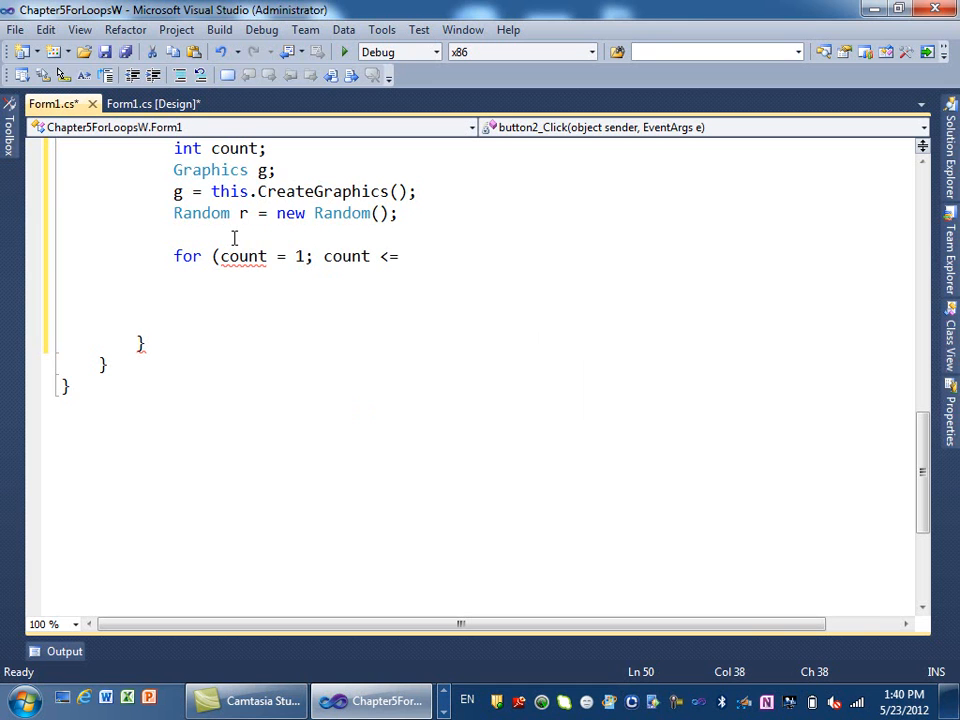
type("50")
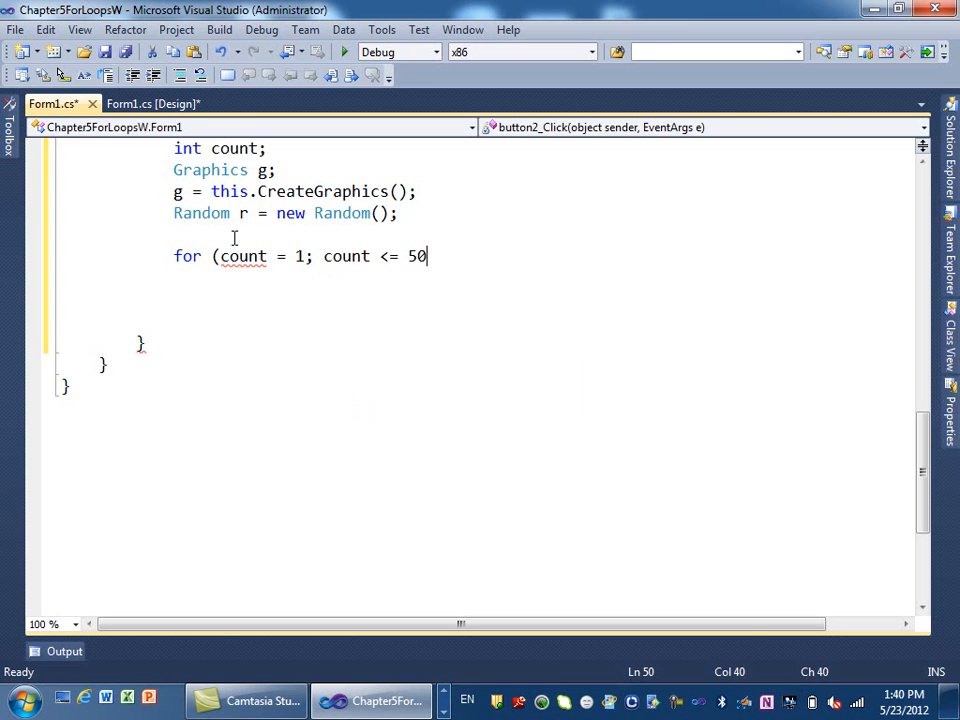
type("; coun")
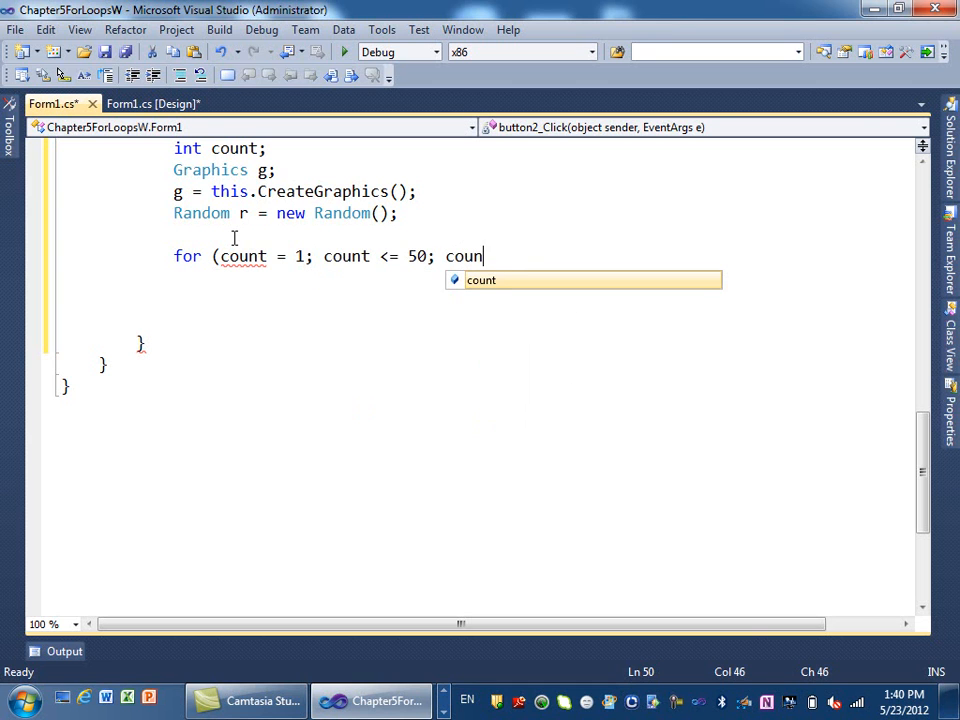
type("t++)")
type("{")
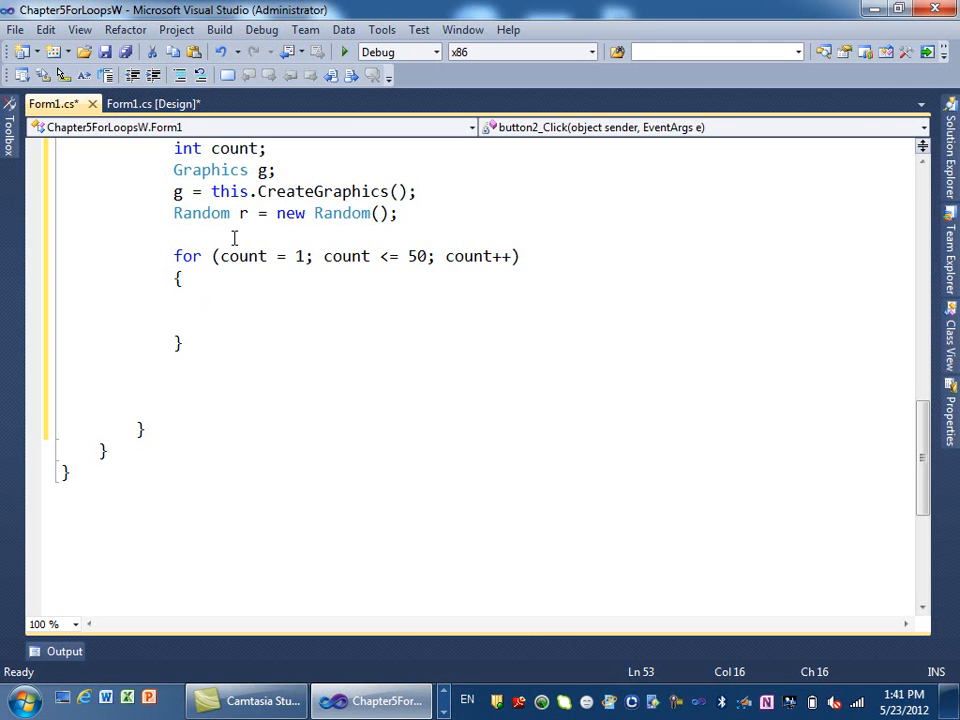
left_click(176, 234)
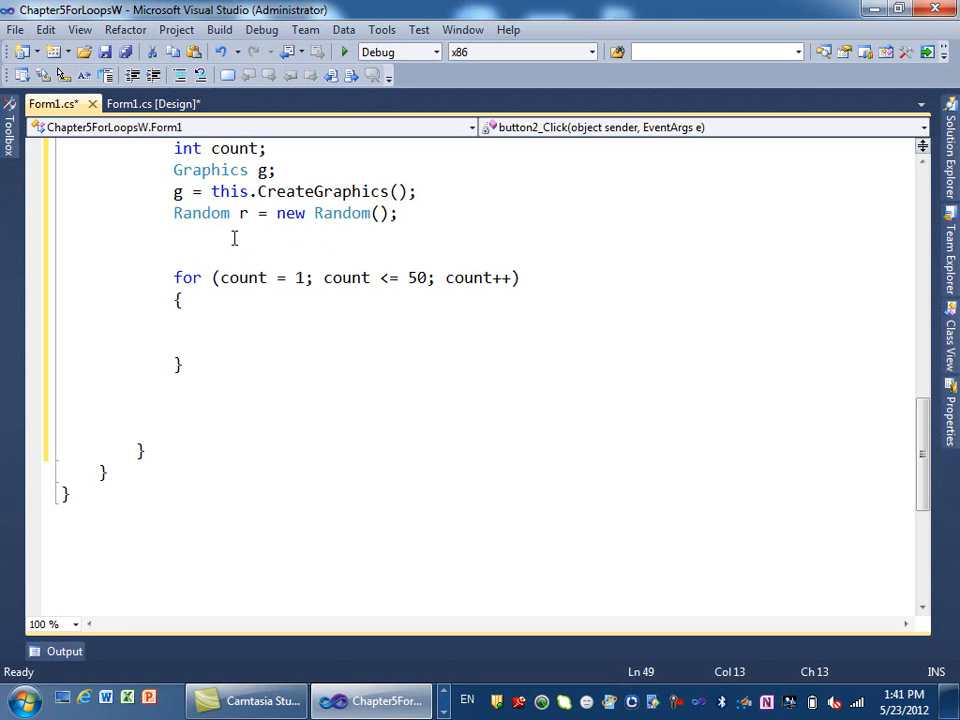
Assign x1 = this.Width / 2; and y1 = this.Height / 2; above the loop
type("x1")
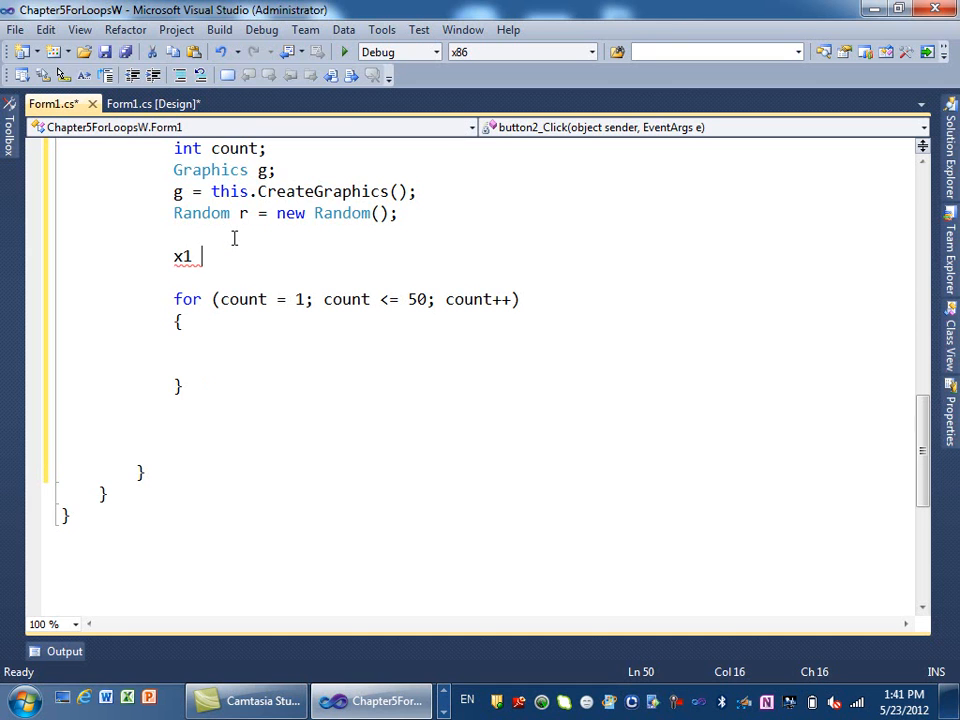
type("=")
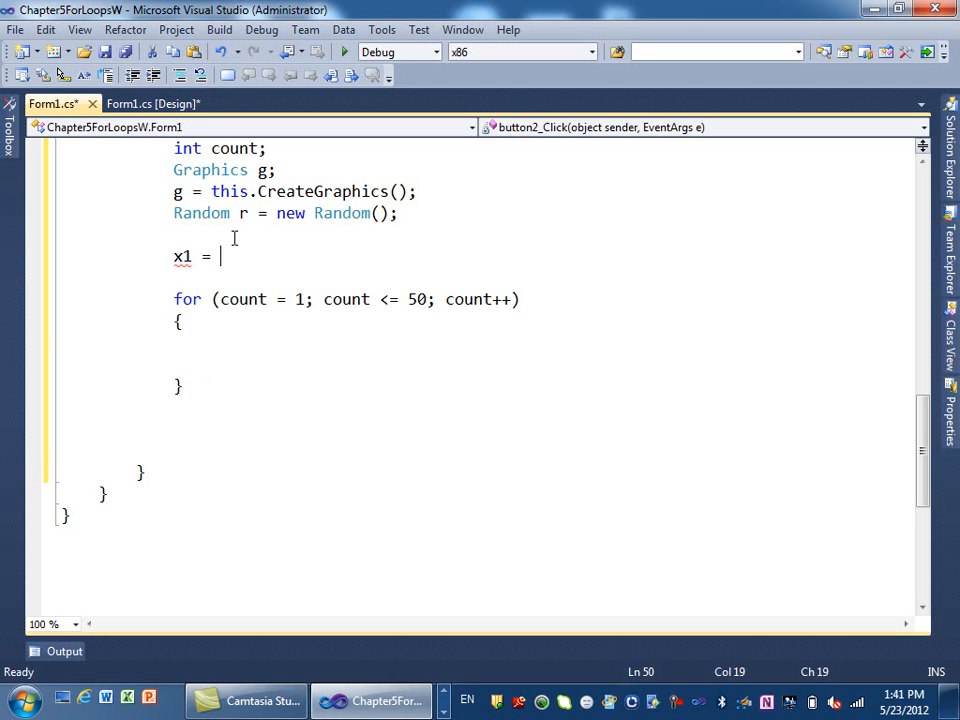
type("this.")
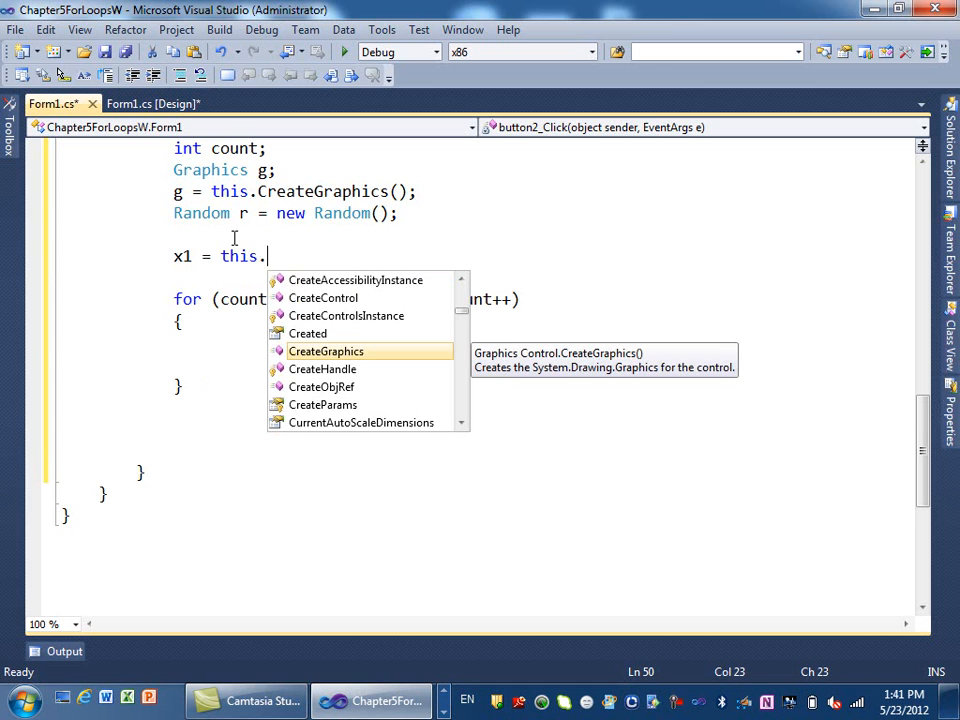
type("Width / 2;")
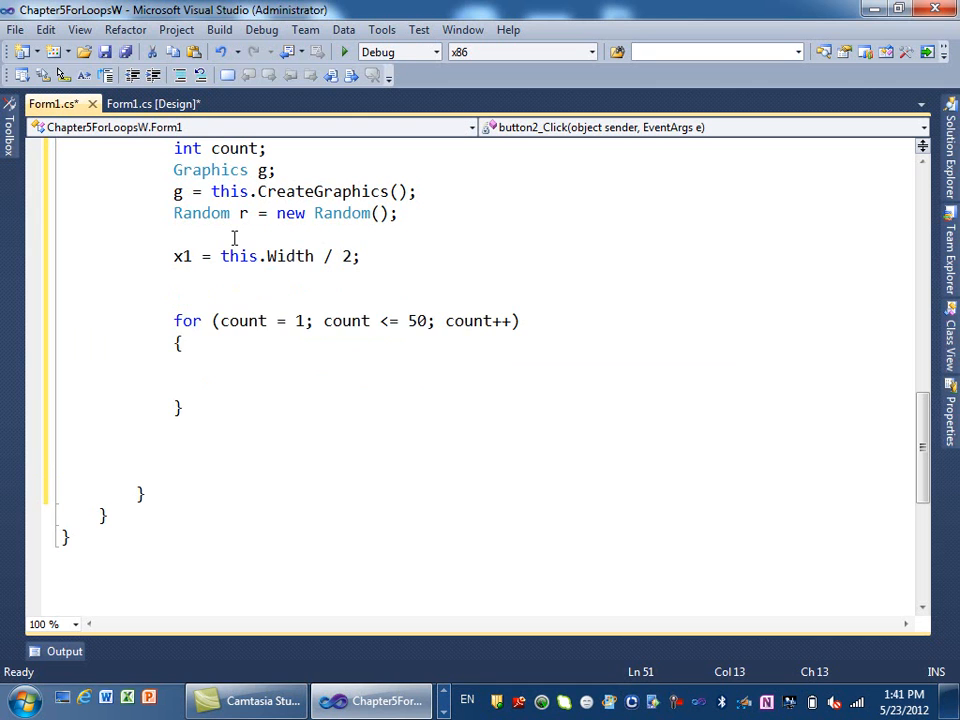
type("y1")
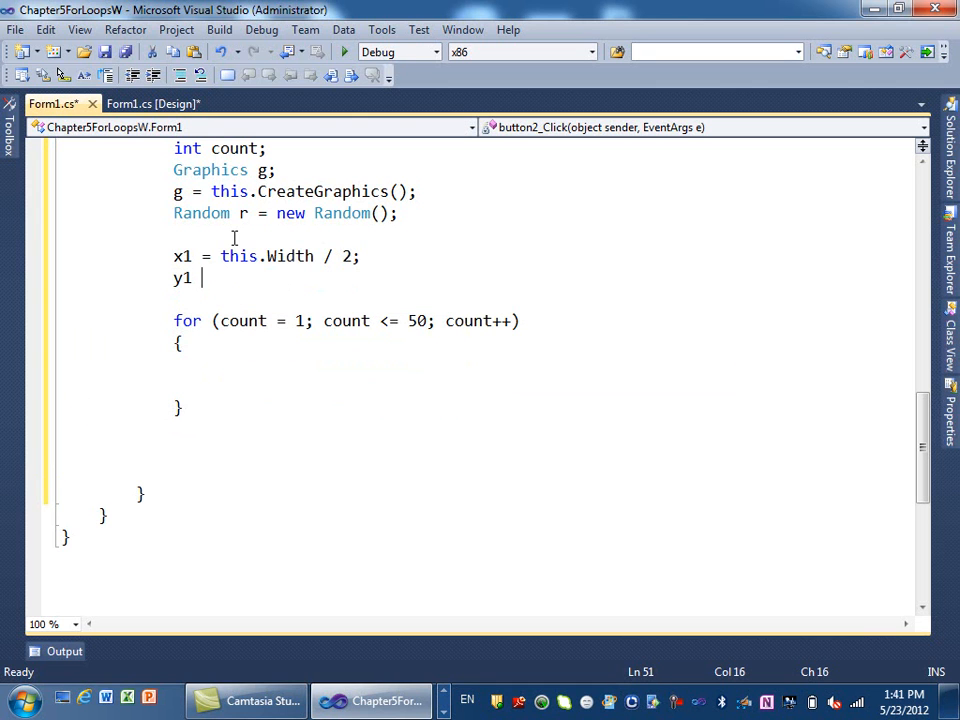
type("=")
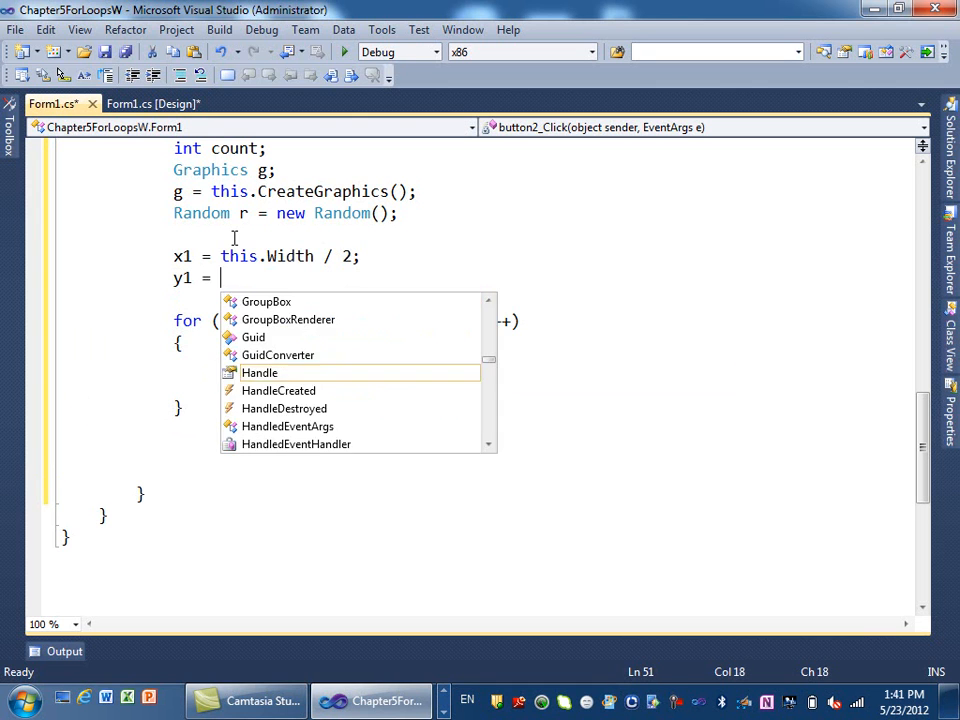
type("this.")
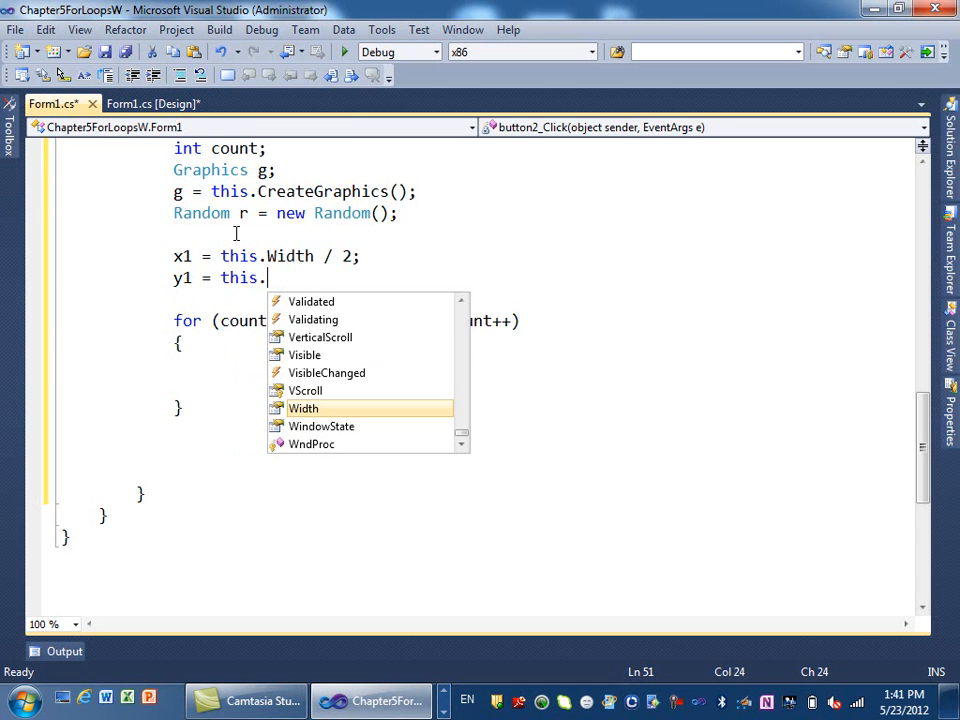
type("H")
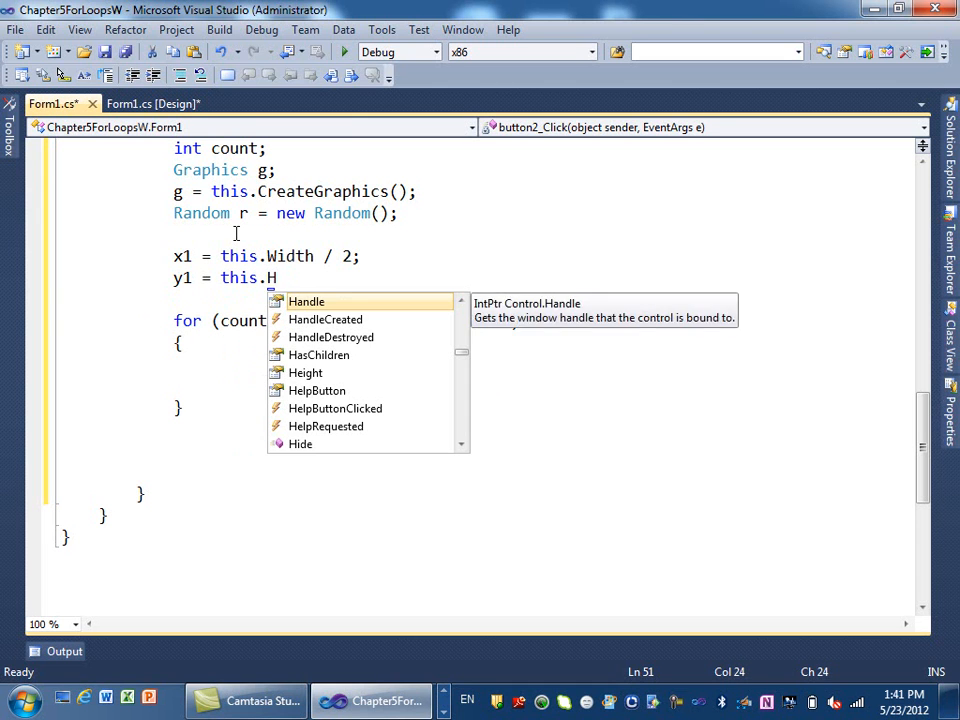
type("e")
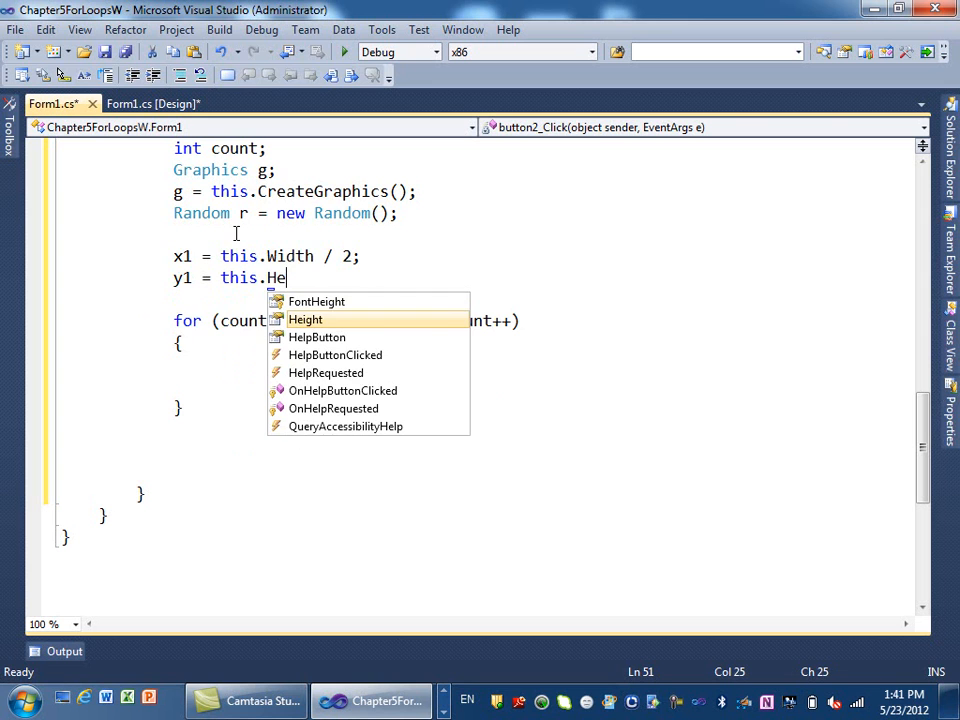
type("ight/")
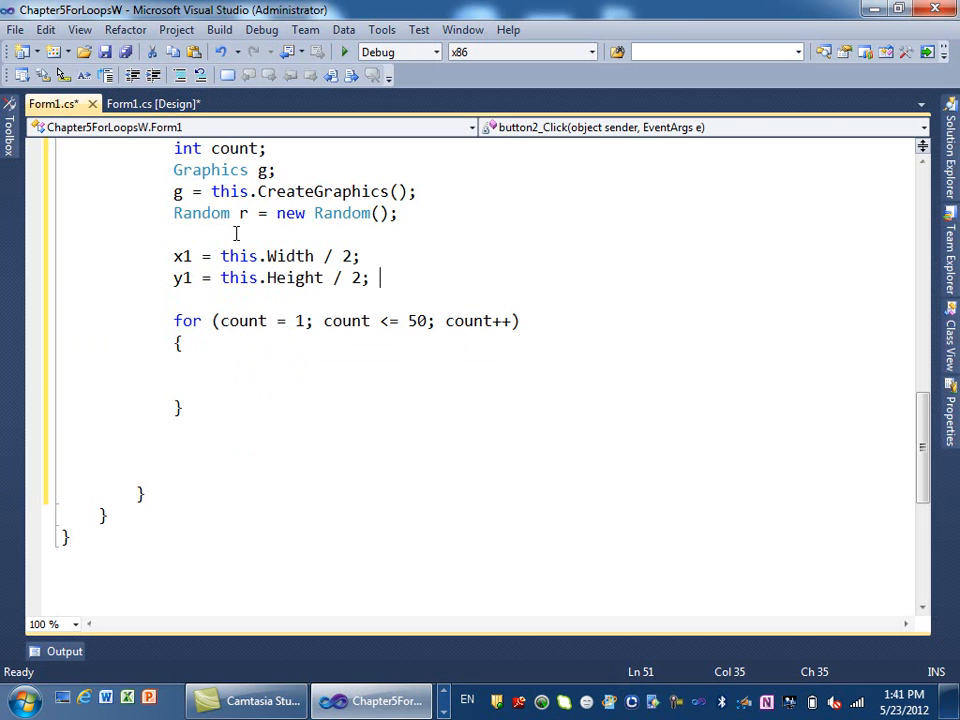
key("enter")
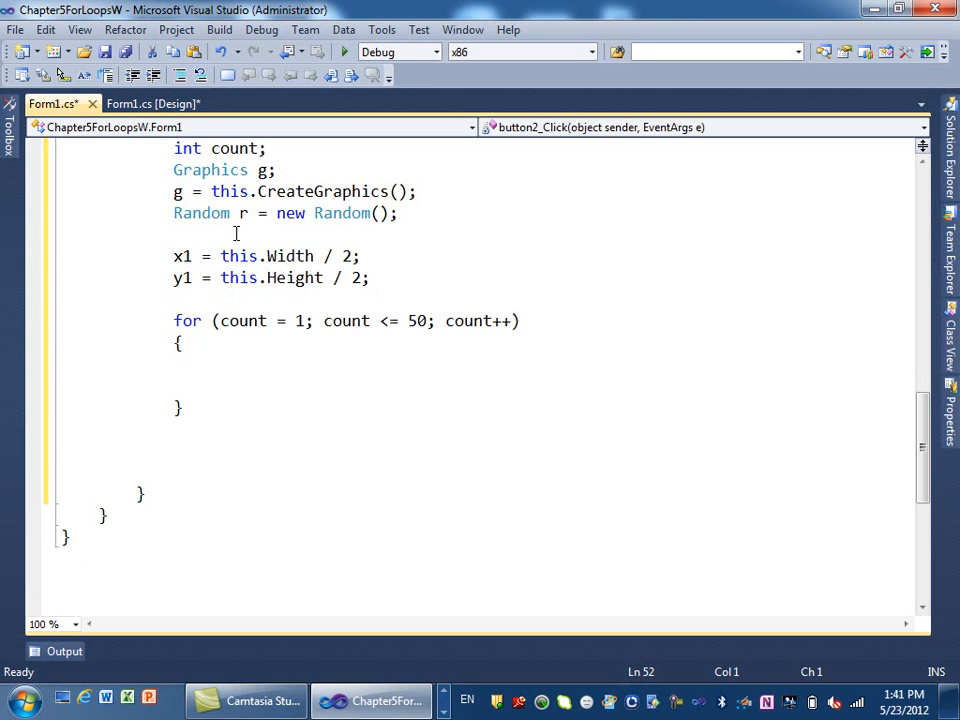
Inside the loop set x2 = r.Next(1, this.Width); and y2 = r.Next(1, this.Height);
left_click(60, 364)
type("x2 = r")
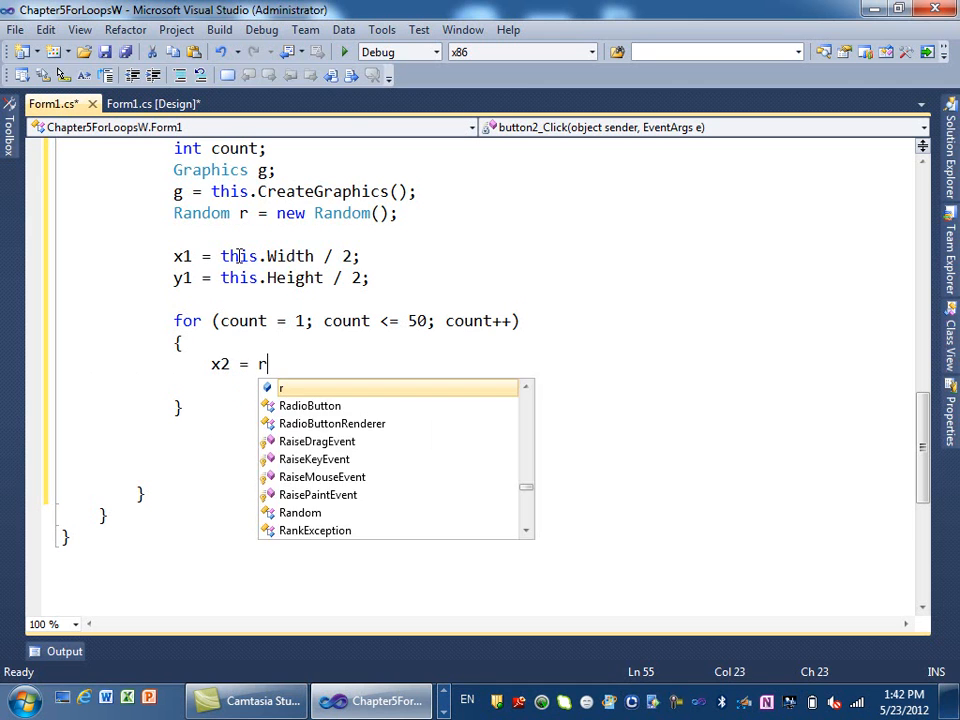
type(".Next")
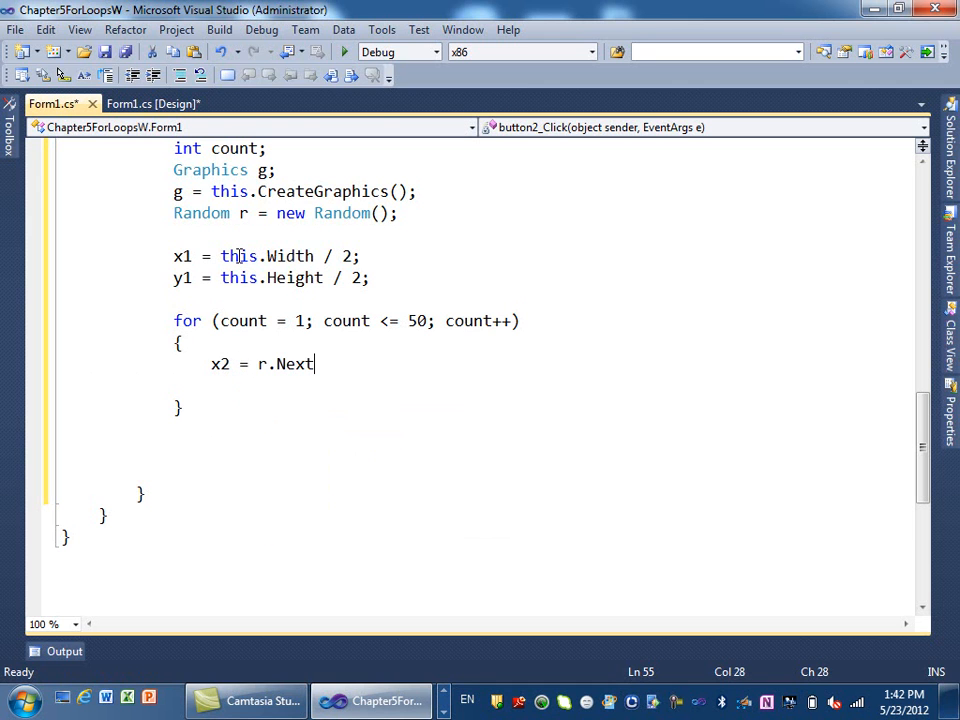
type("(")
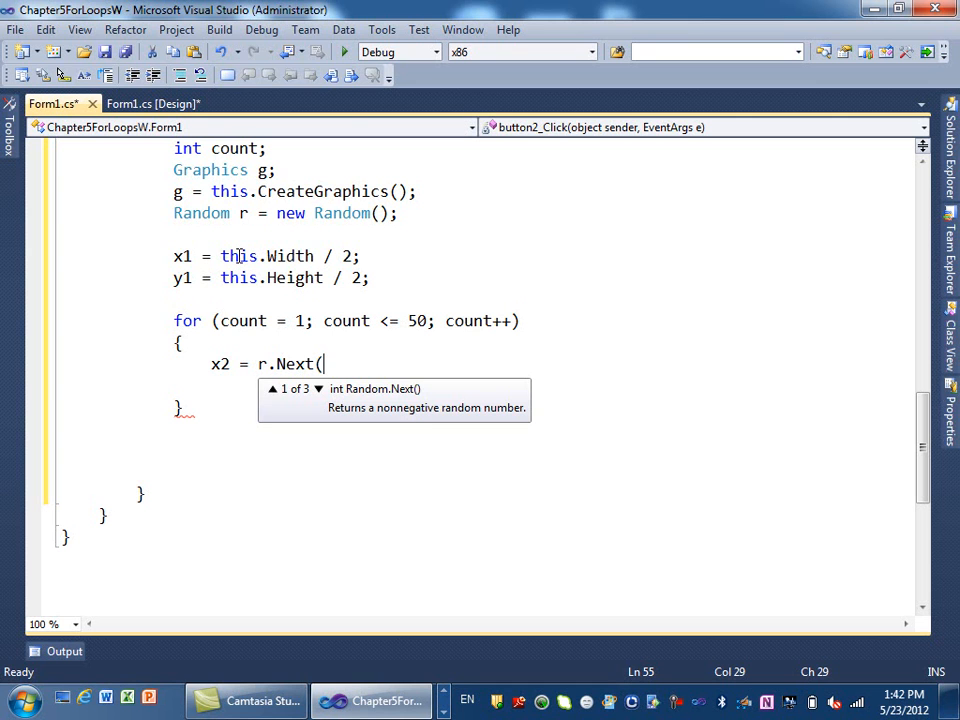
type("1,")
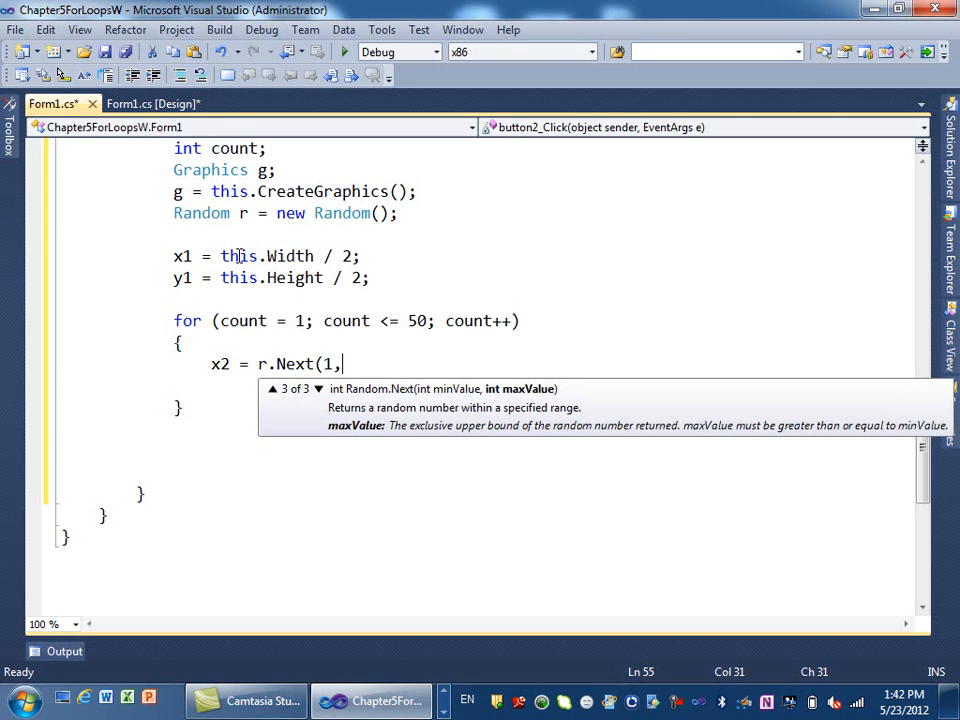
type("thi")
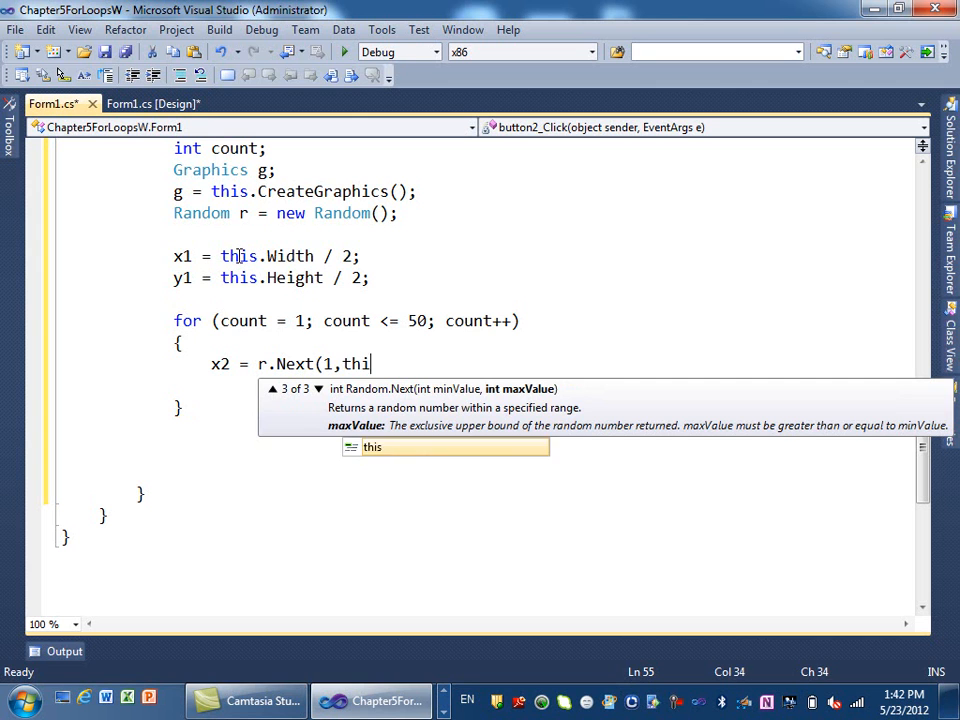
type("s.Width);")
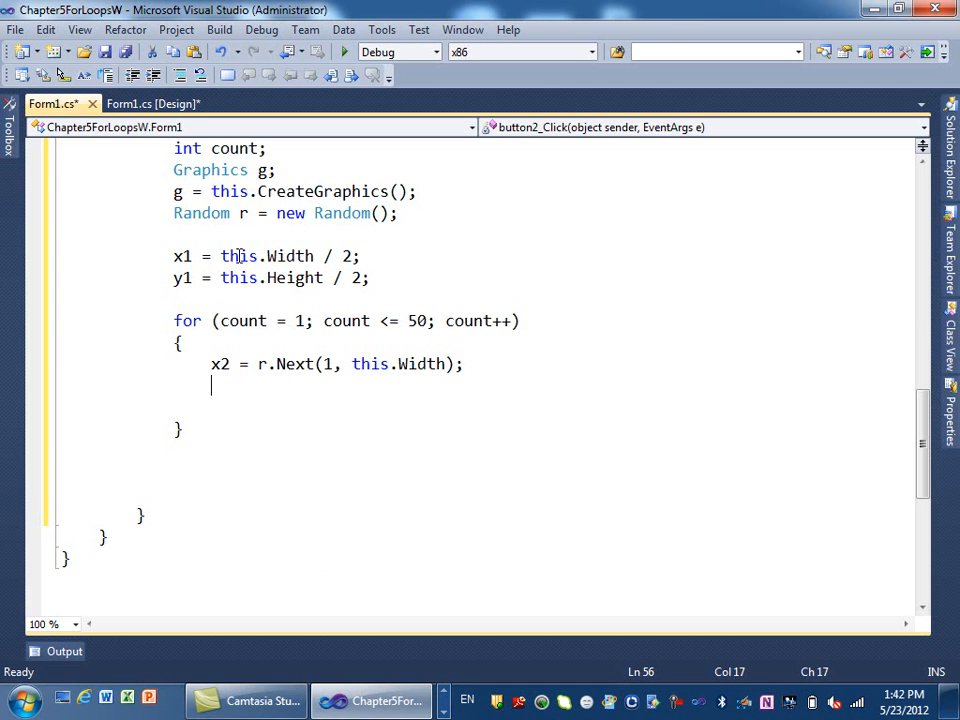
type("y2 = r.Next(")
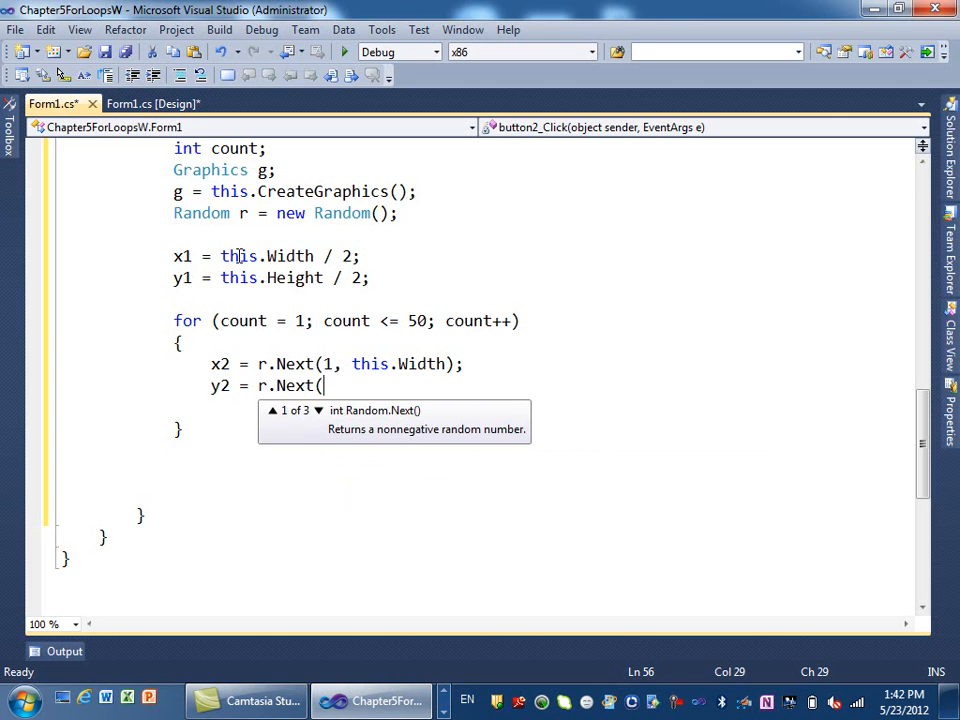
type("1,")
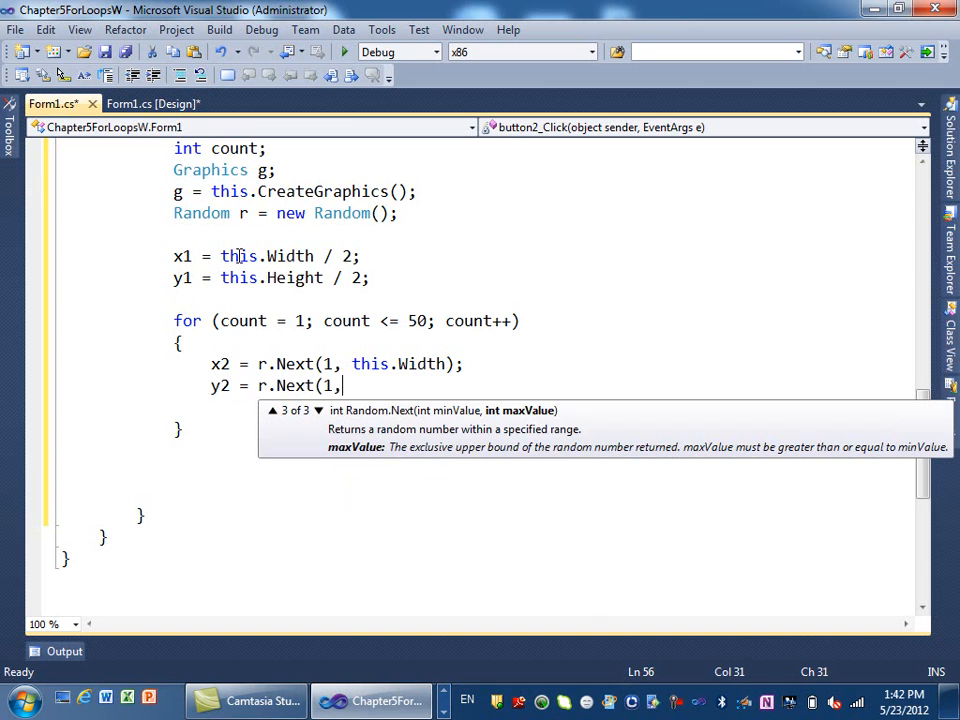
type("this.Height);")
type("g.d")
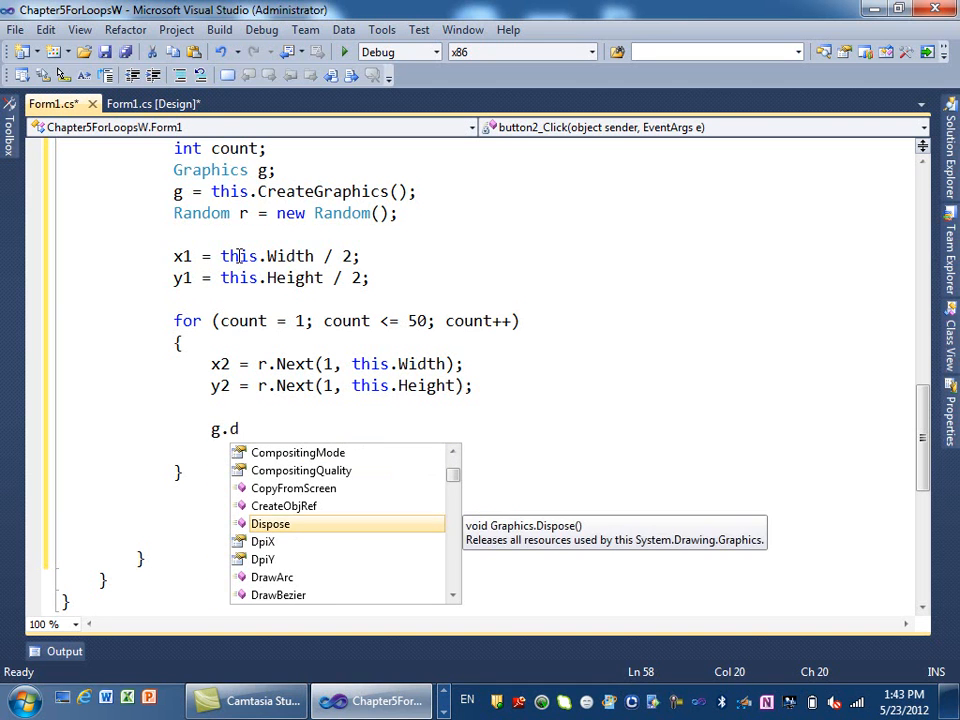
End the loop body with g.DrawLine(Pens.Green, x1, y1, x2, y2); via IntelliSense
type("r")
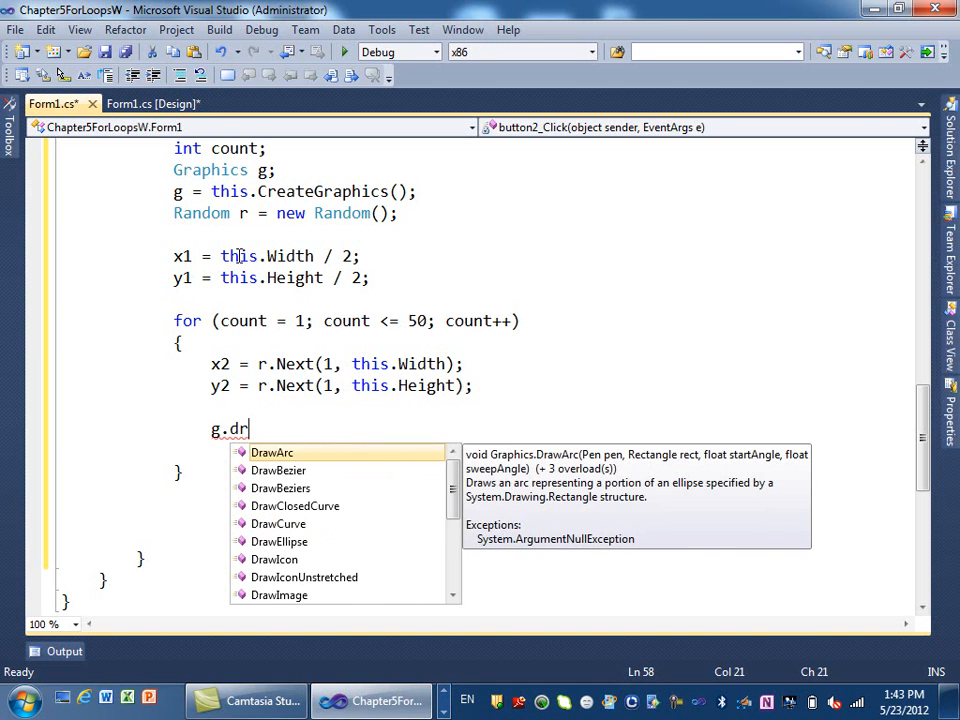
type("awLine(")
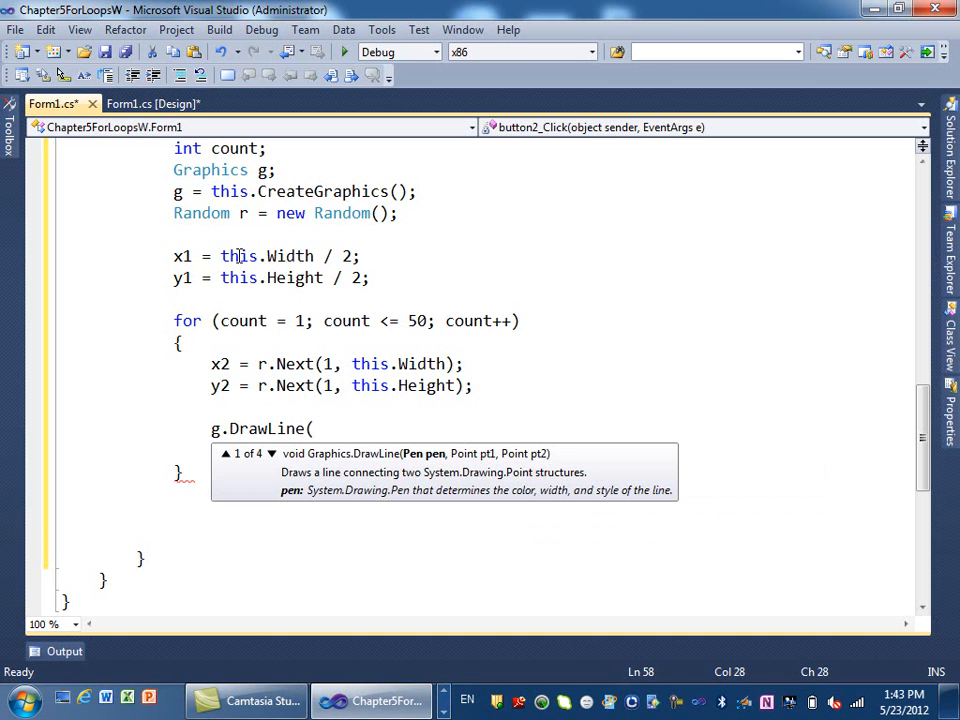
type("Pens.")
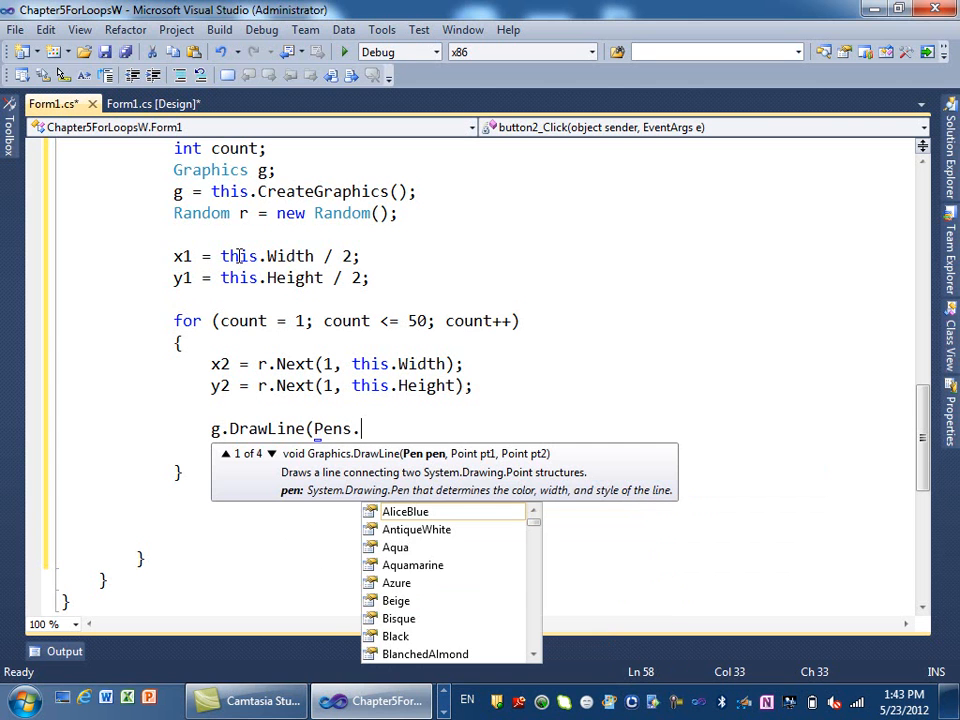
type("Re")
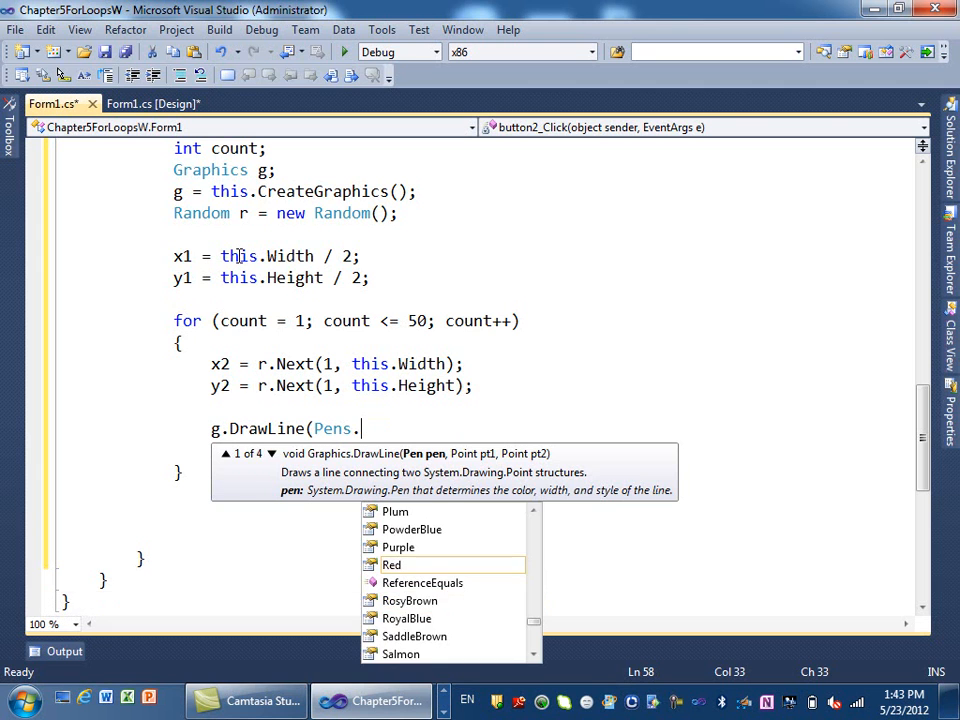
type("Green")
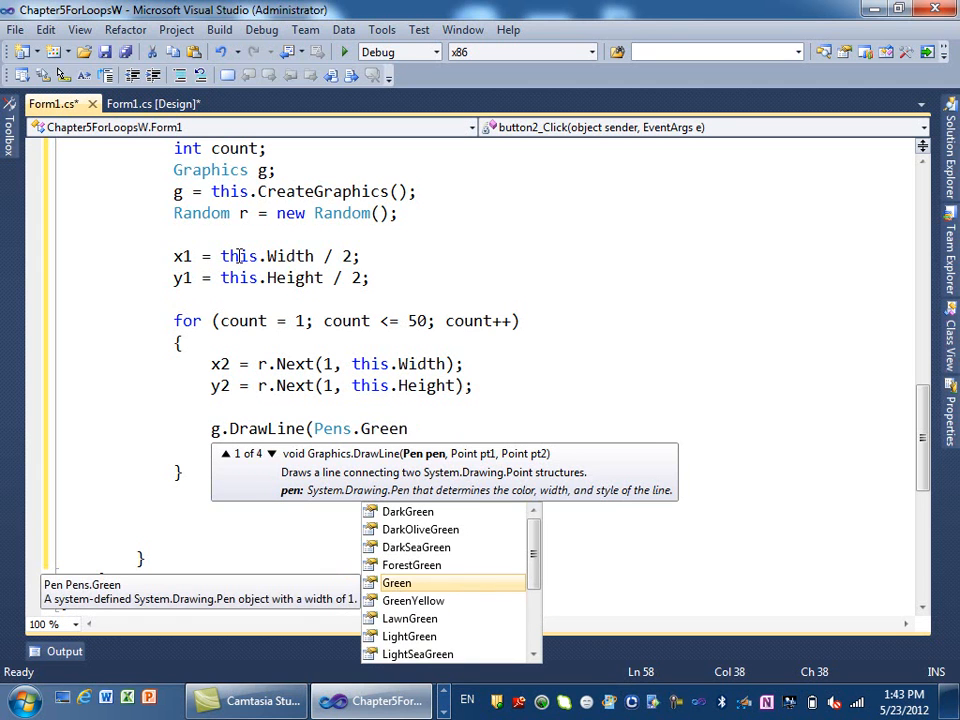
type(", x")
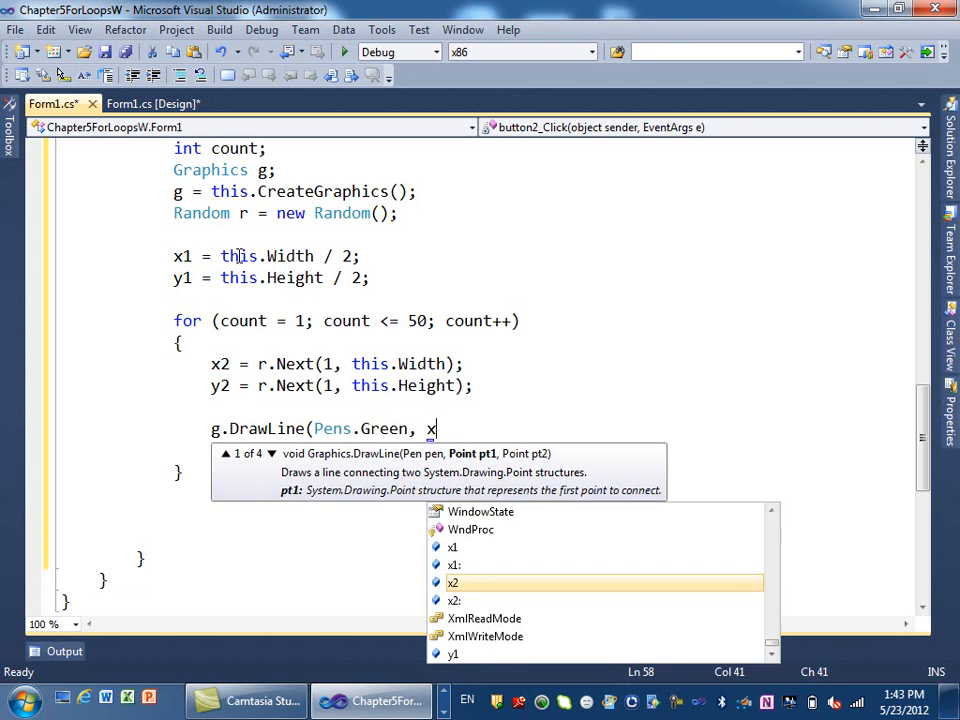
type("1my1mx2")
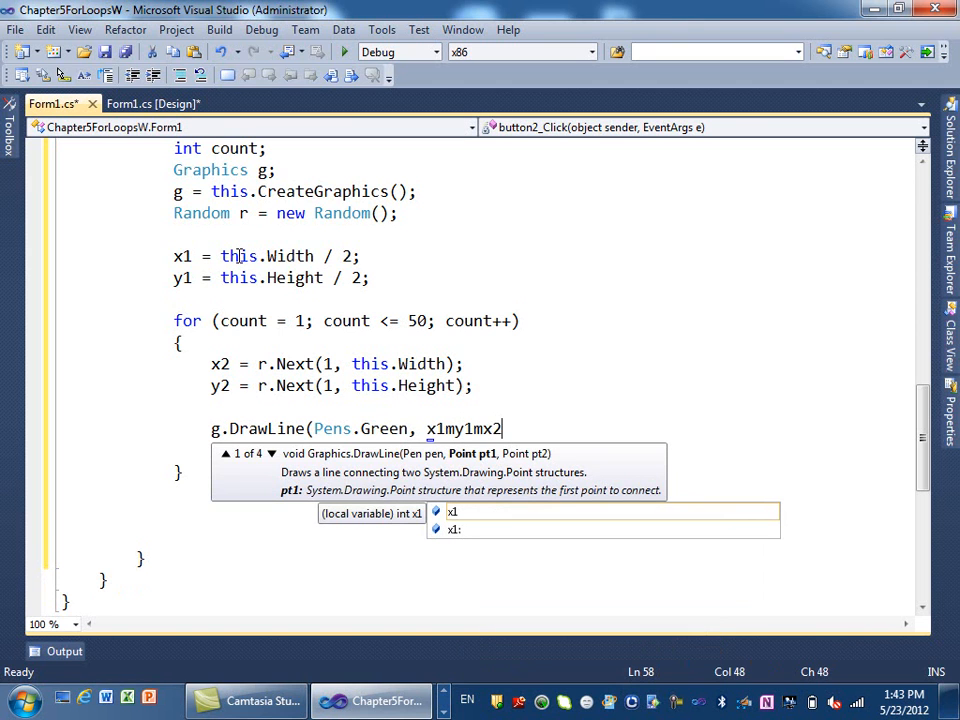
key("BackSpace")
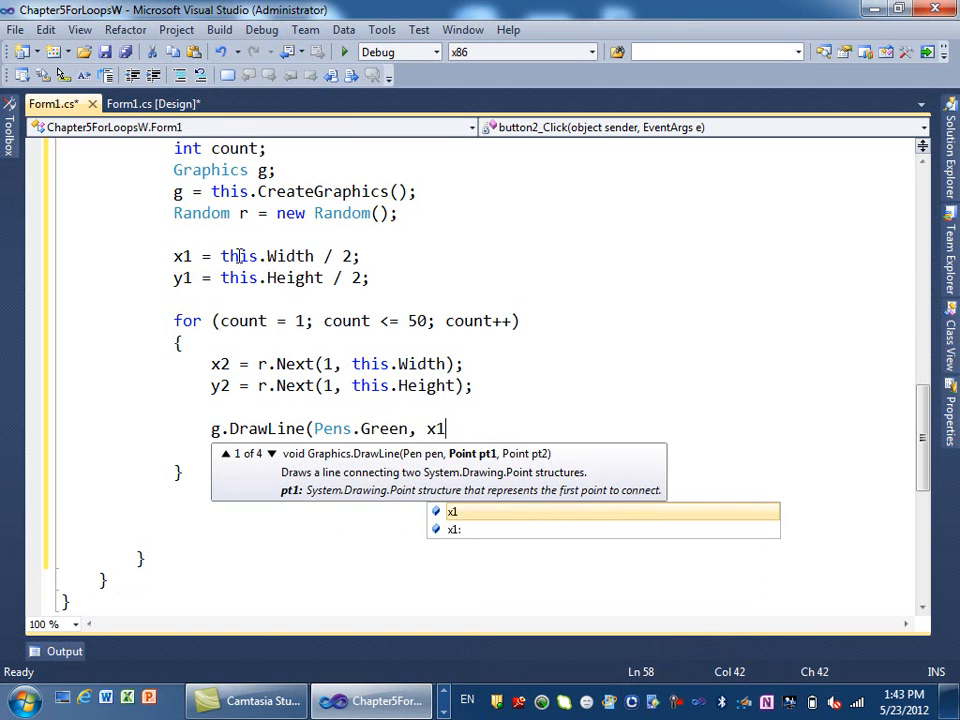
type(",")
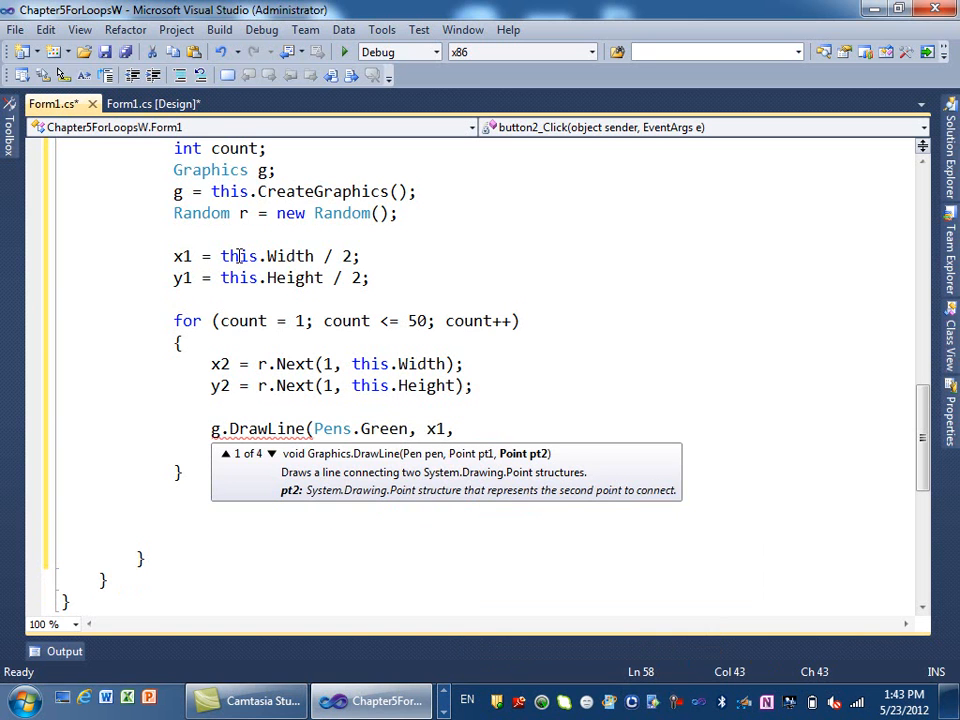
type("y1,")
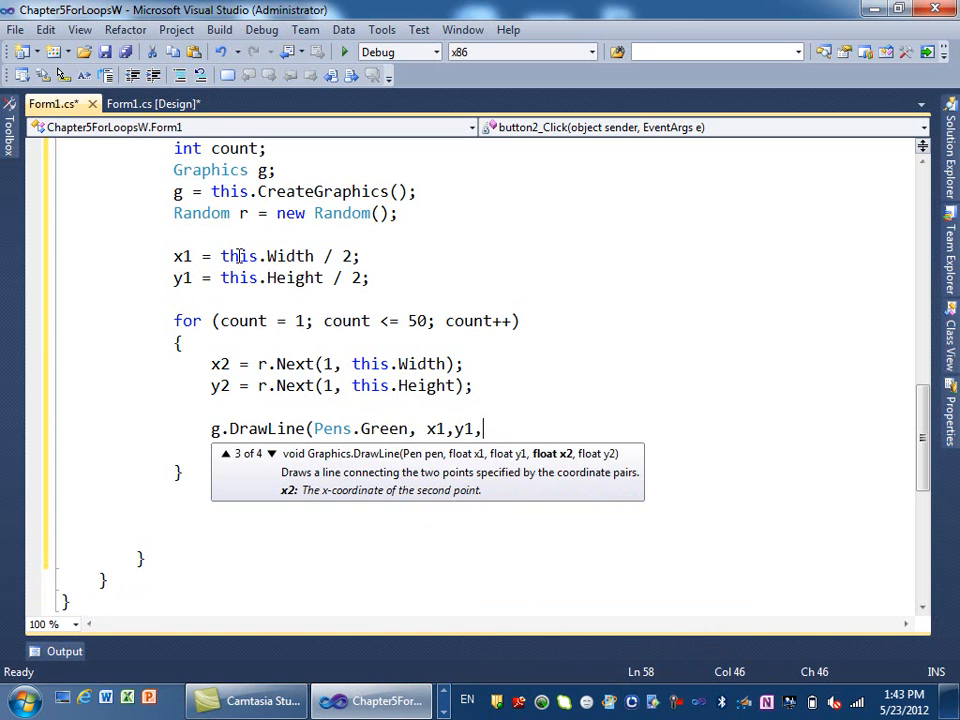
type("x2, y2);")
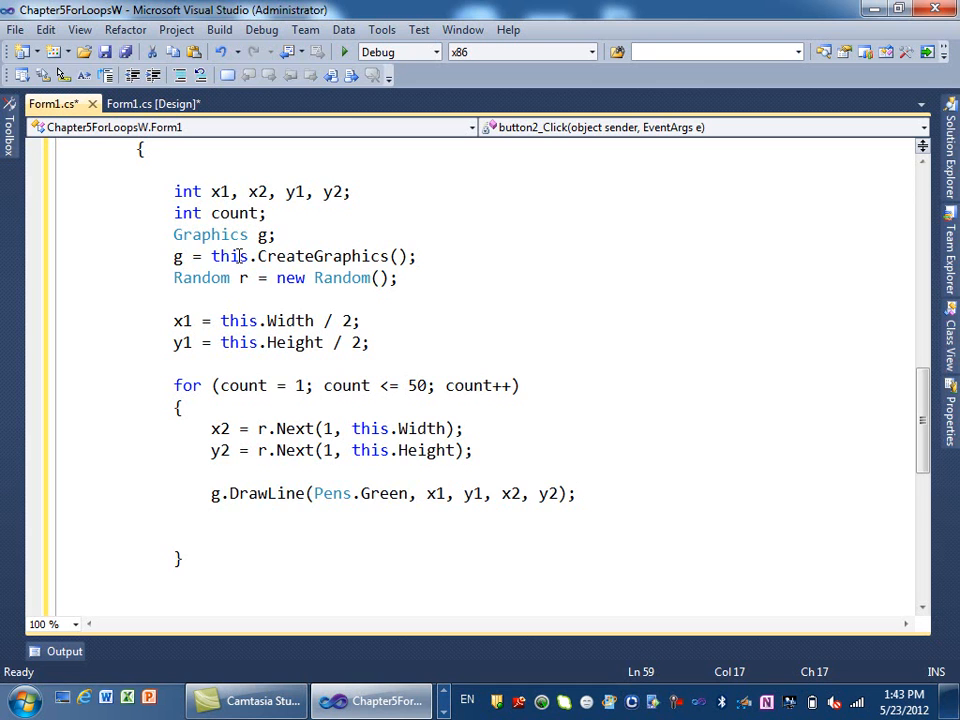
left_click(98, 470)
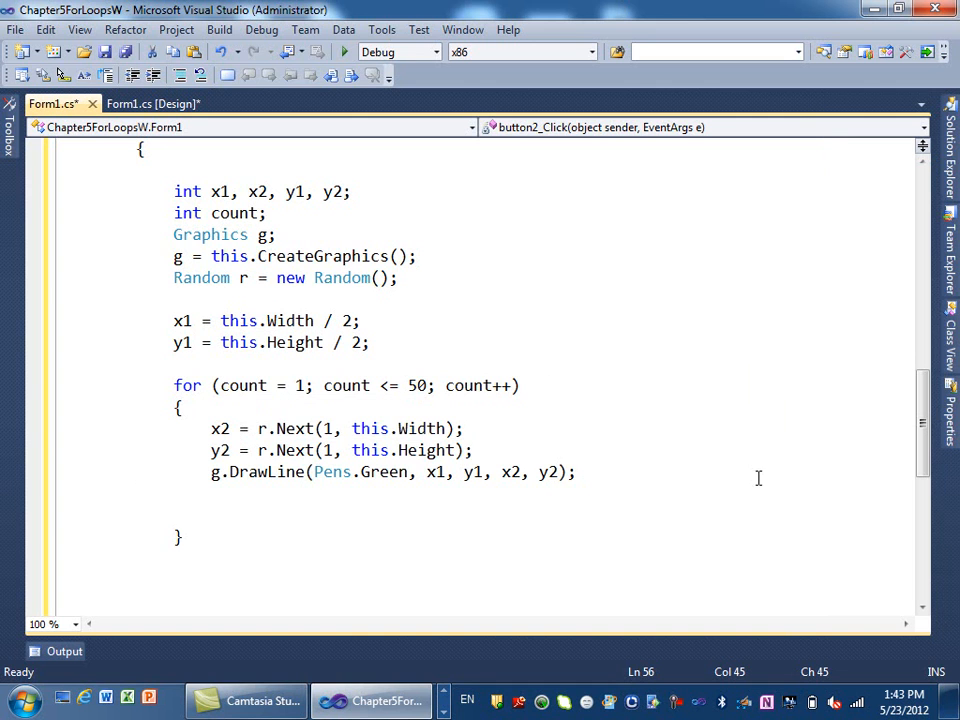
scroll("down", 3)
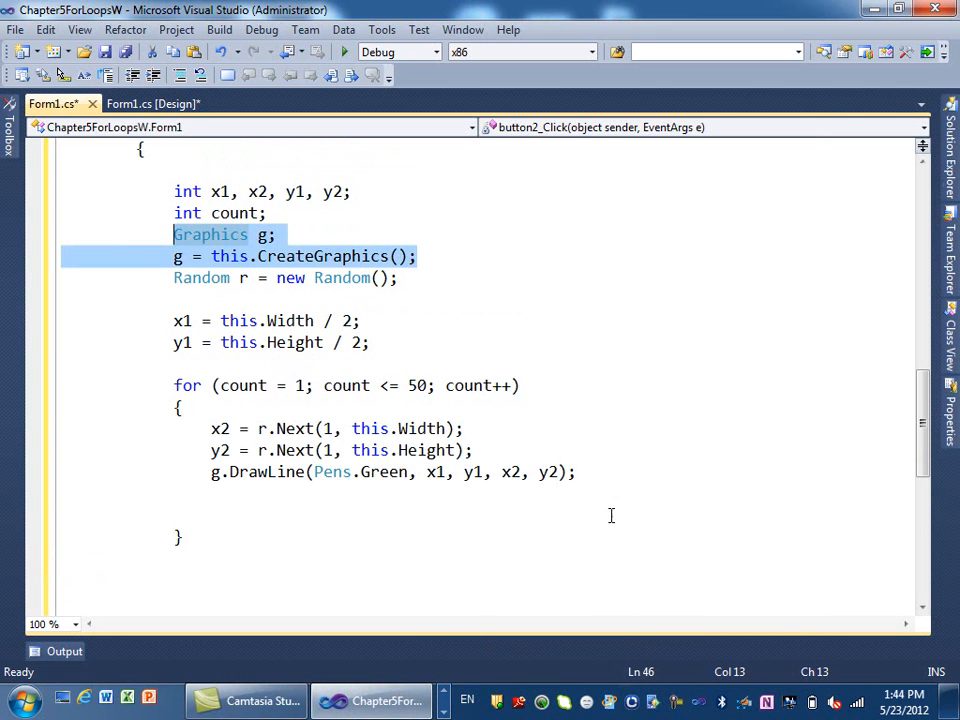
mouse_move(628, 462)
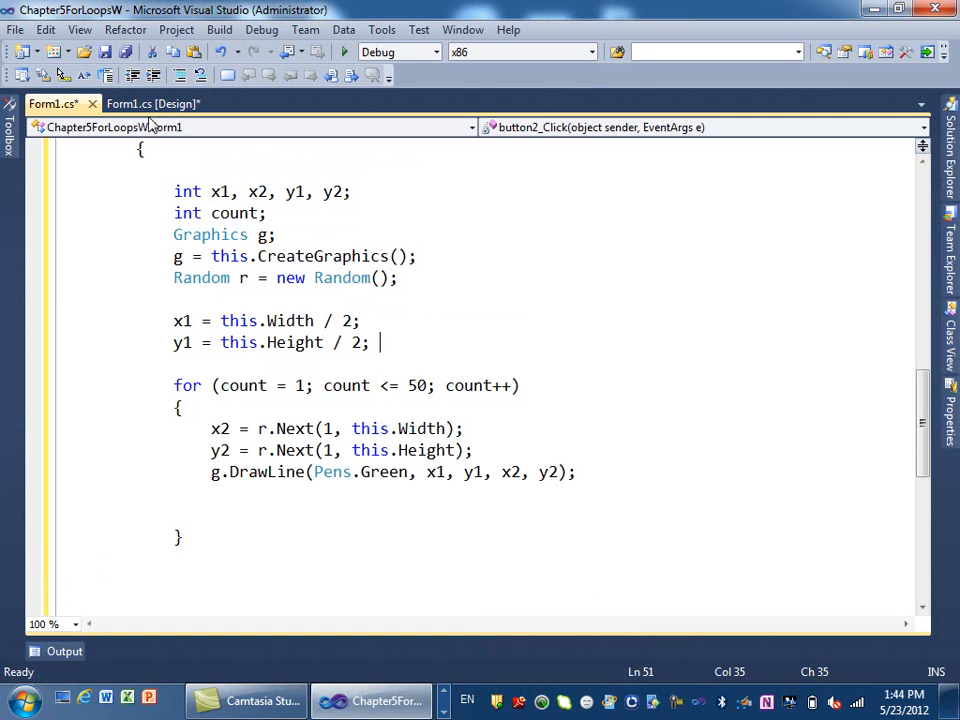
In Form1.cs [Design], set the form's BackColor to black from Properties
left_click(152, 104)
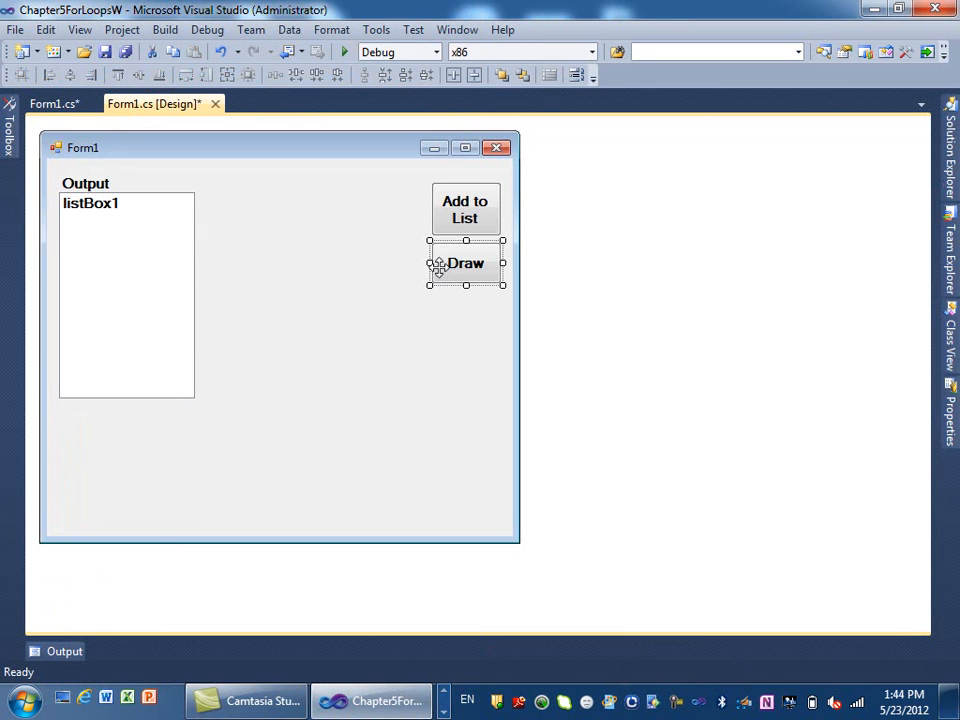
mouse_move(442, 372)
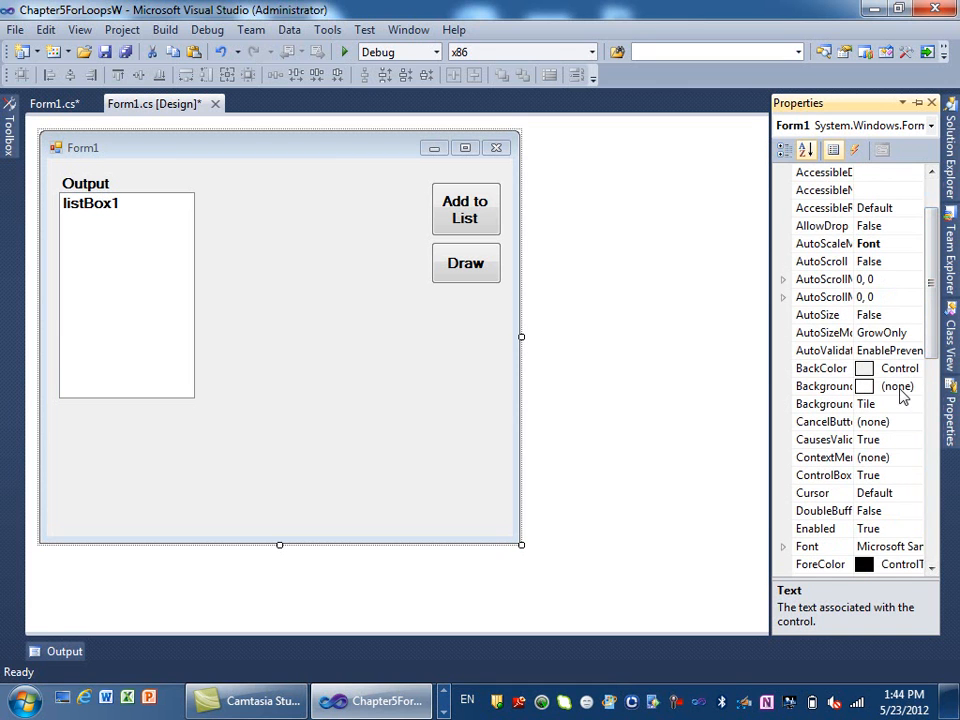
left_click(824, 386)
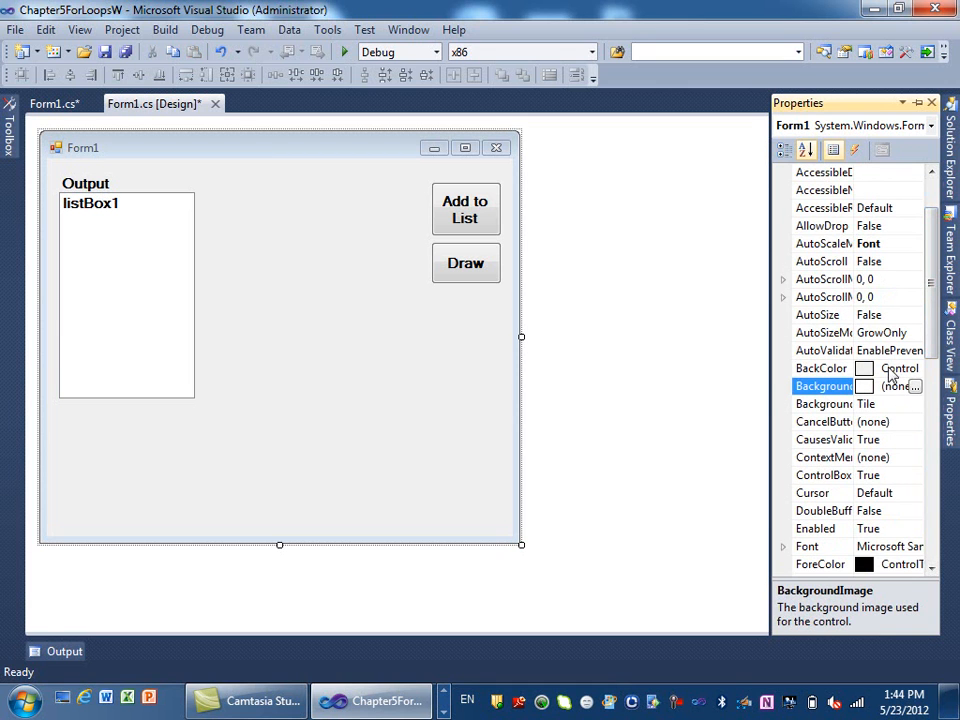
left_click(912, 368)
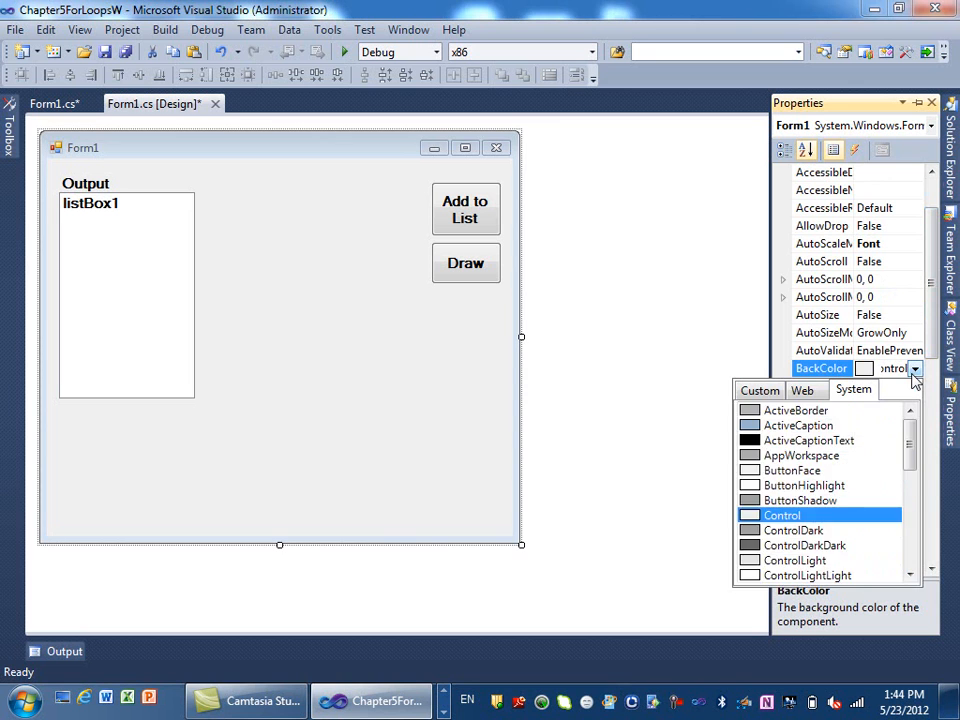
scroll("down", 3)
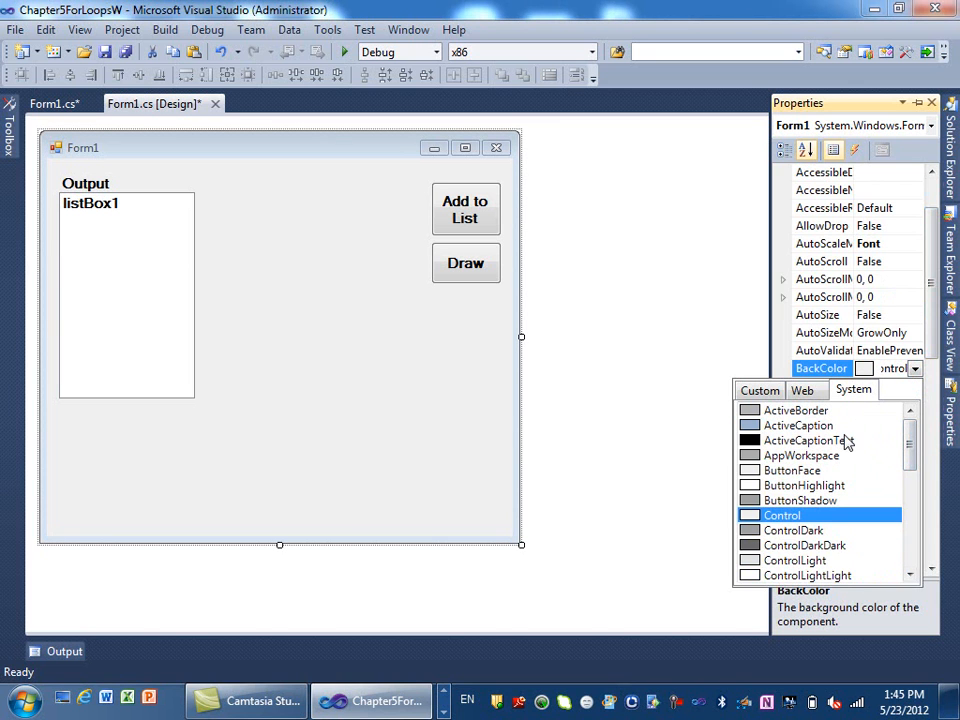
left_click(814, 440)
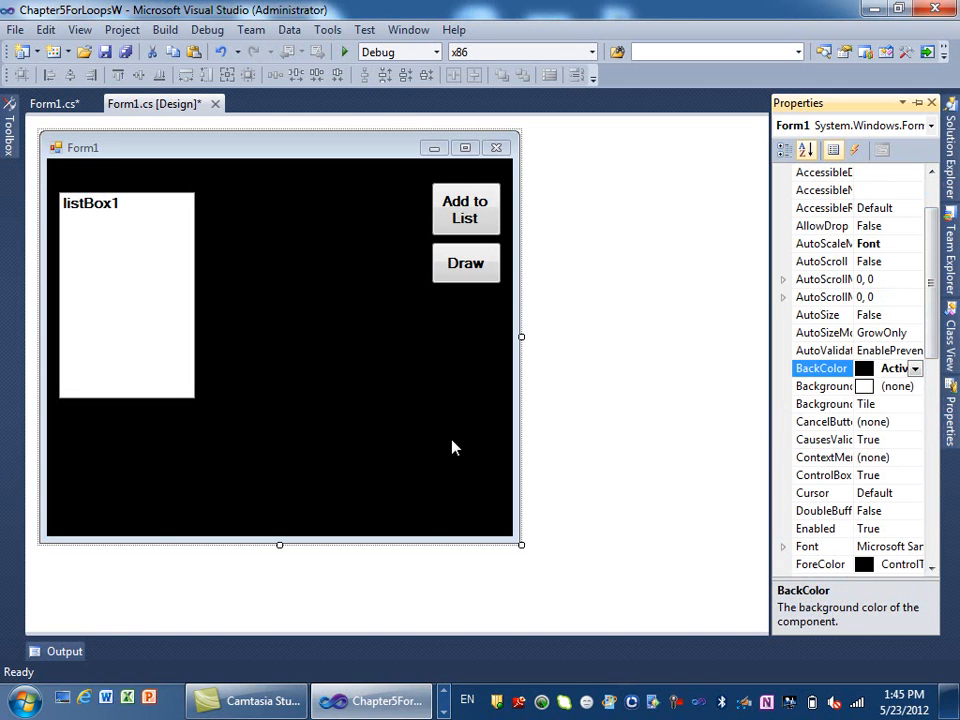
mouse_move(556, 544)
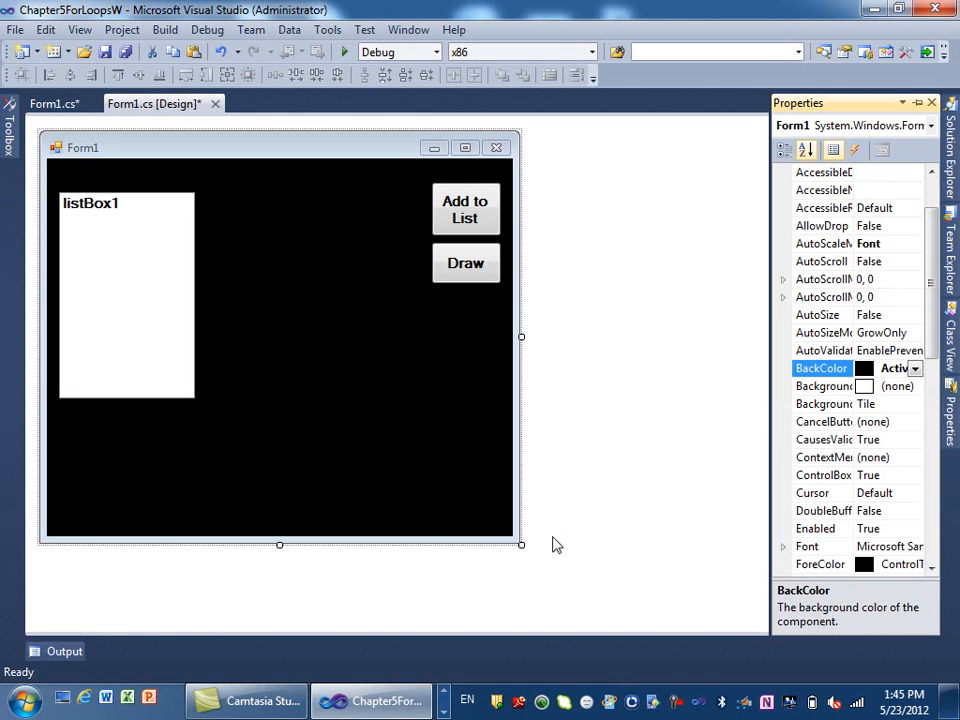
Enlarge the form and move the Add to List and Draw buttons to the top right
left_click_drag(520, 544, 568, 598)
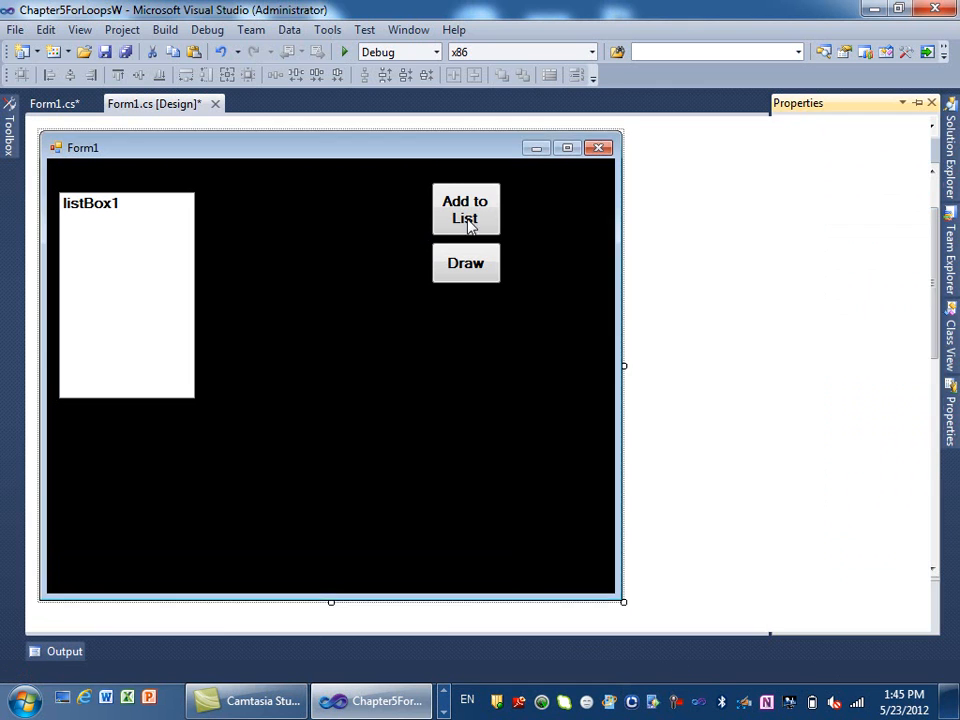
left_click_drag(464, 210, 542, 202)
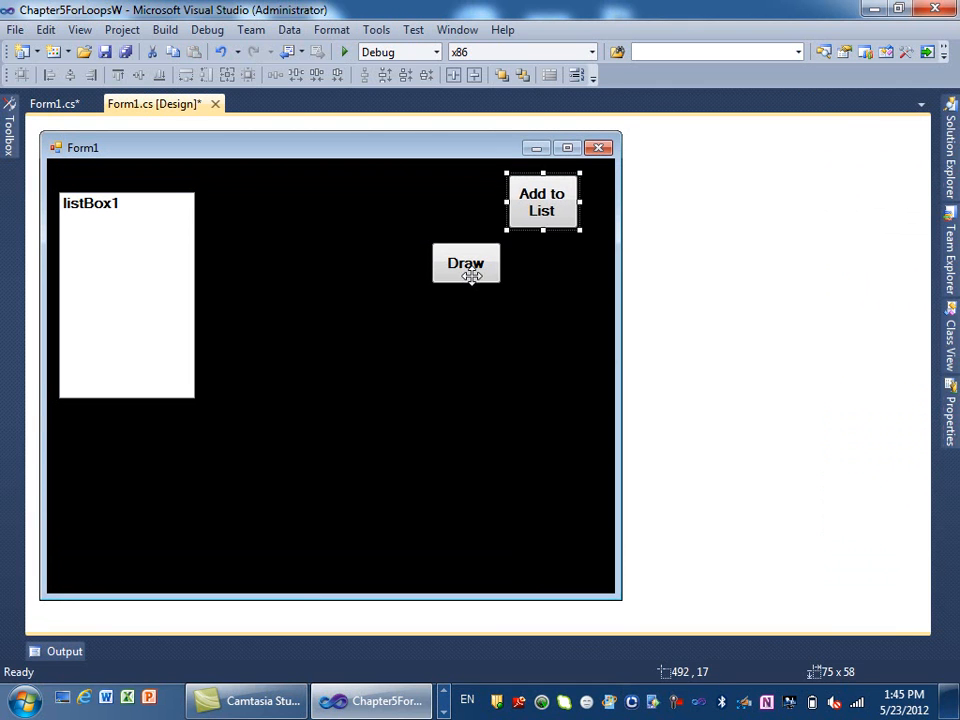
left_click_drag(466, 264, 544, 278)
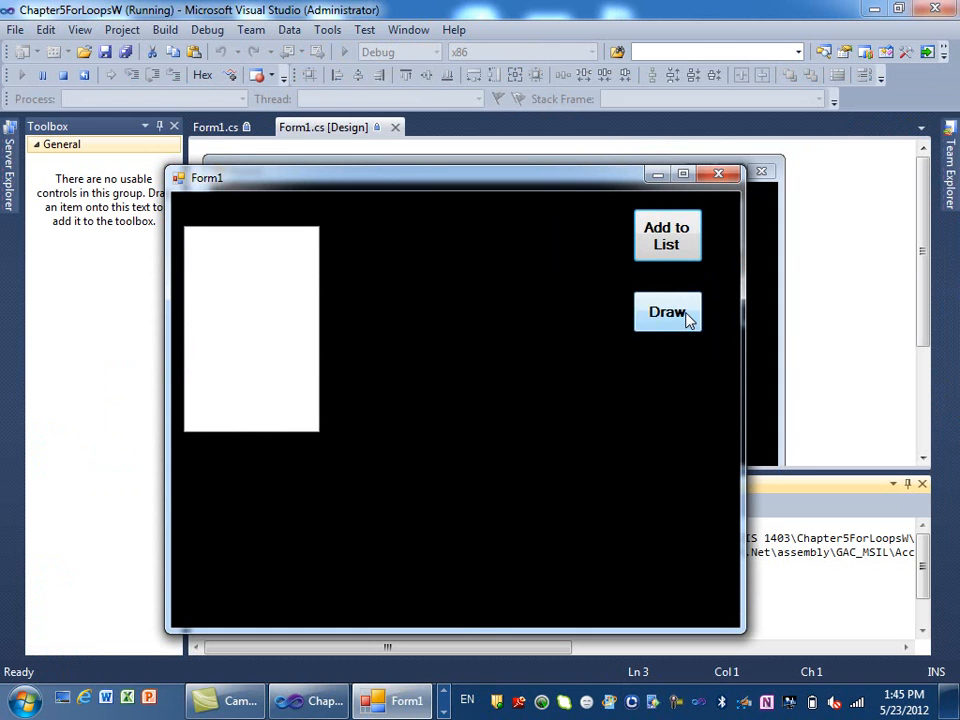
Hit Draw repeatedly to fill the running form with green line bursts, then close it
left_click(668, 312)
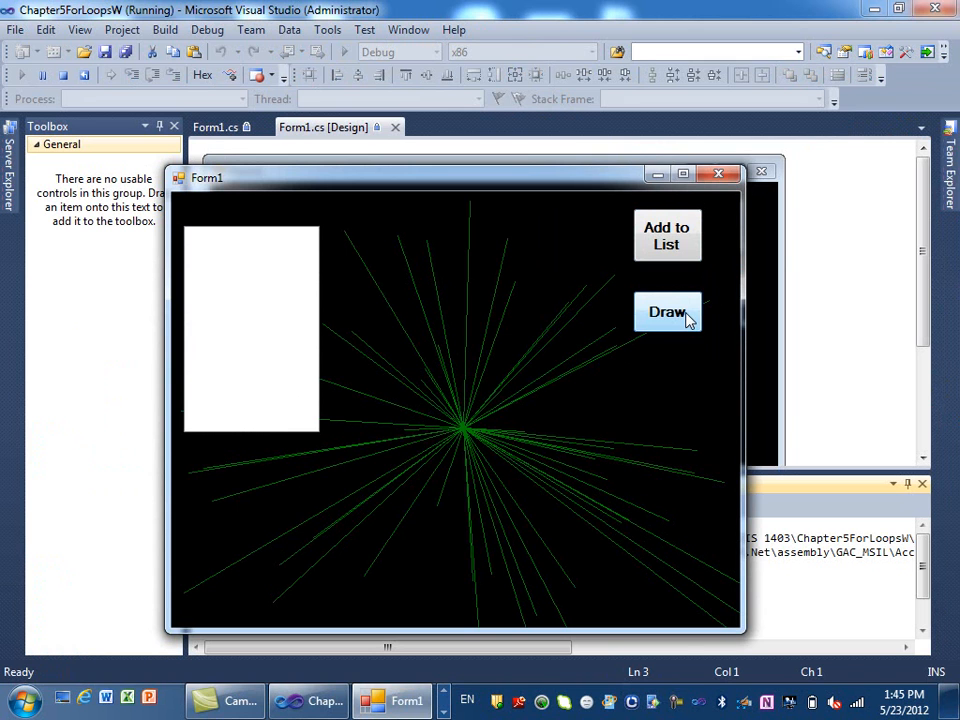
left_click(668, 312)
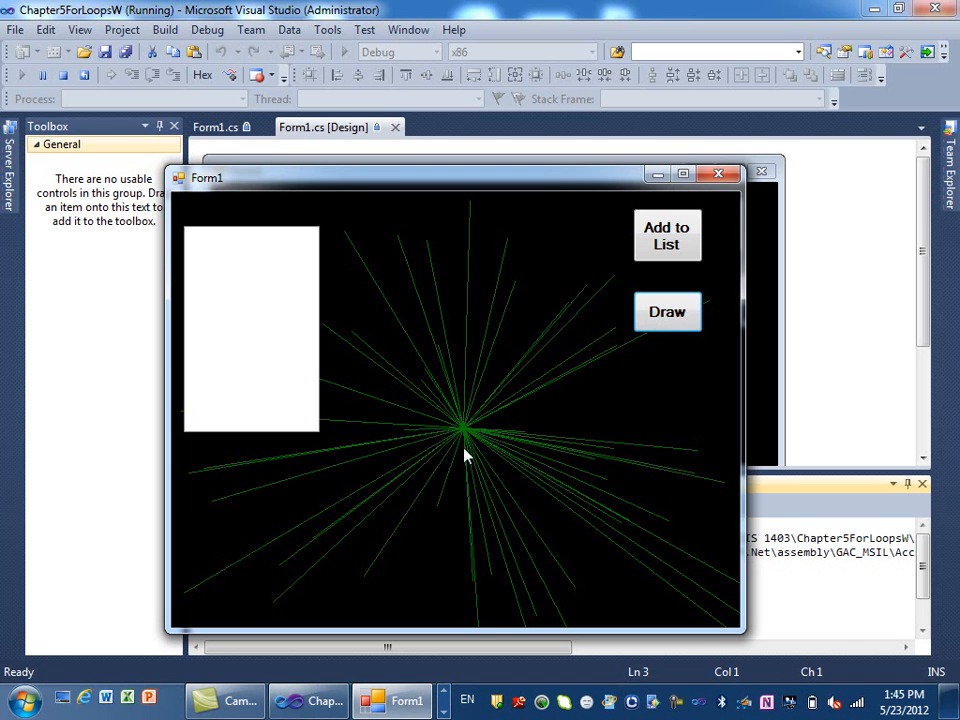
mouse_move(424, 520)
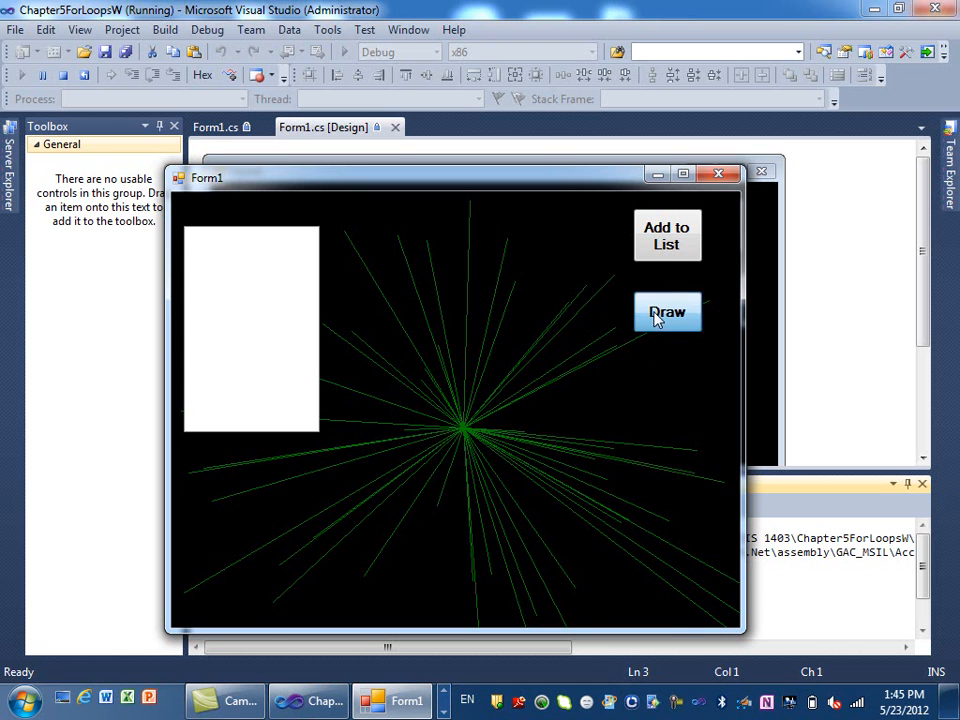
left_click(668, 312)
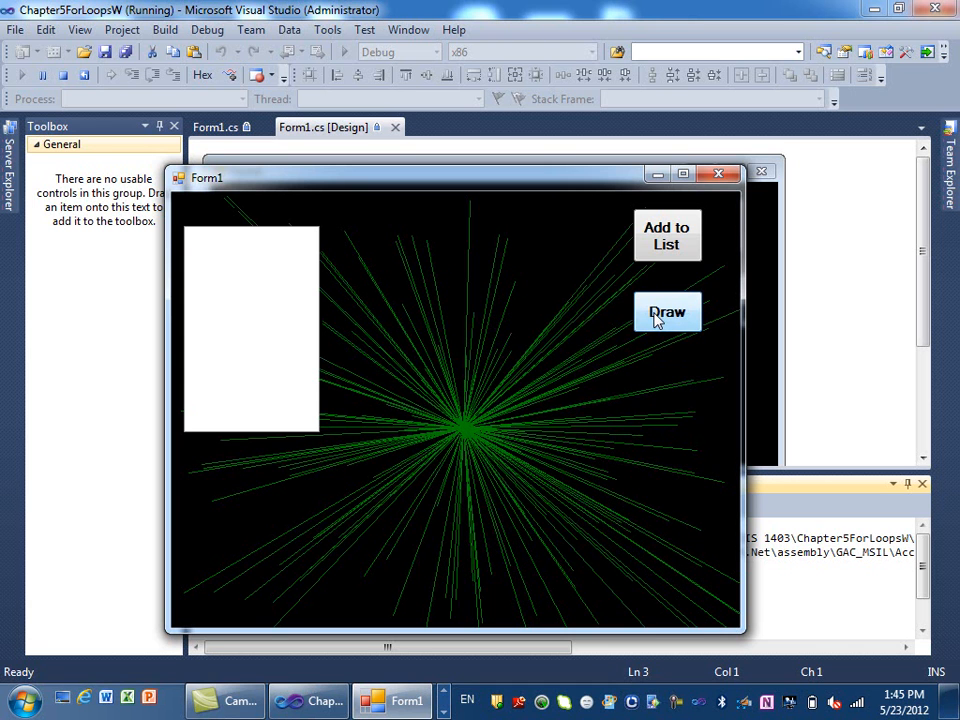
left_click(668, 312)
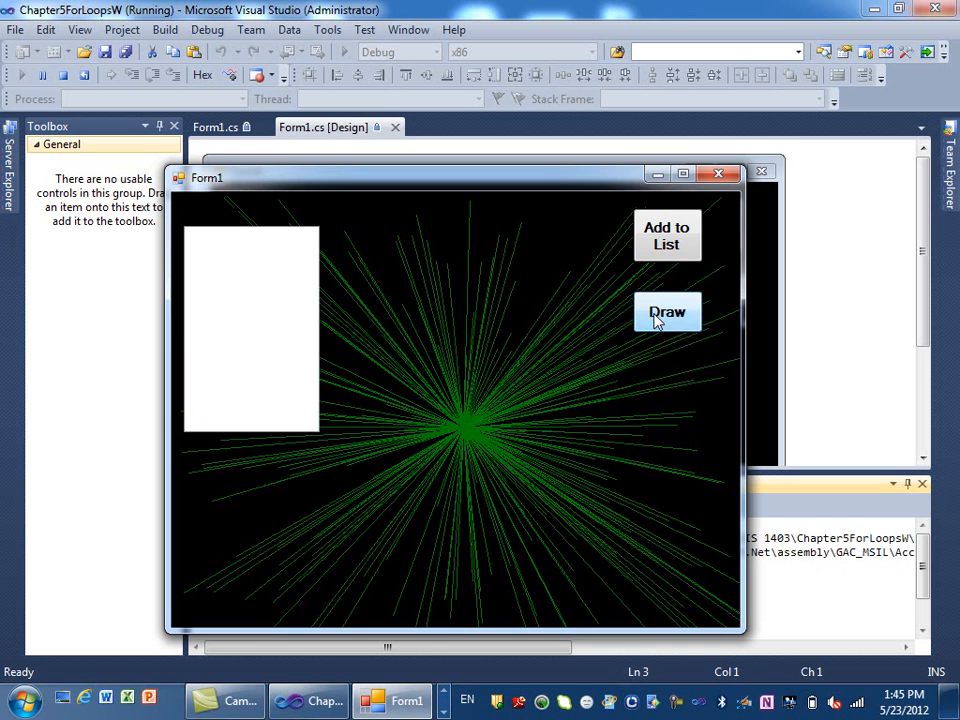
left_click(668, 312)
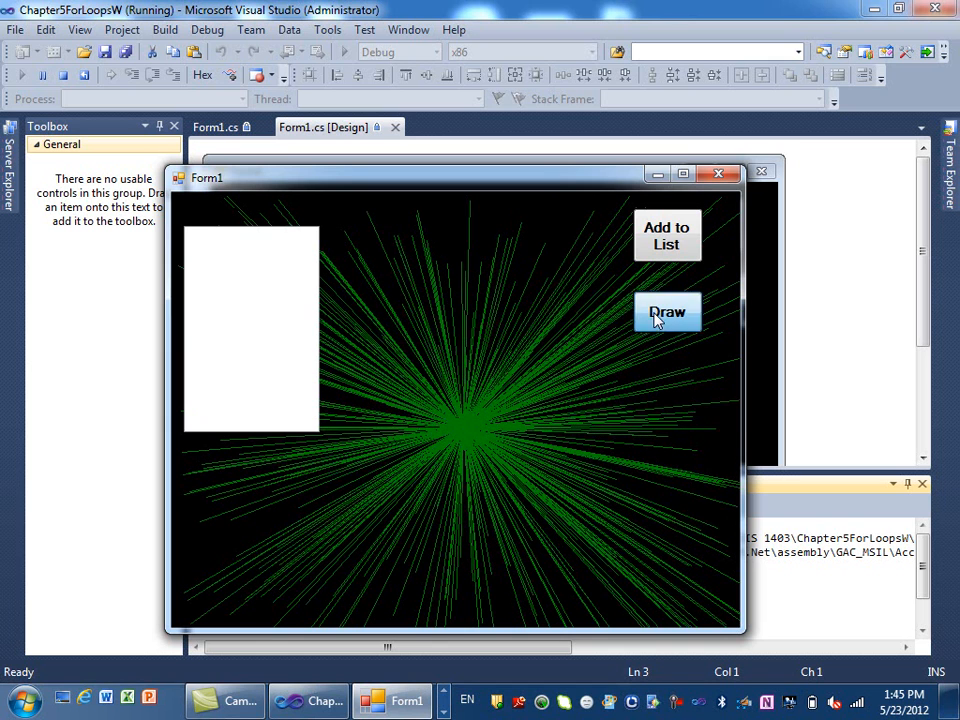
left_click(668, 312)
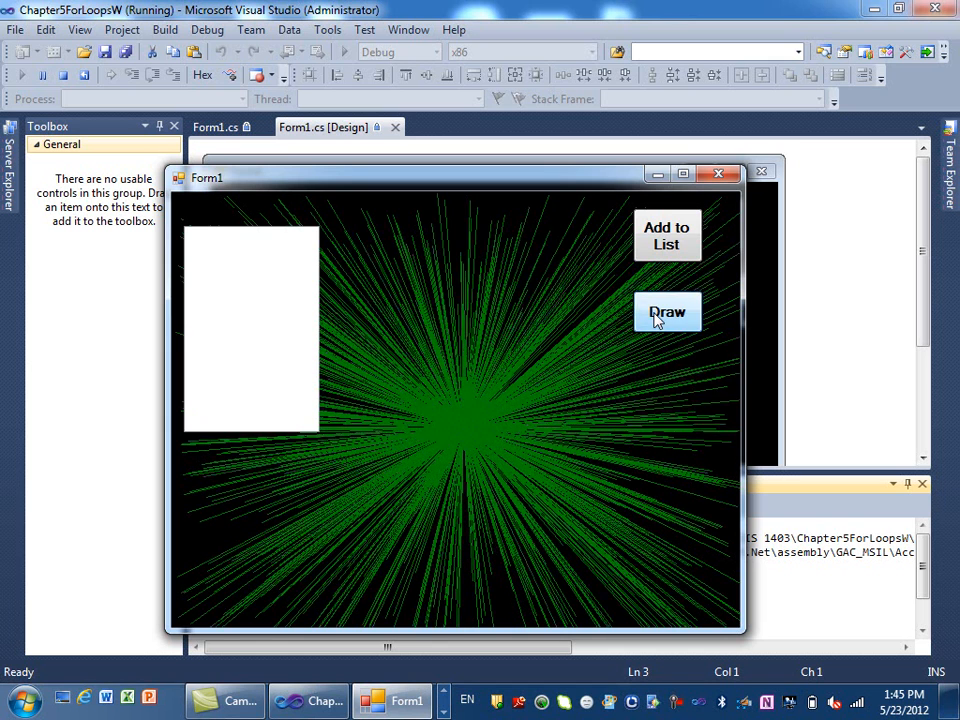
left_click(668, 312)
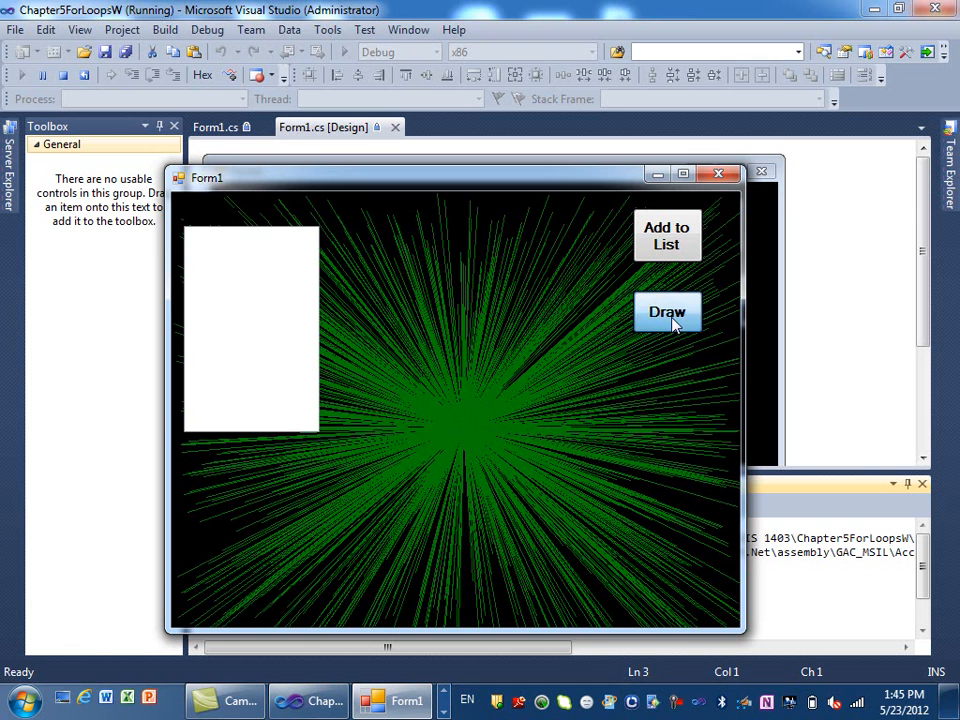
left_click(668, 312)
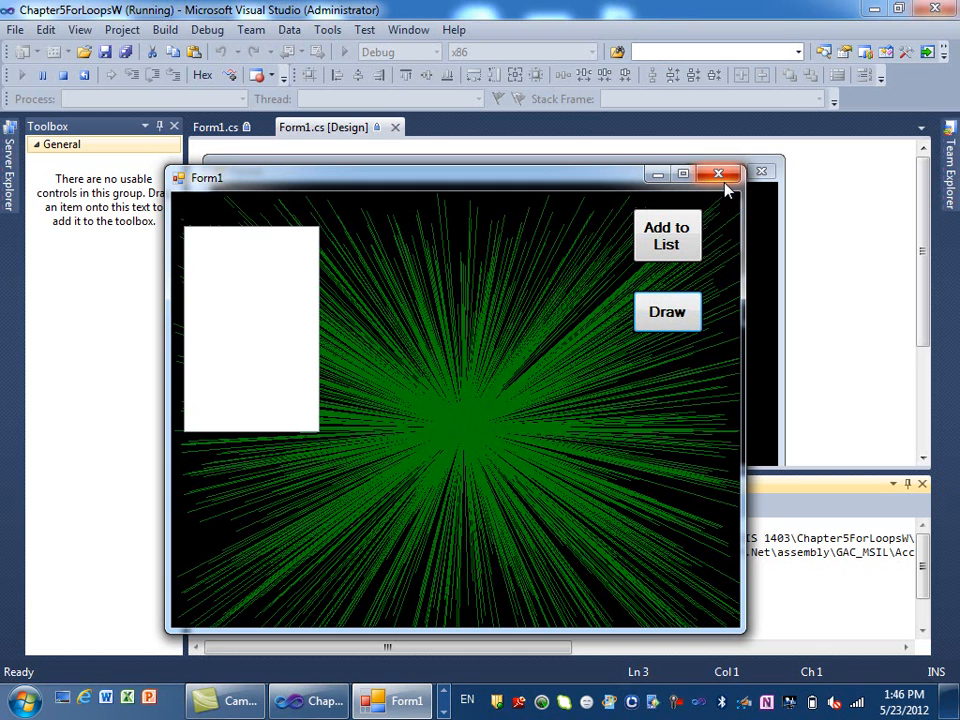
left_click(718, 172)
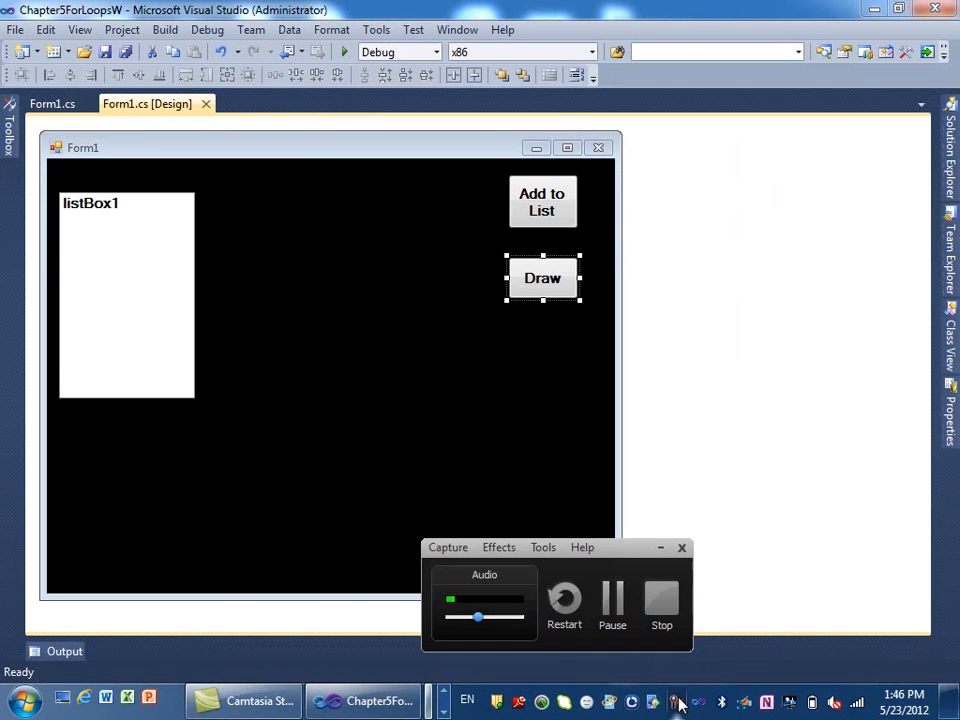
Move Draw up, Ctrl-drag a copy of it directly beneath, and dock the floating designer
left_click(50, 104)
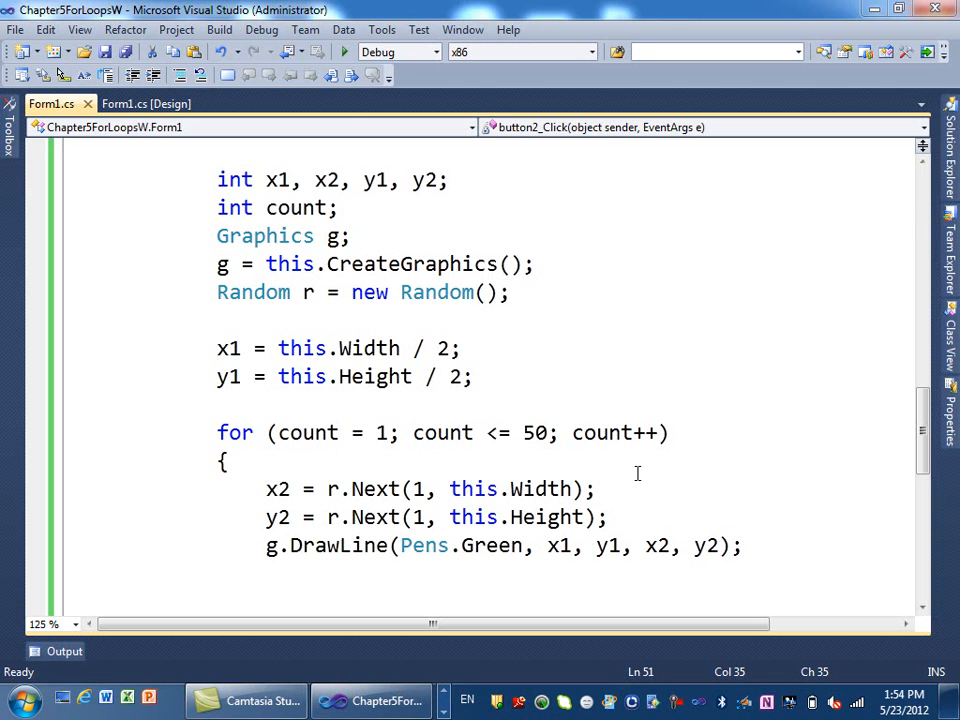
mouse_move(146, 104)
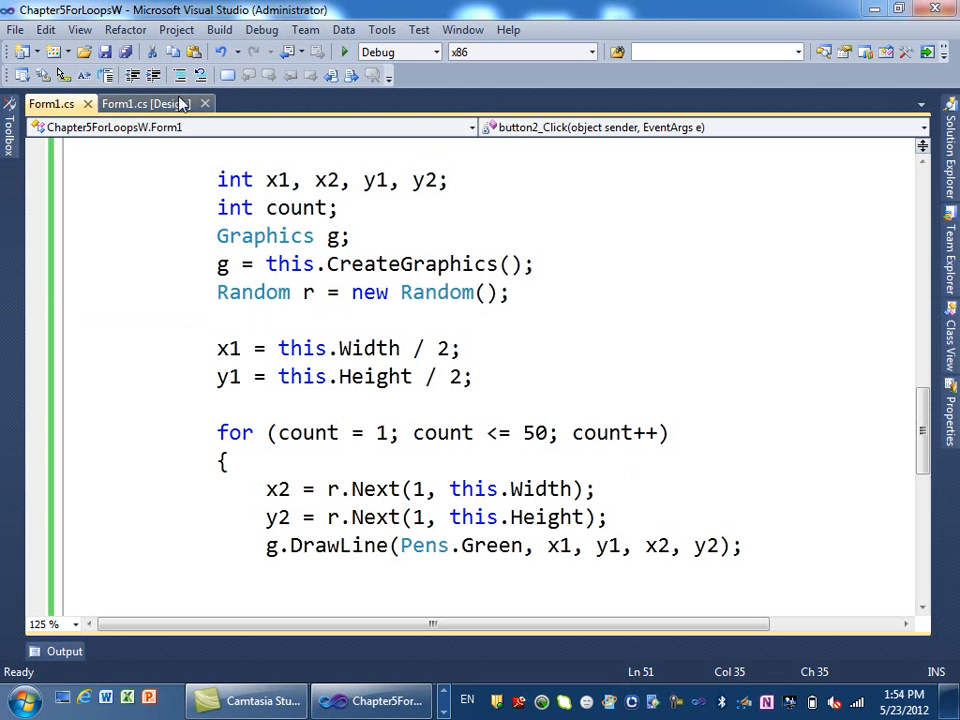
left_click(126, 104)
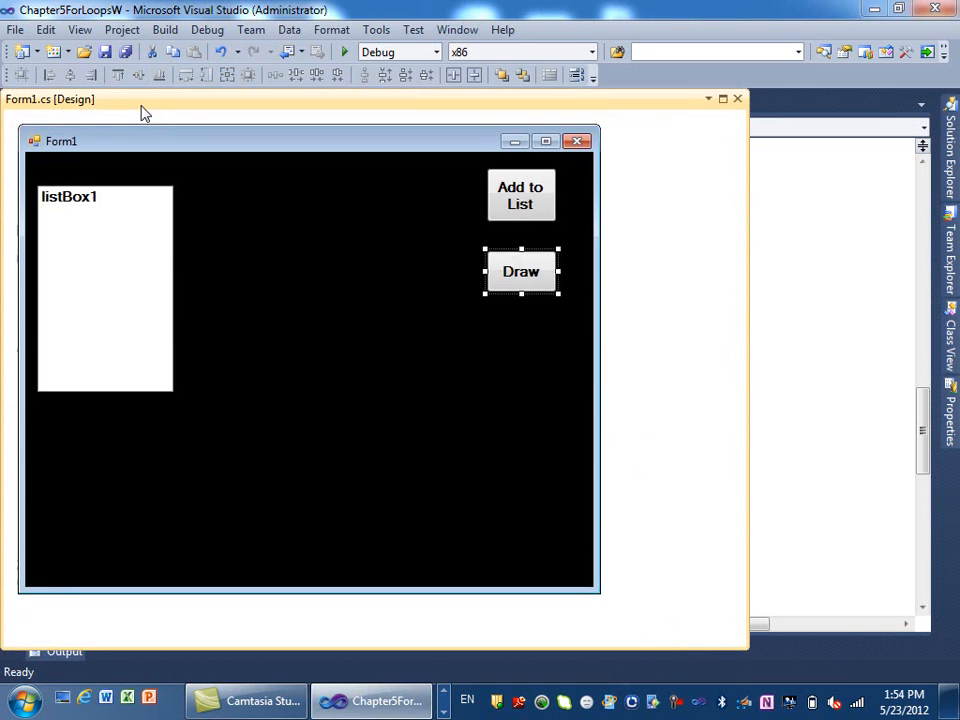
left_click_drag(520, 272, 520, 248)
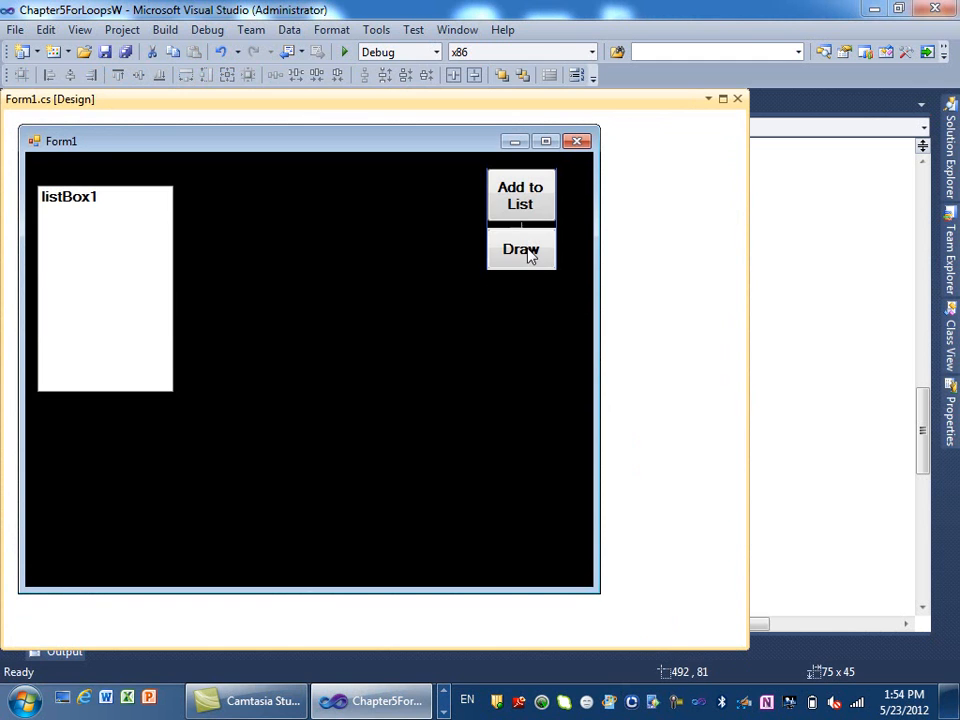
left_click(520, 248)
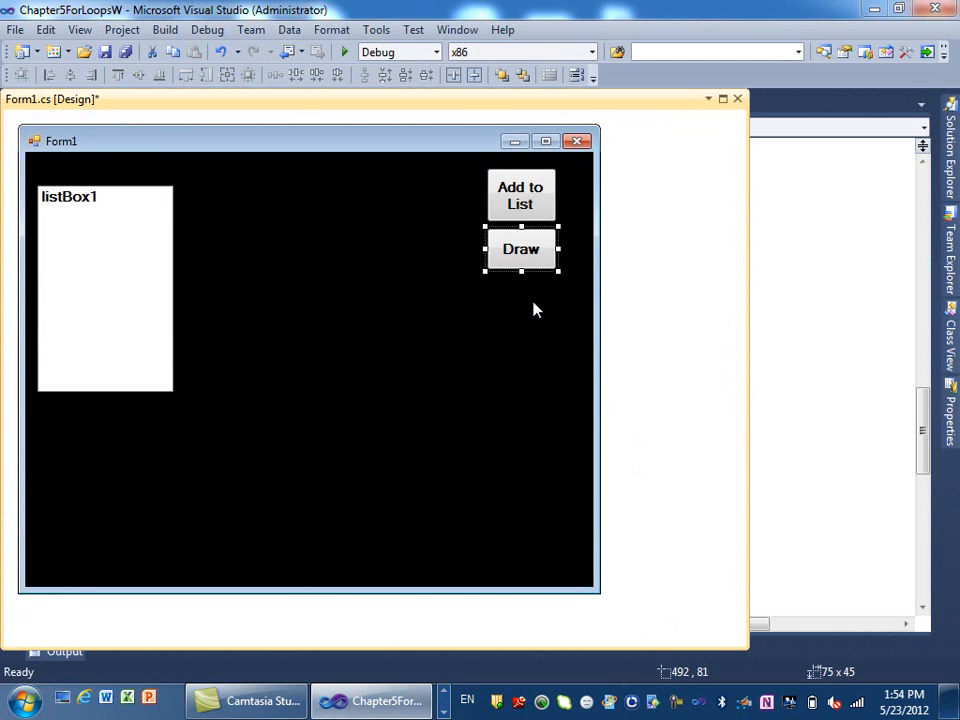
mouse_move(504, 296)
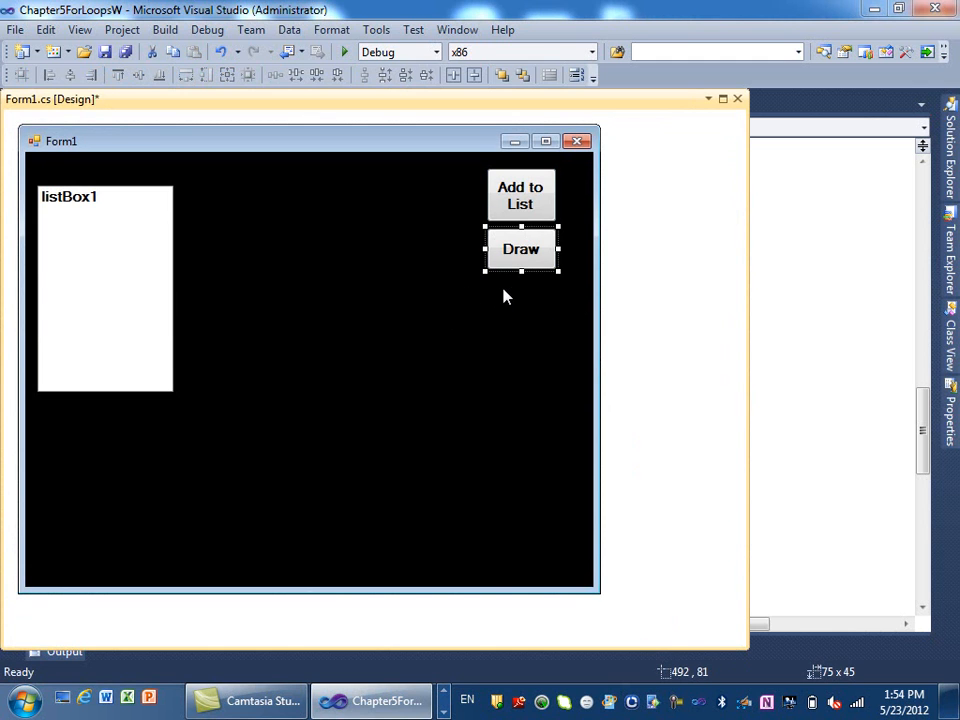
left_click_drag(520, 248, 308, 370)
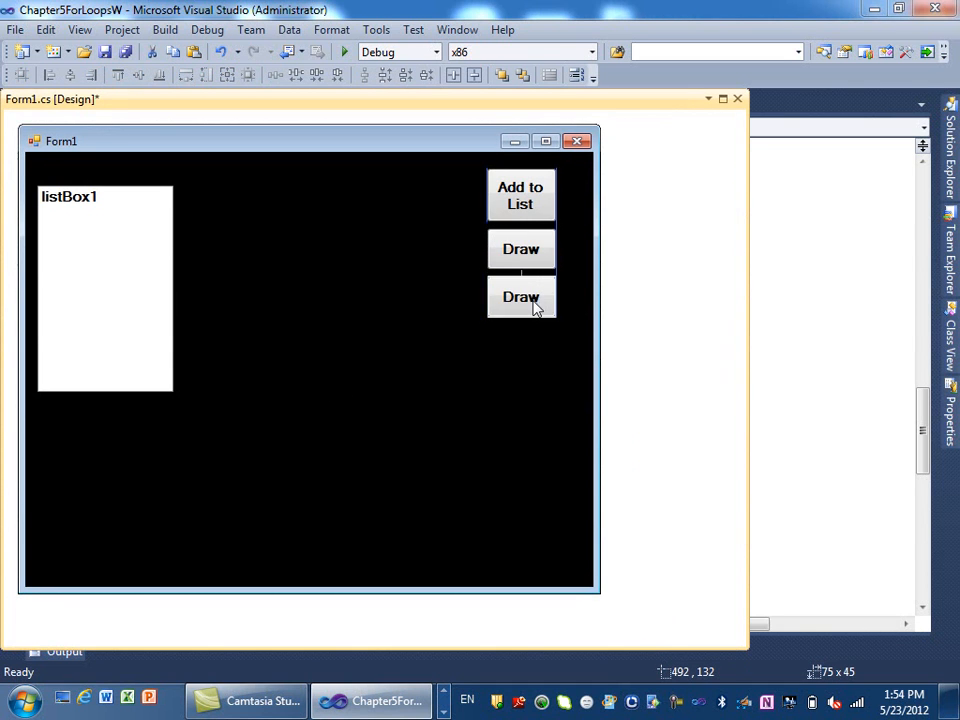
left_click(520, 296)
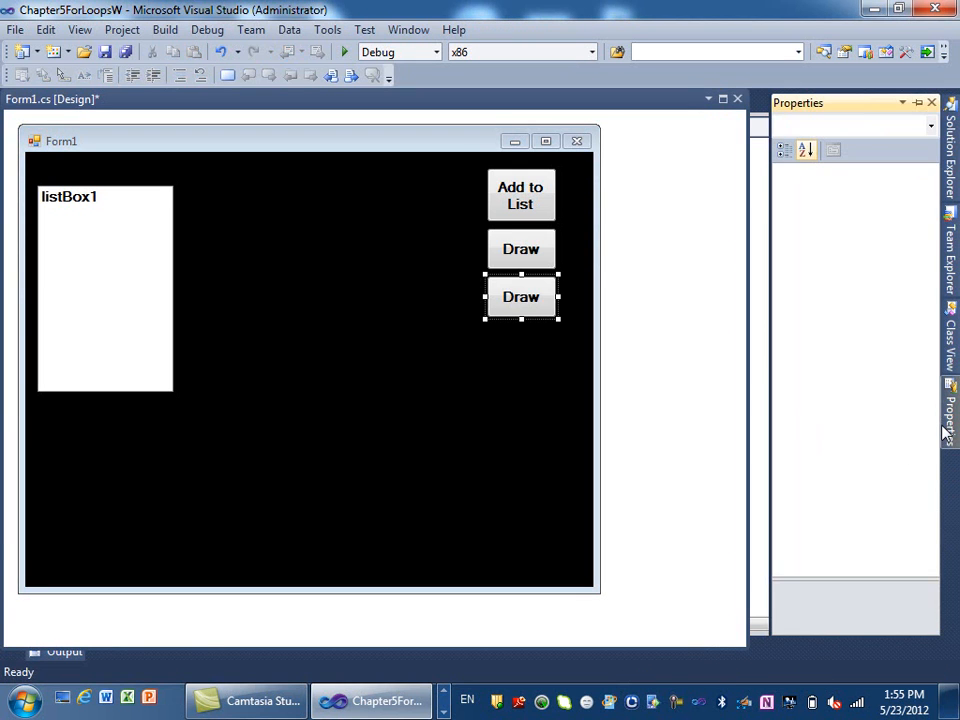
mouse_move(444, 684)
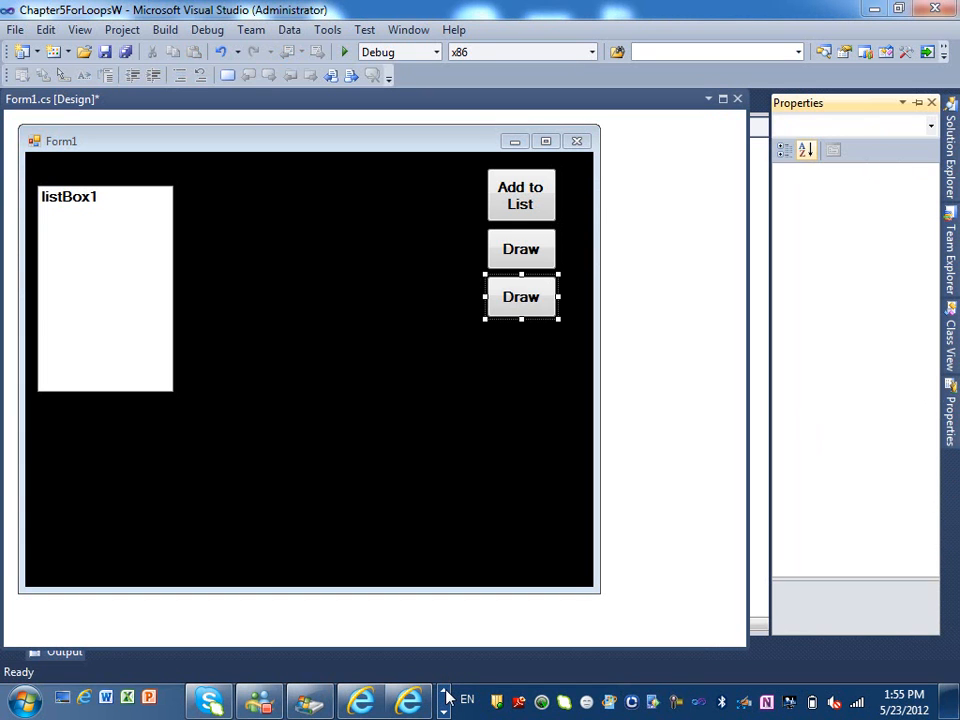
mouse_move(650, 388)
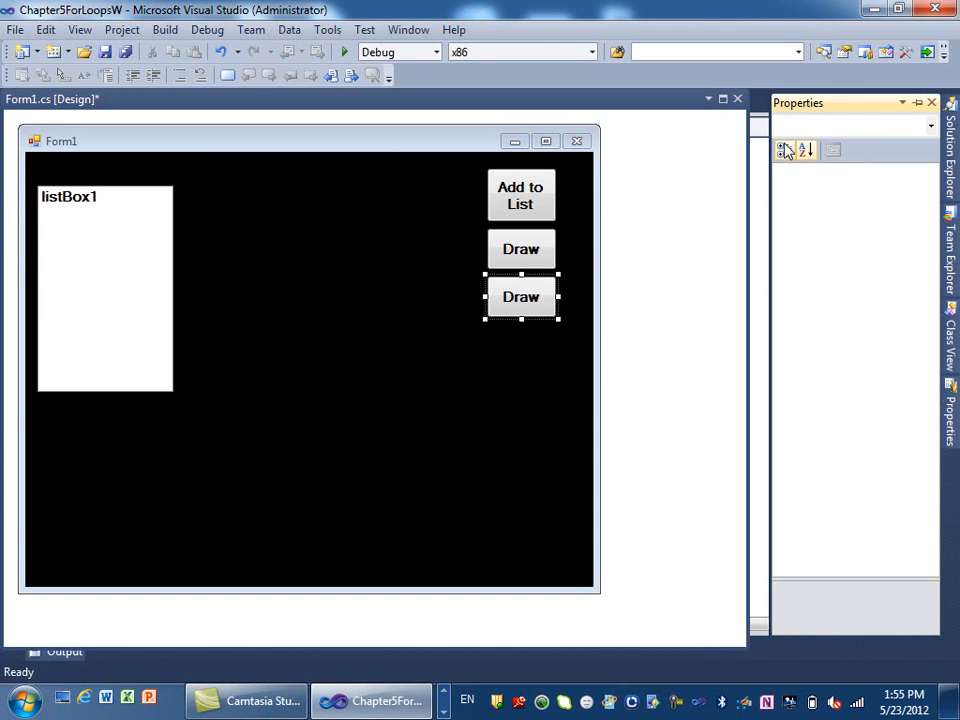
mouse_move(804, 150)
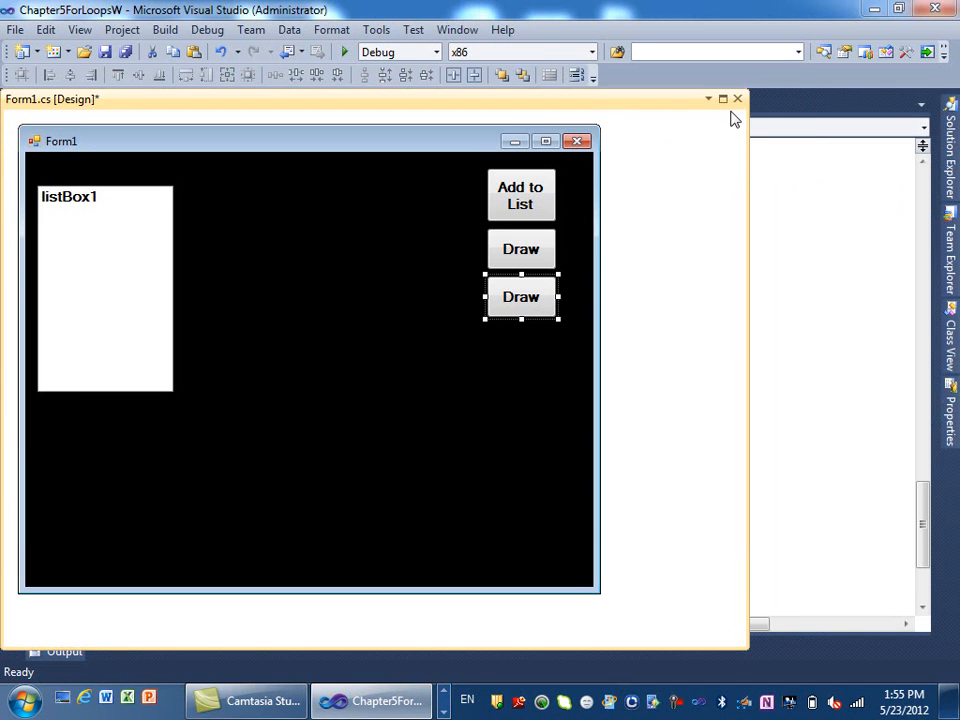
double_click(520, 296)
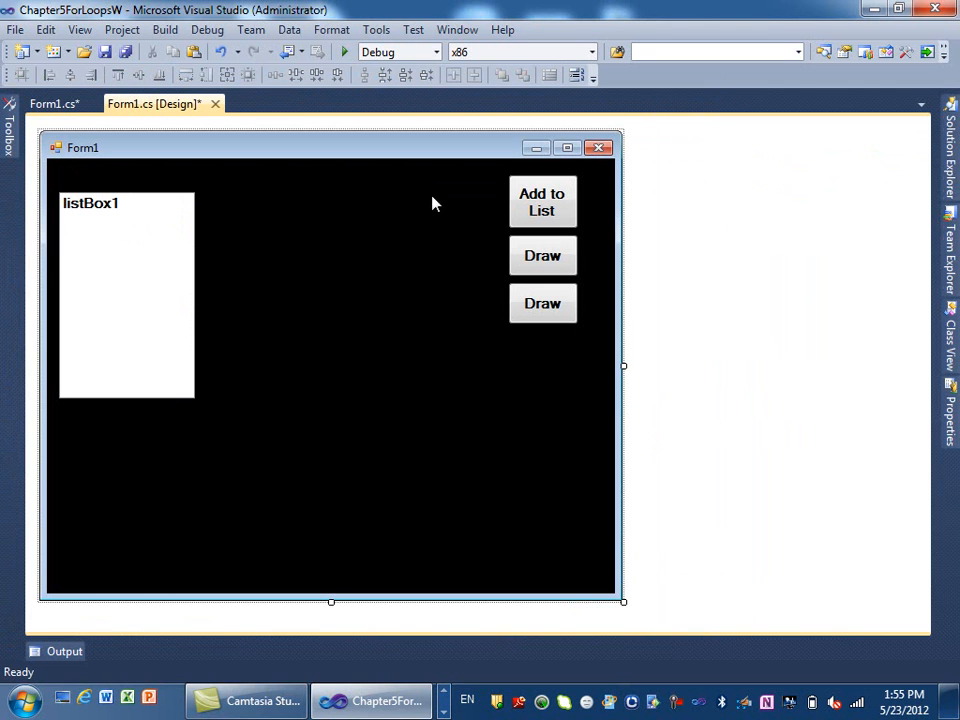
Set the copied third button's Text property to Clear
left_click(542, 304)
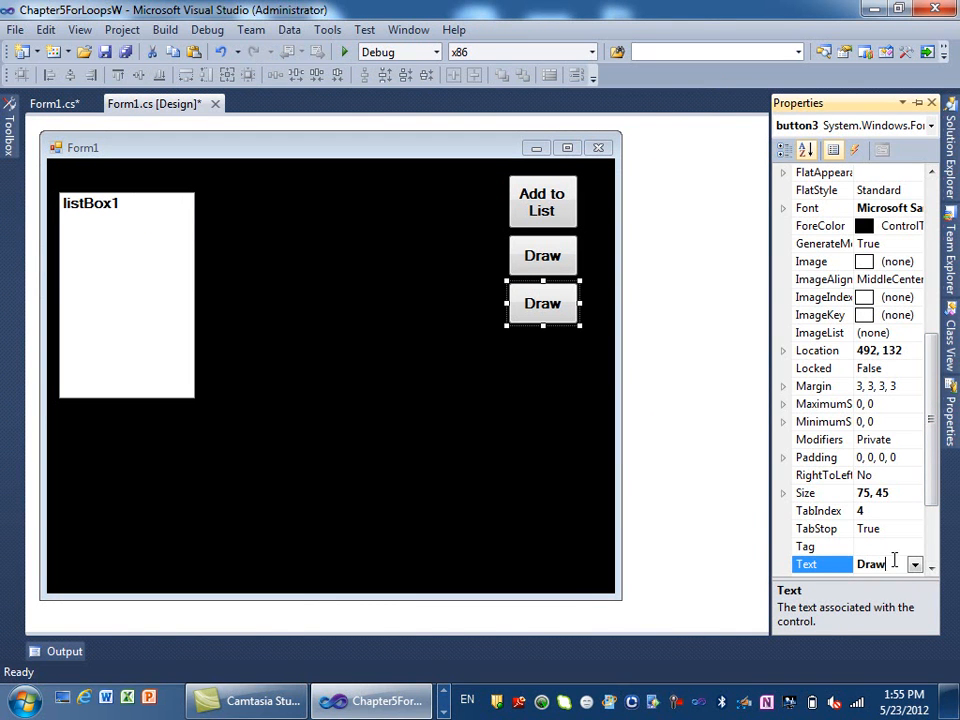
type("Clear")
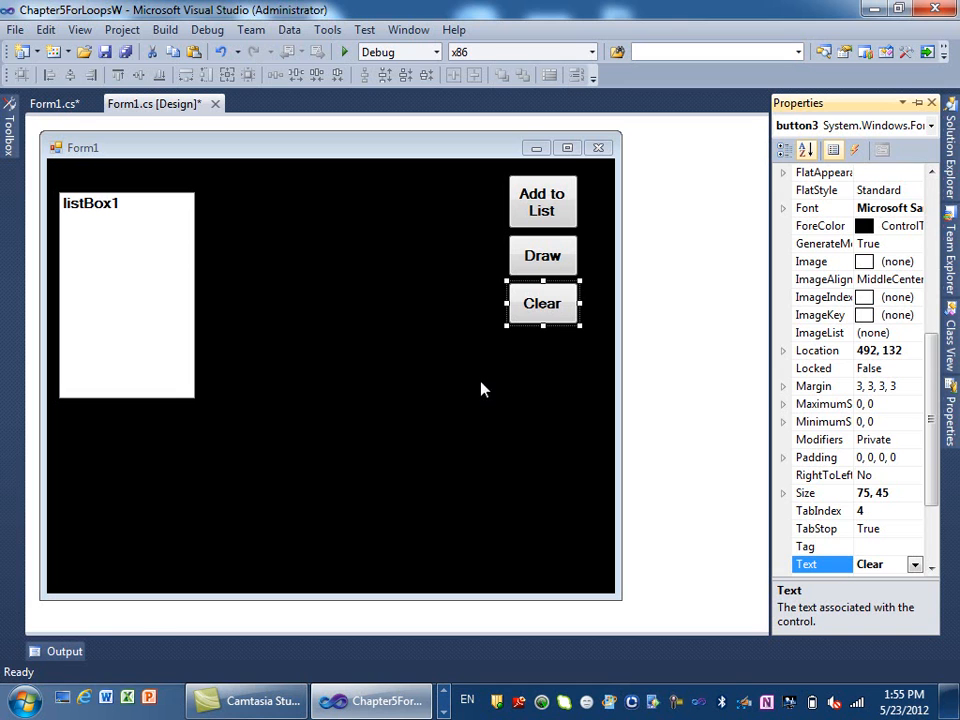
mouse_move(52, 170)
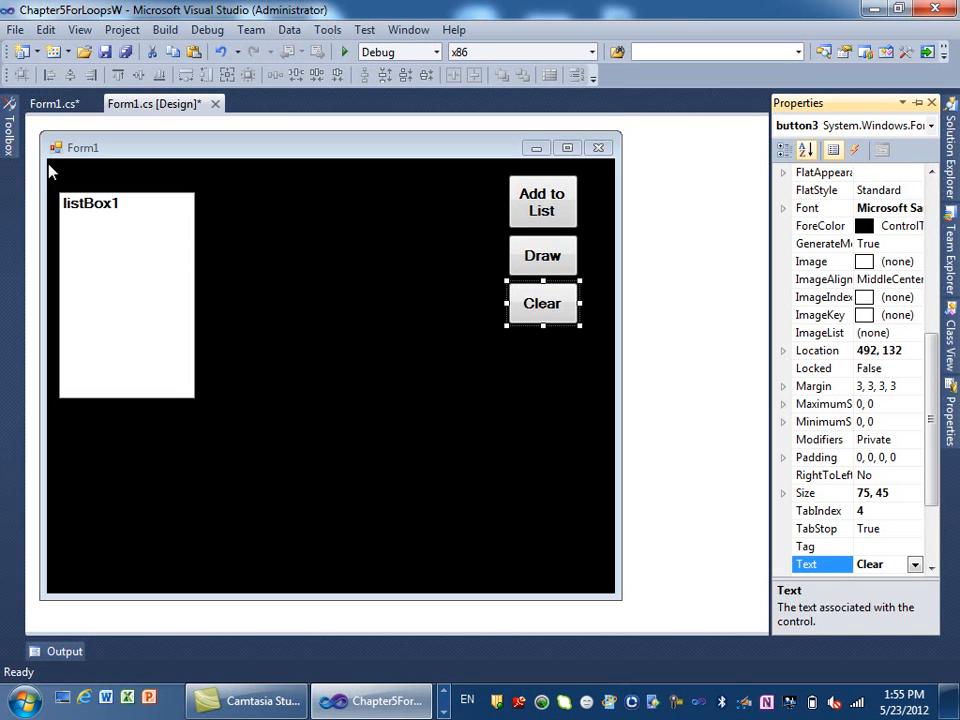
mouse_move(500, 700)
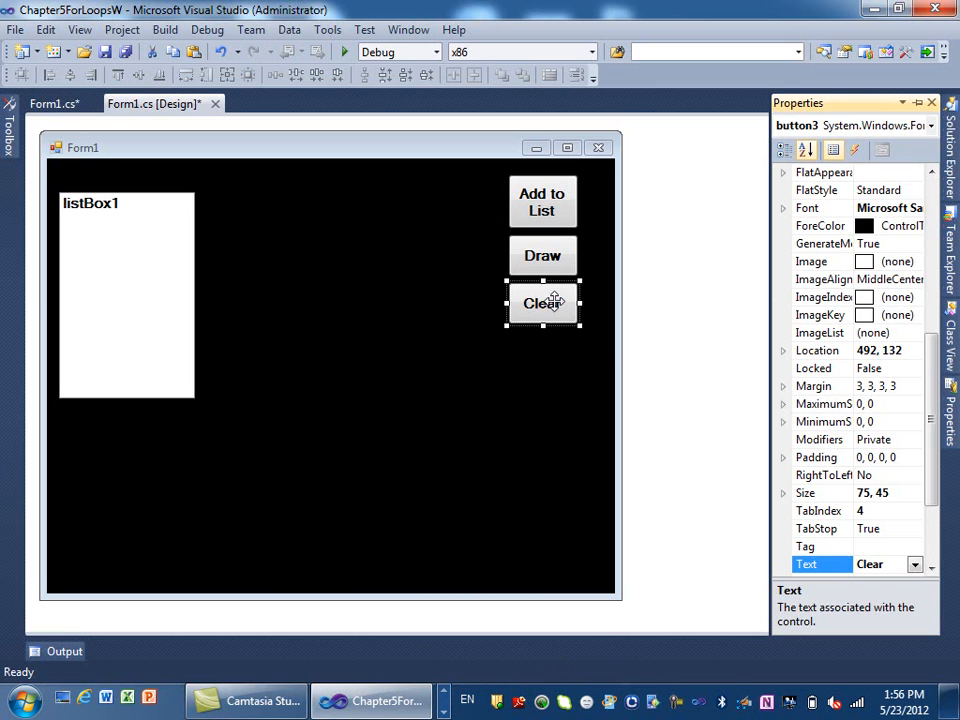
Create the Clear button's click handler and declare Graphics g = this.CreateGraphics();
double_click(544, 304)
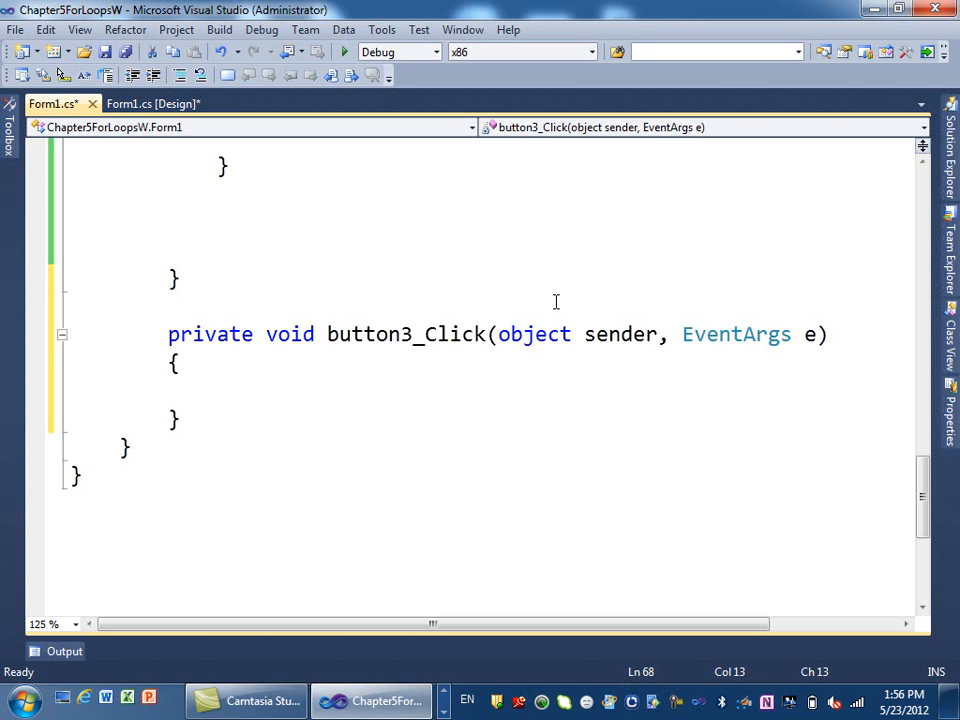
type("Graphics g =")
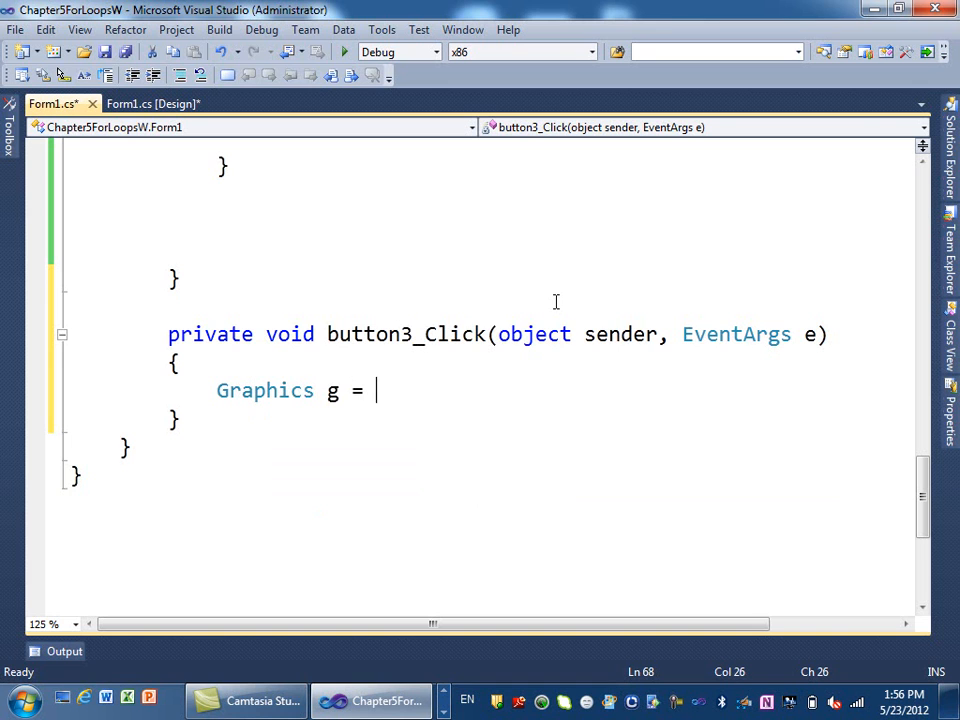
key("BackSpace")
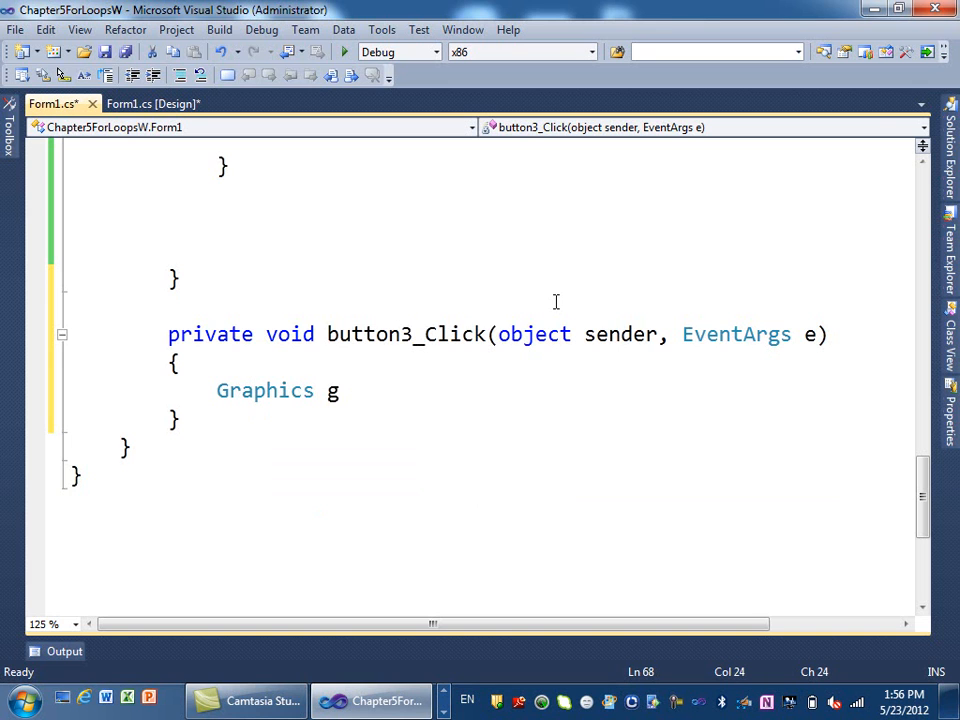
type("= thi")
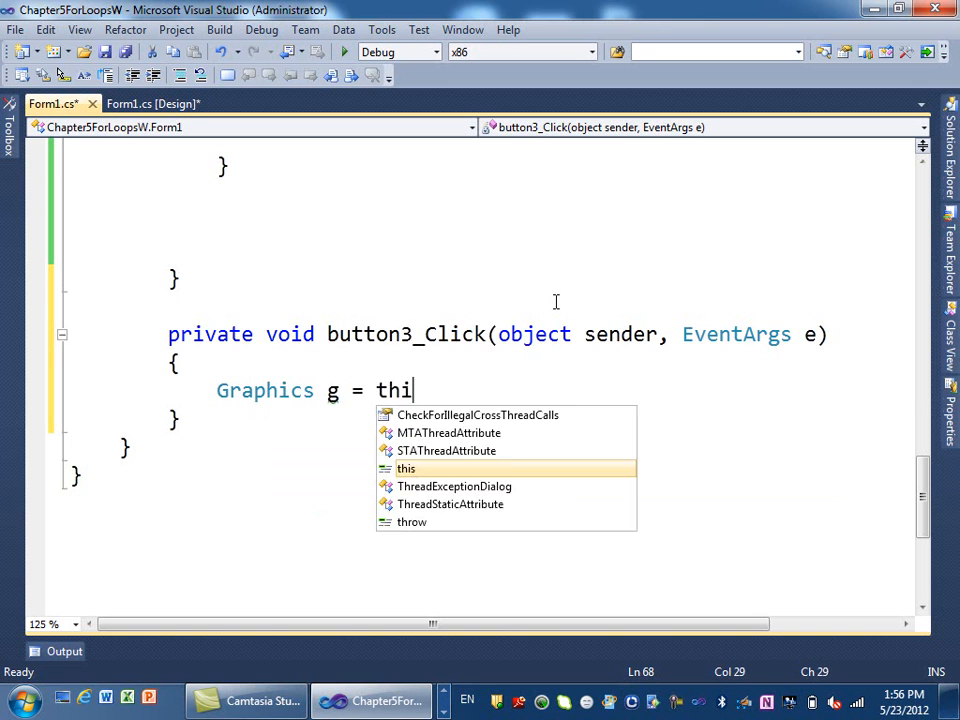
type(".createGraphics(")
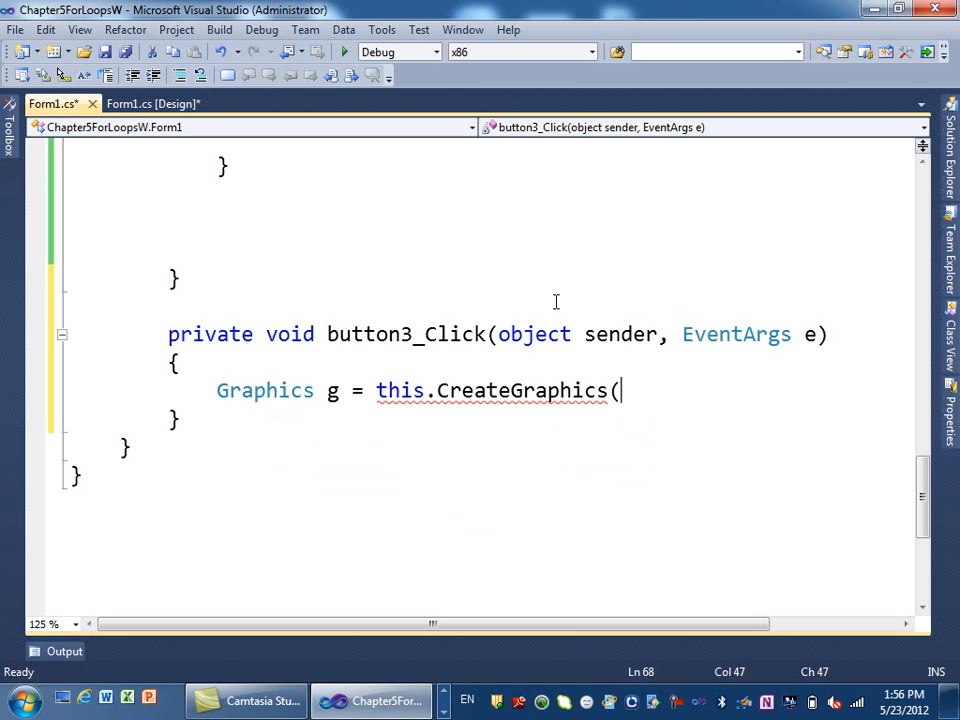
type(");")
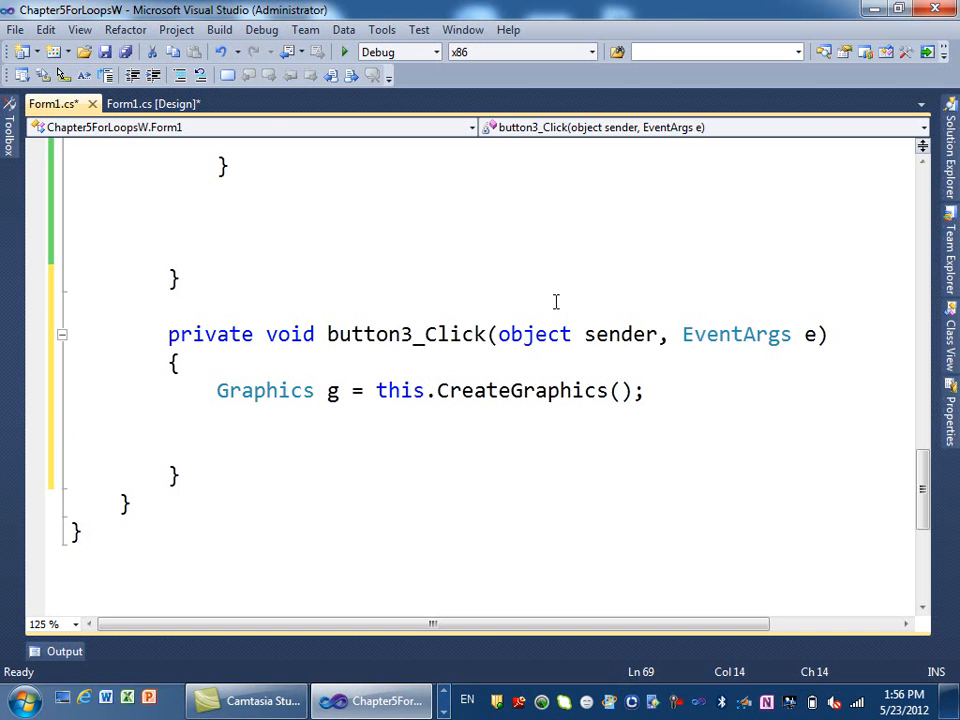
Write g.FillRectangle(Brushes.Black) as the handler's erase call
type("g.")
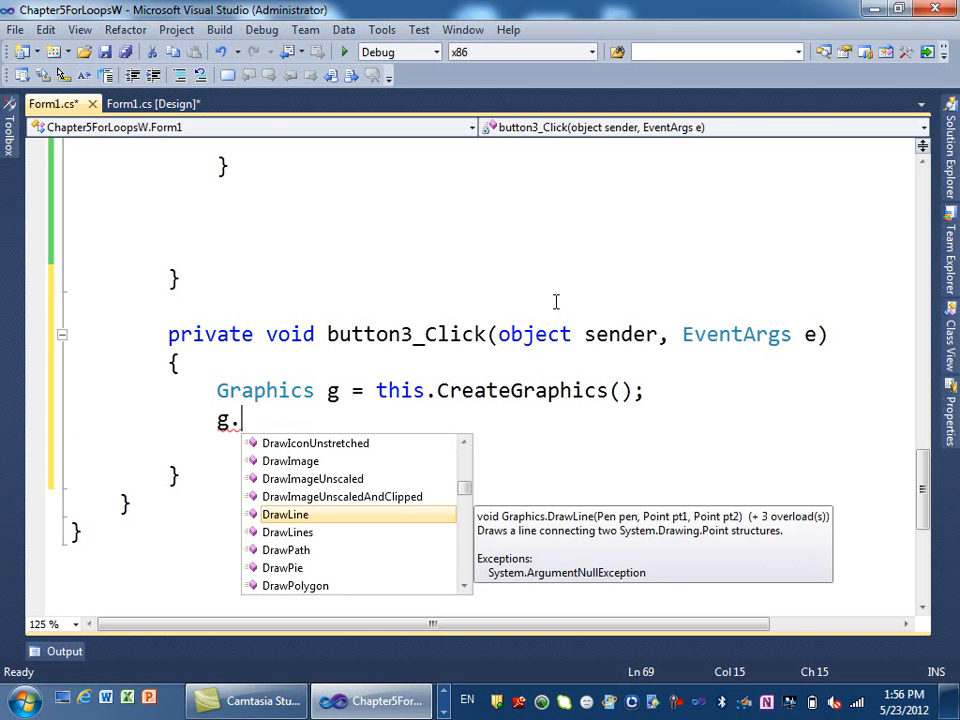
type("fi")
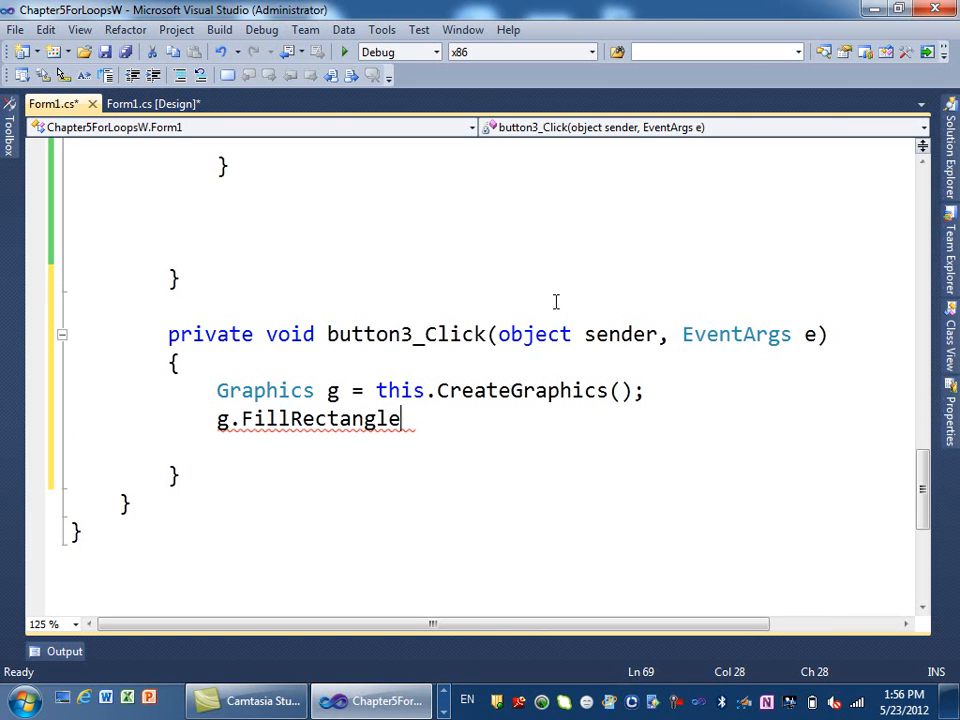
type("(B")
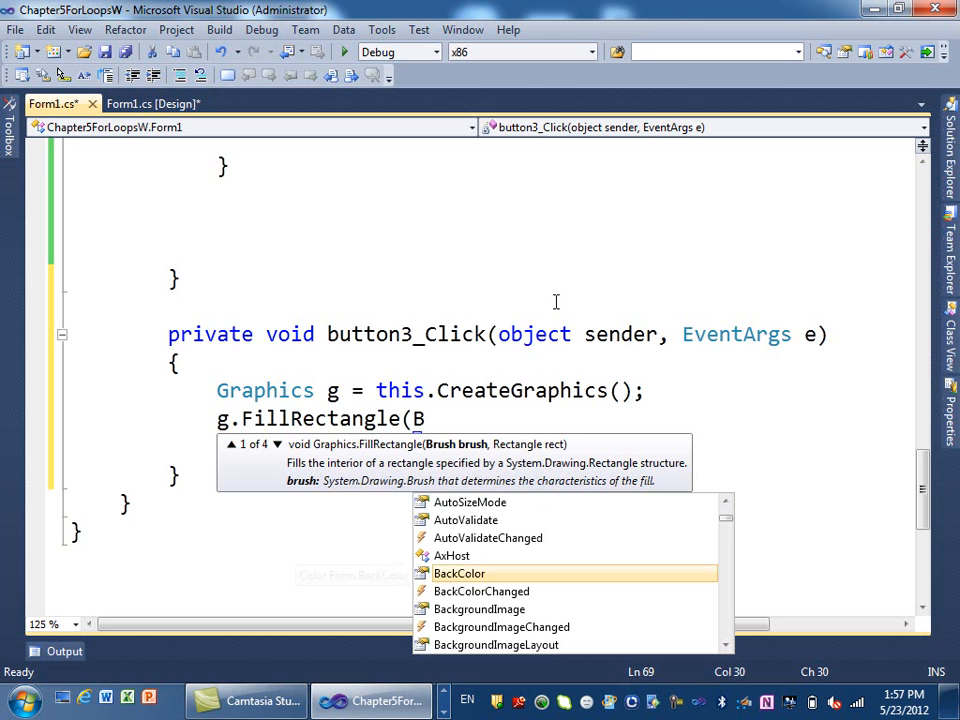
type("r")
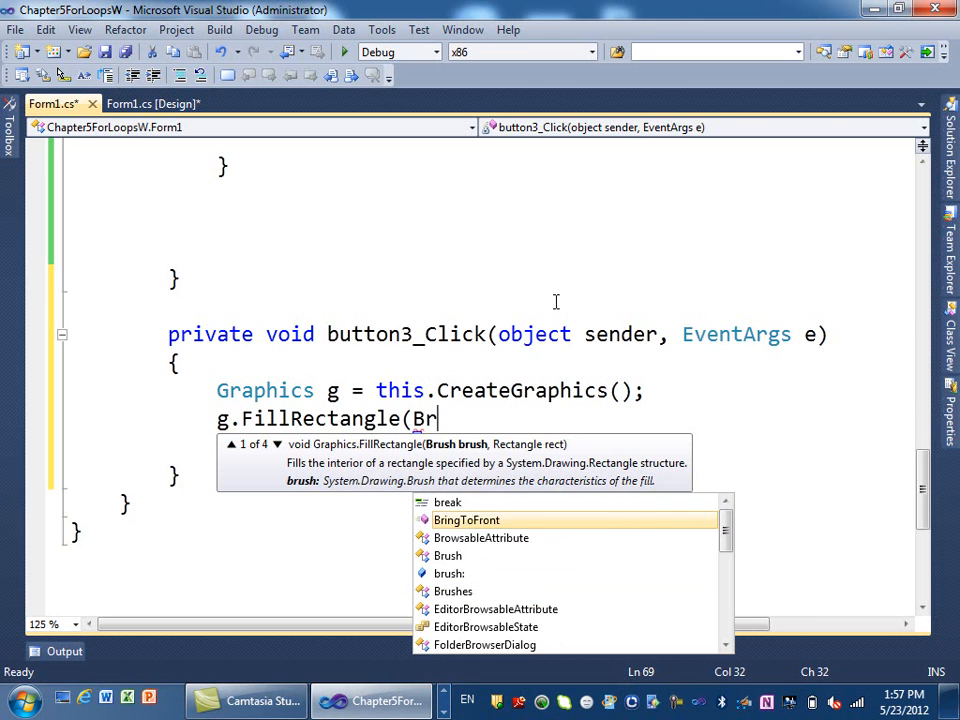
type("ush")
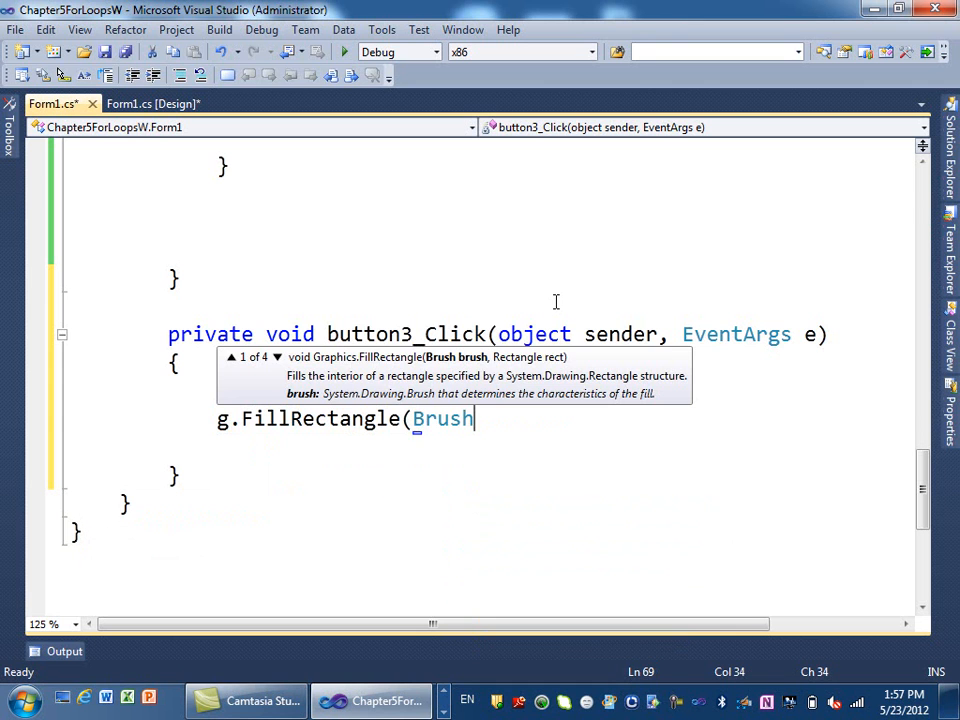
type(".")
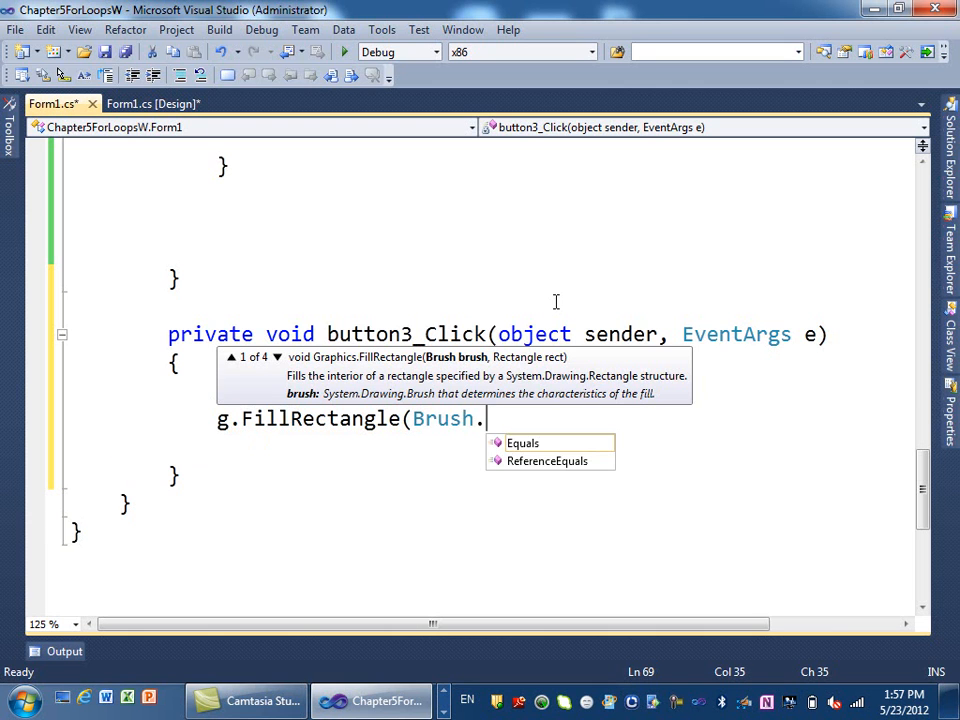
key("Backspace")
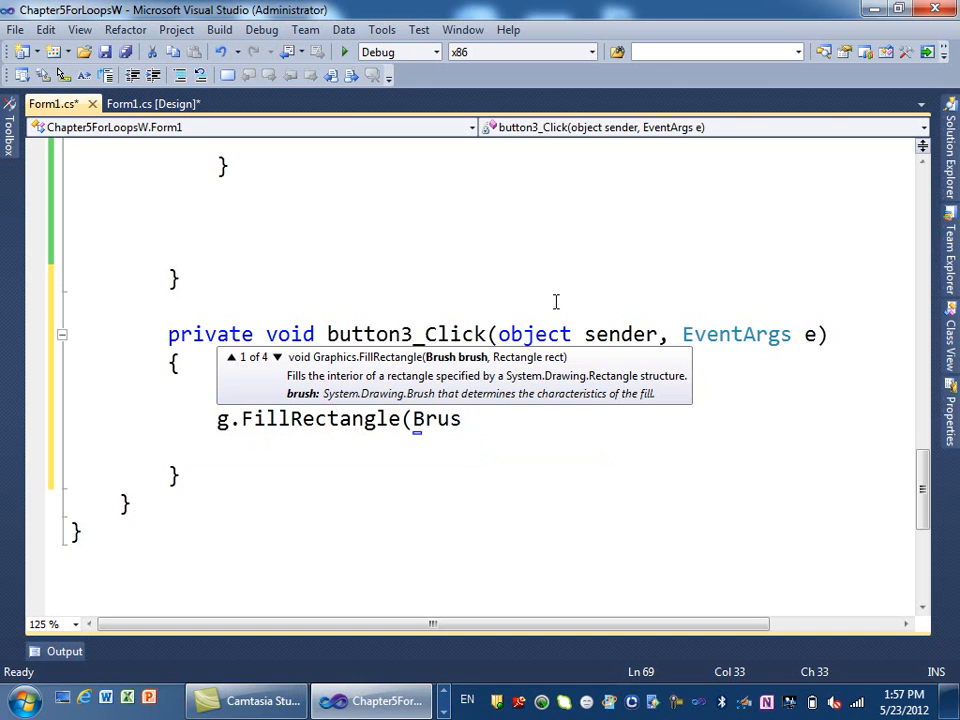
type("hs")
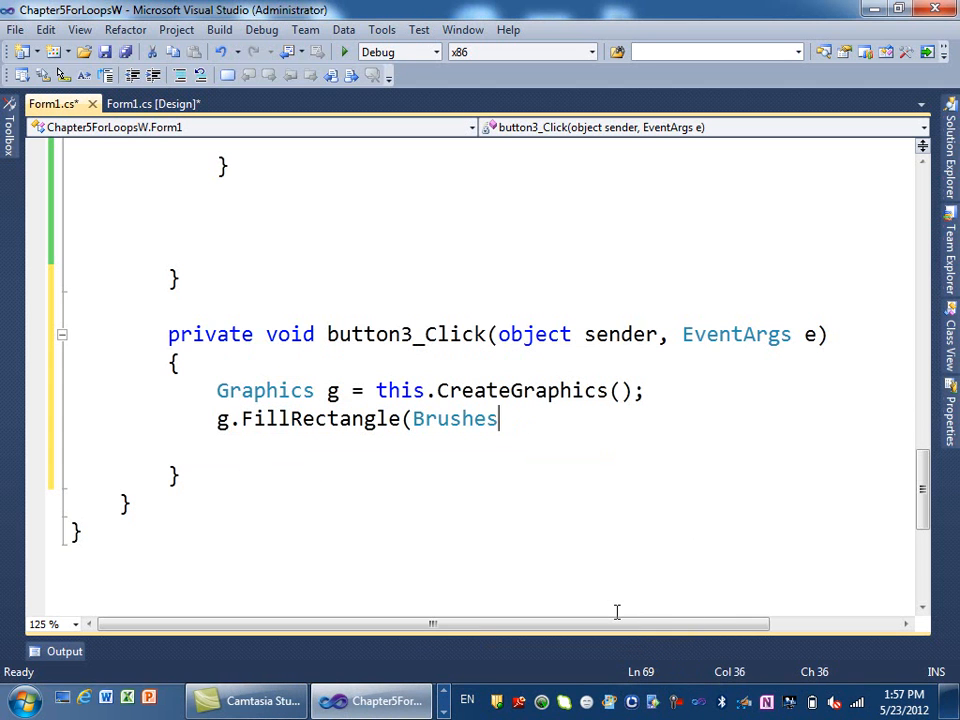
type(".")
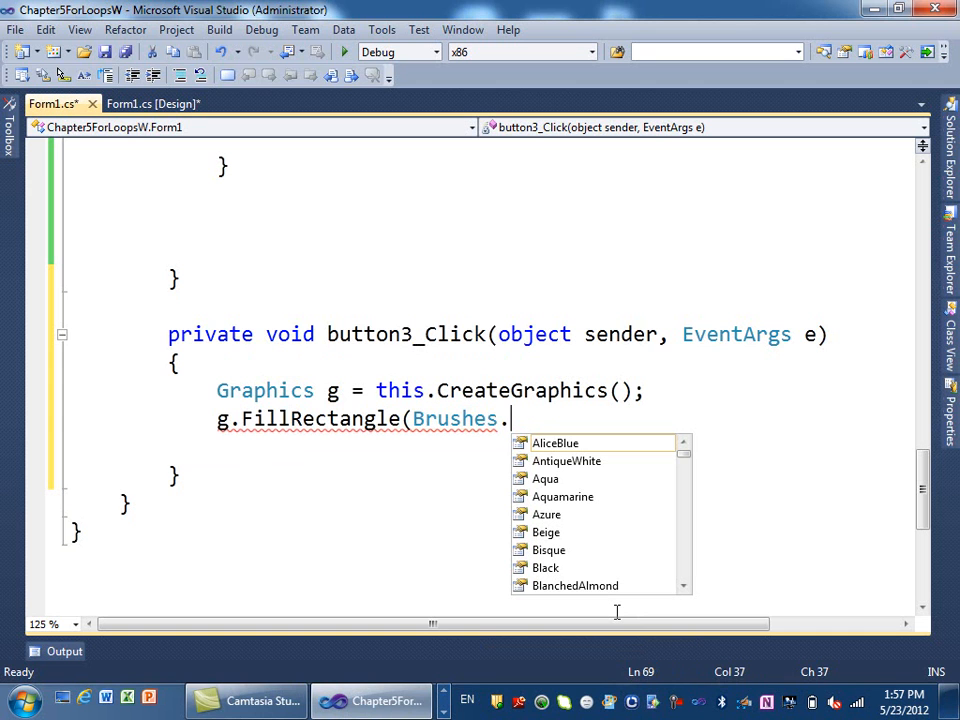
key("Down")
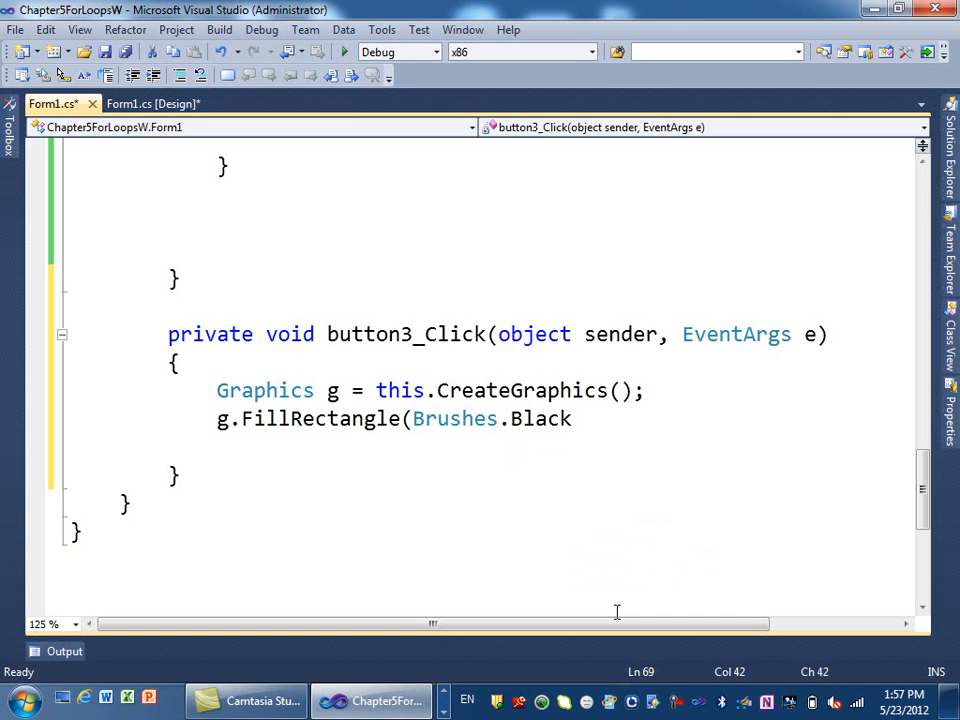
type(");")
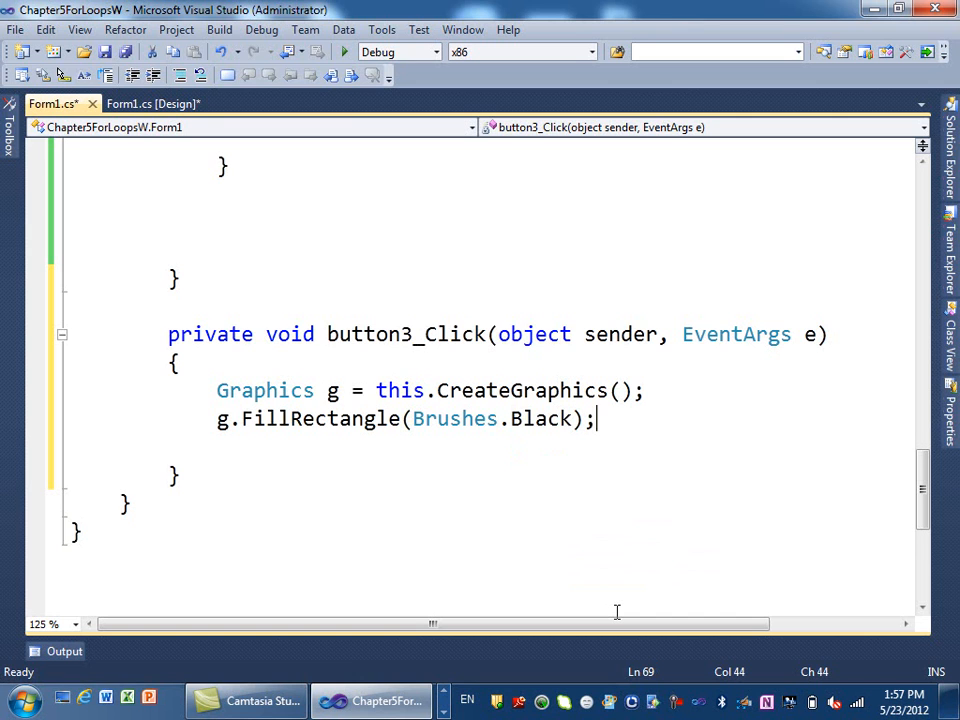
Complete the rectangle arguments as 0, 0, this.Width, this.Height to cover the whole form
key("enter")
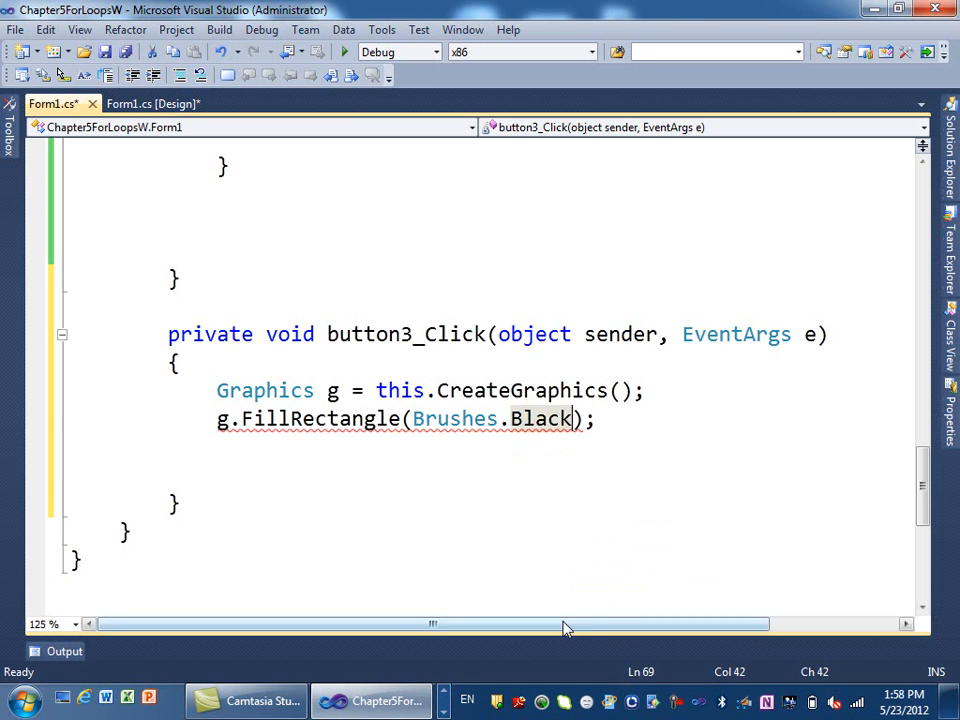
type(",")
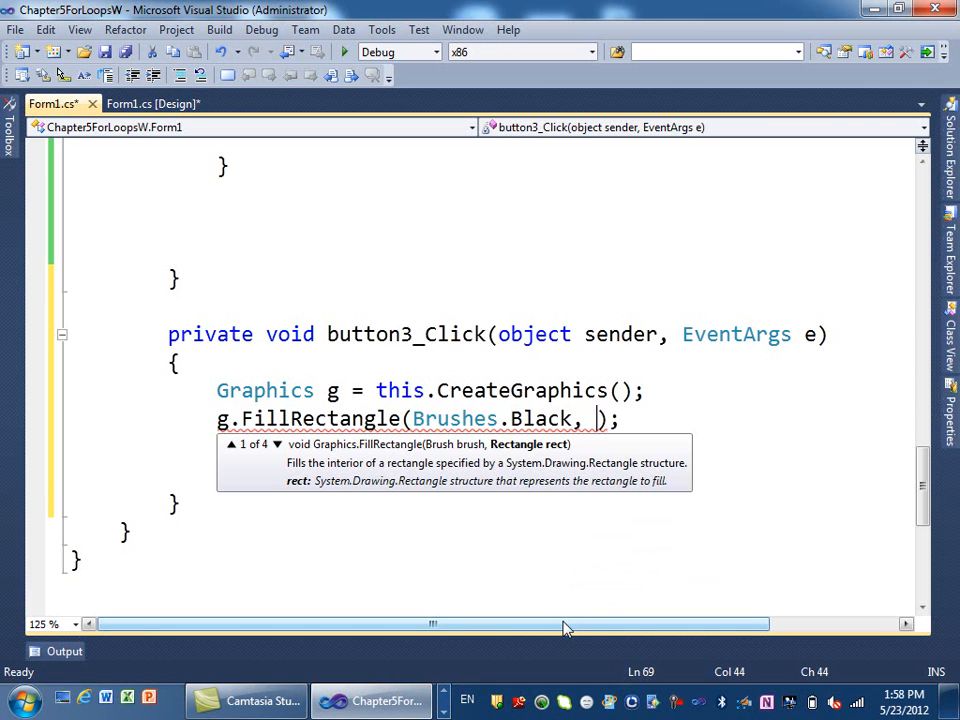
type("0,0,")
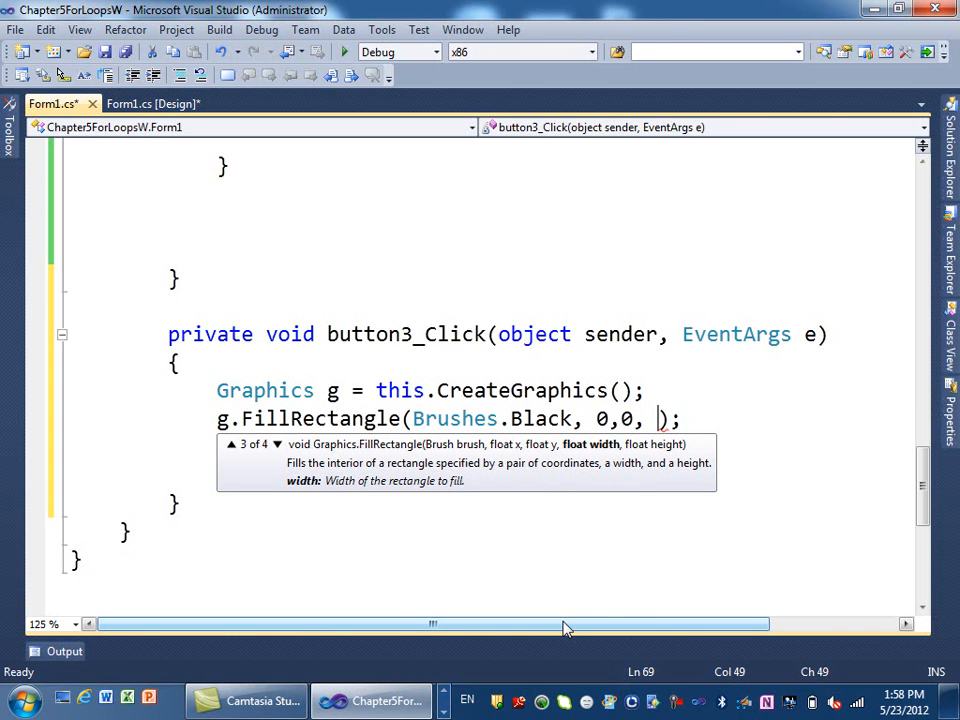
type("th")
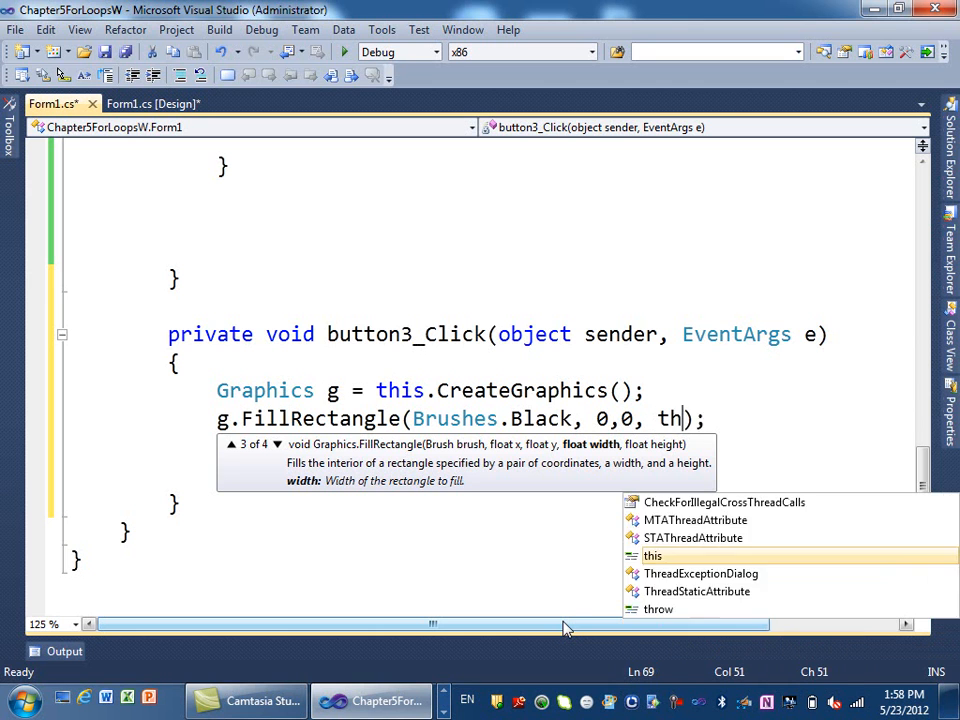
type("is.width")
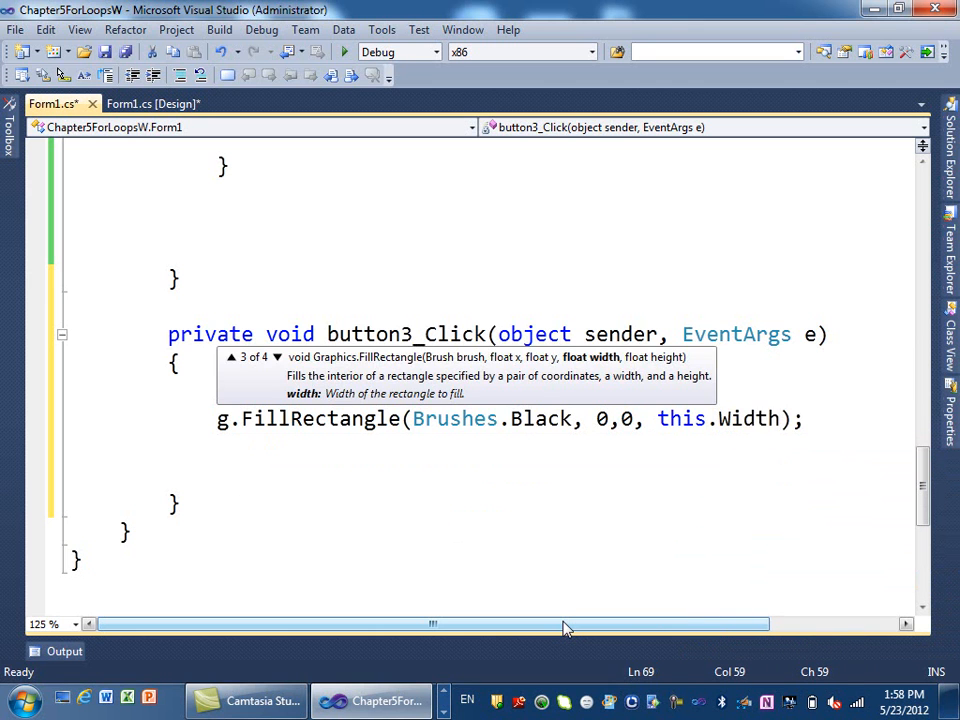
type(", this.")
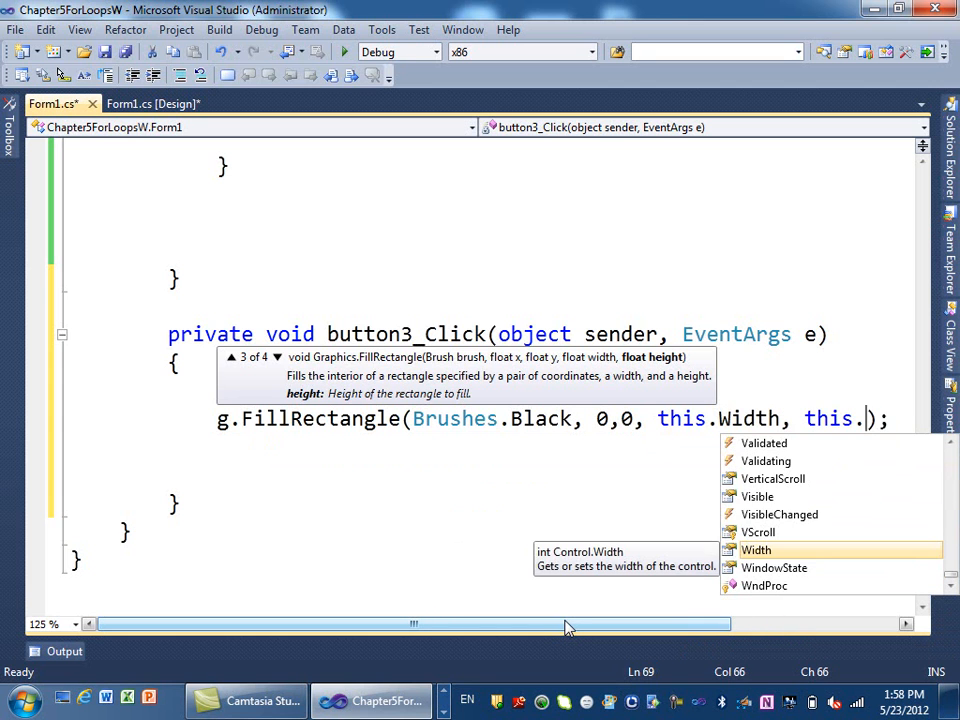
type("Heig")
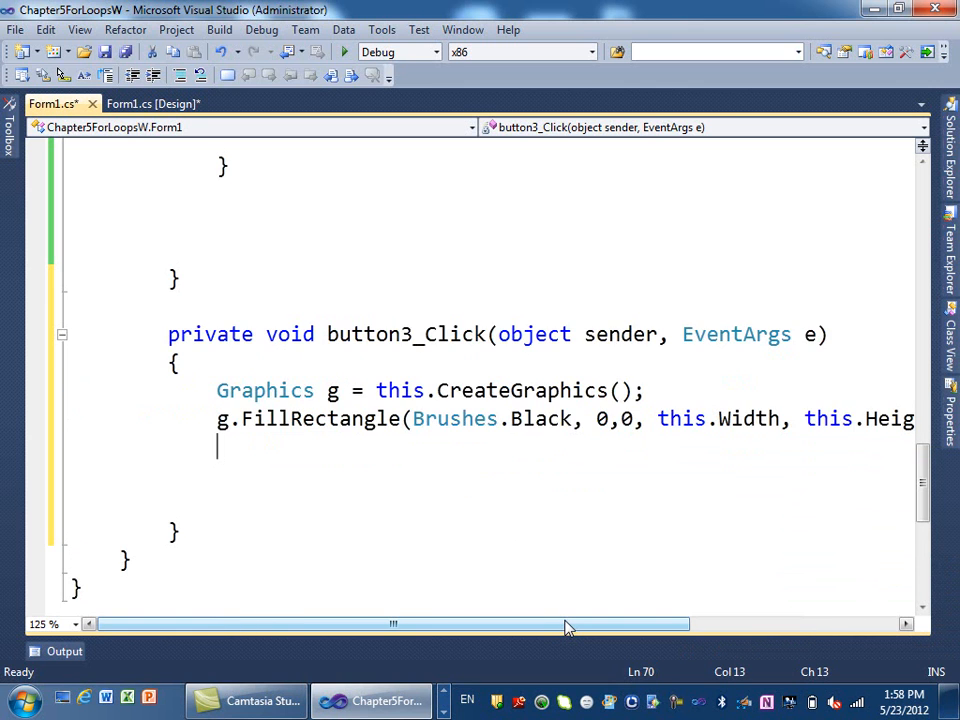
mouse_move(584, 644)
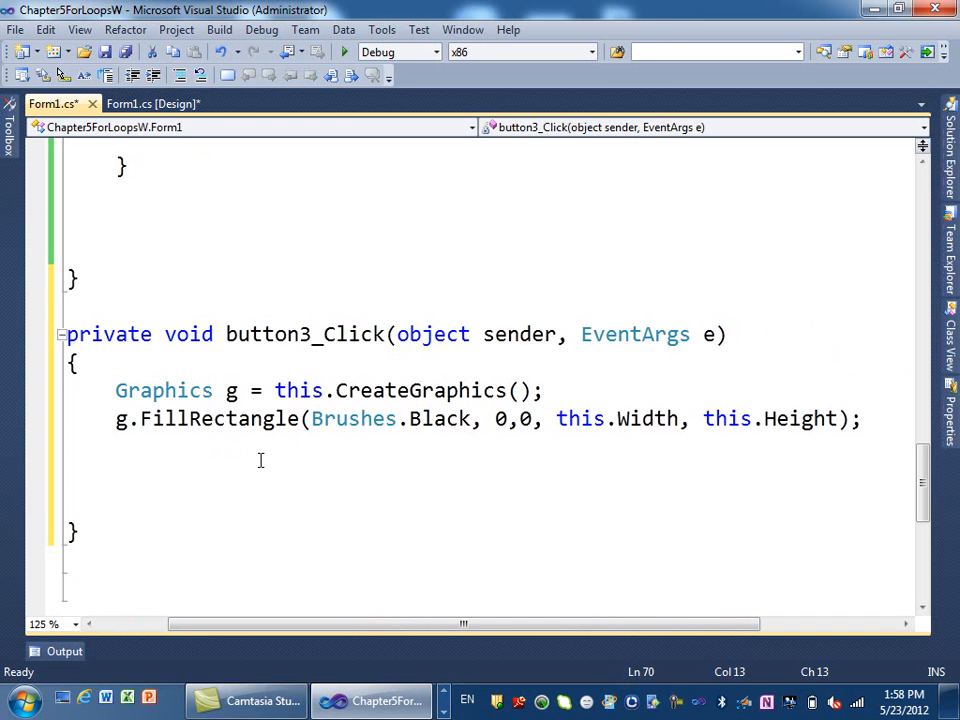
left_click(262, 460)
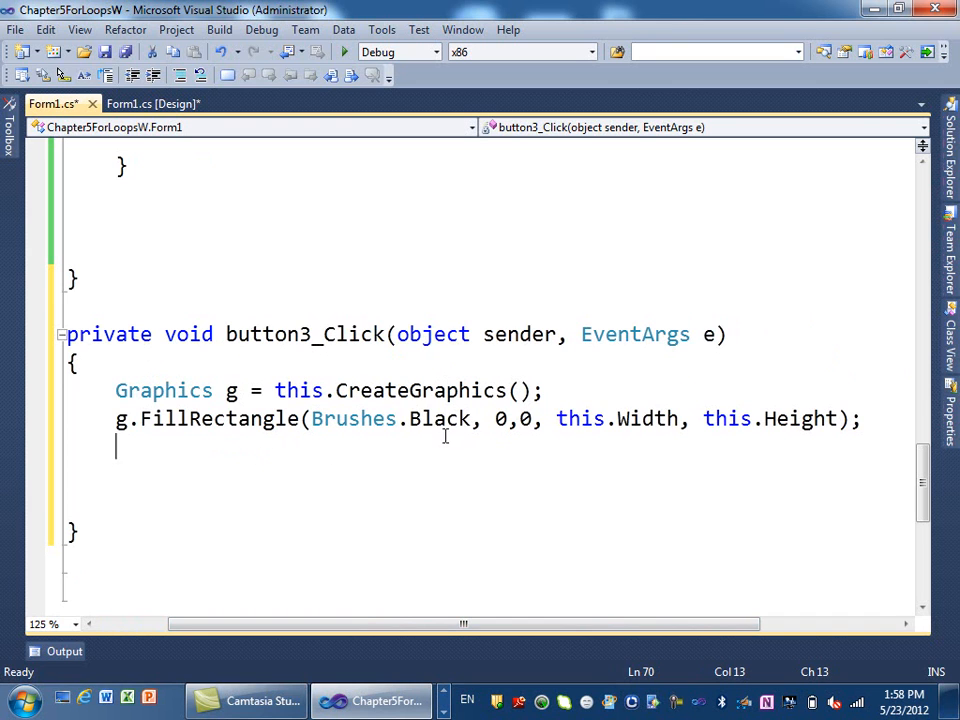
mouse_move(440, 418)
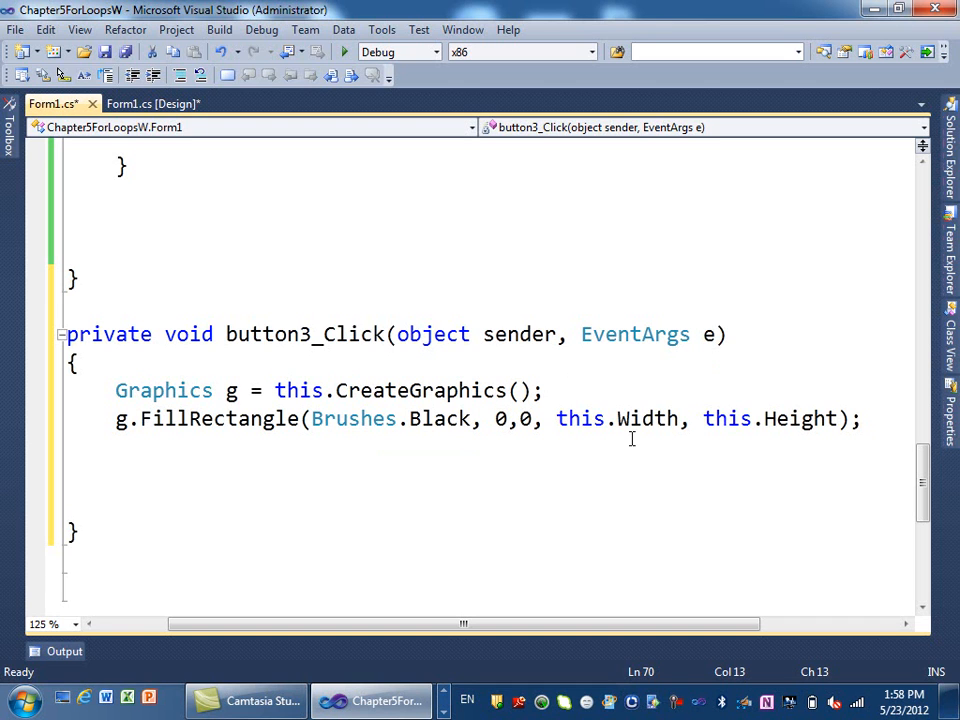
mouse_move(722, 456)
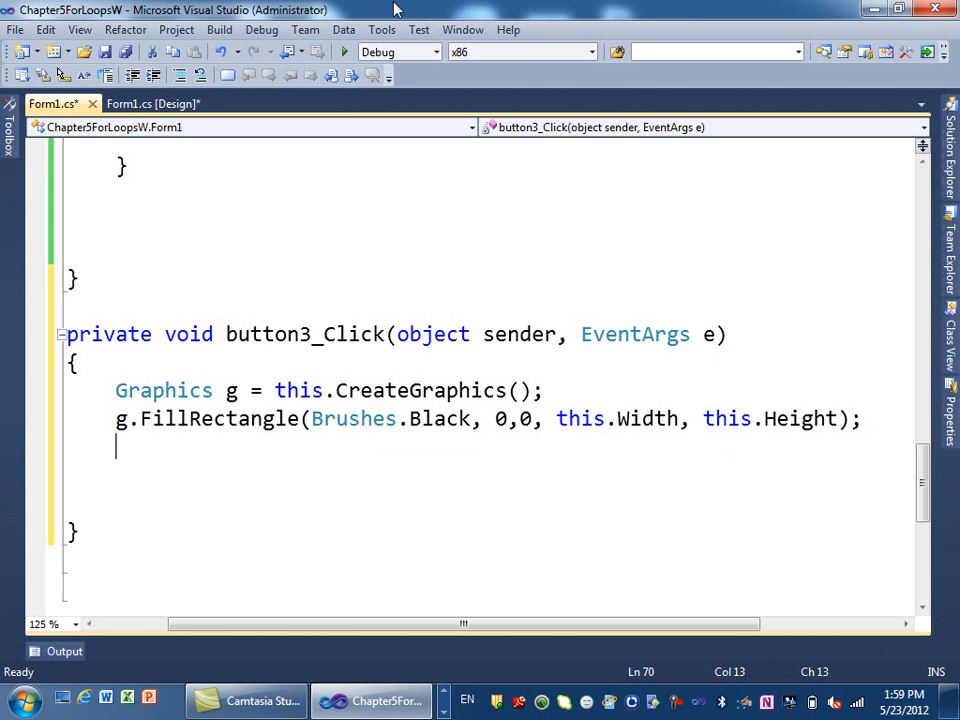
left_click(344, 52)
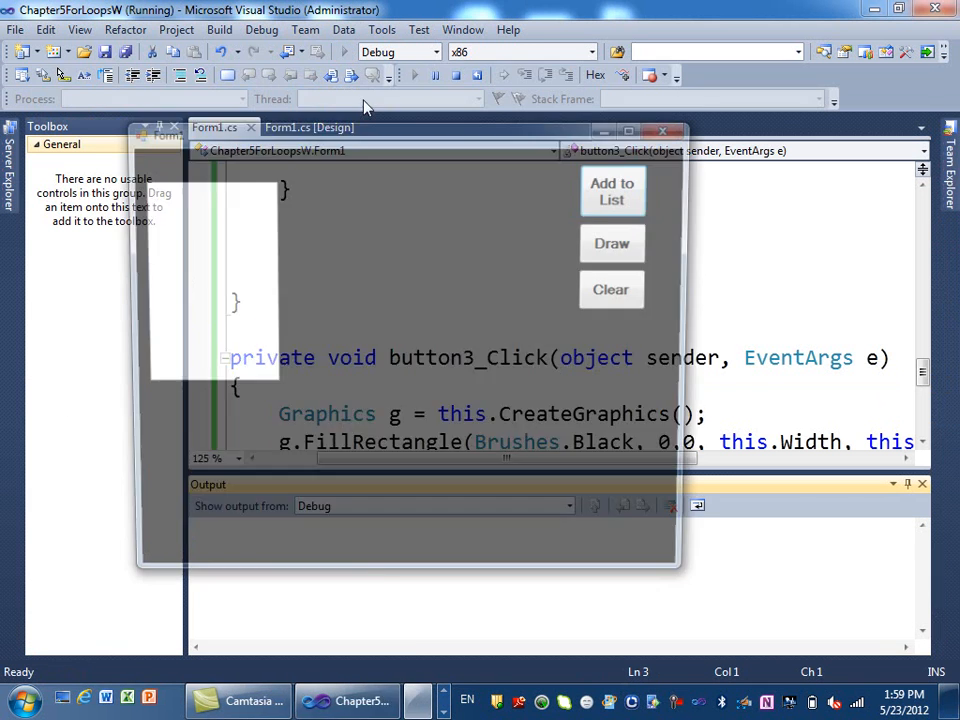
left_click(620, 244)
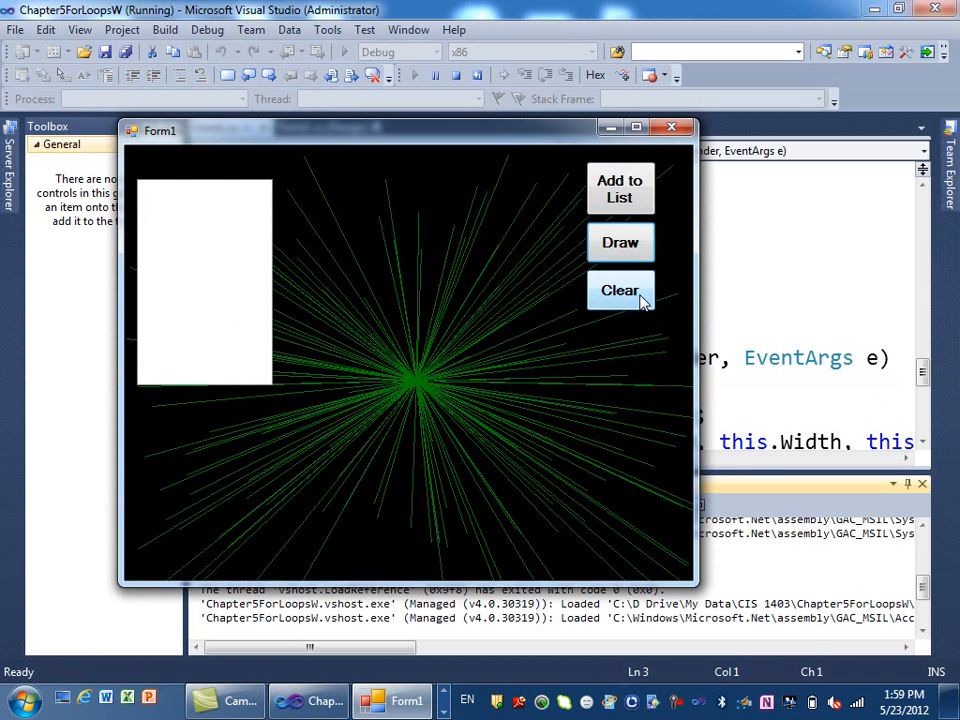
left_click(620, 290)
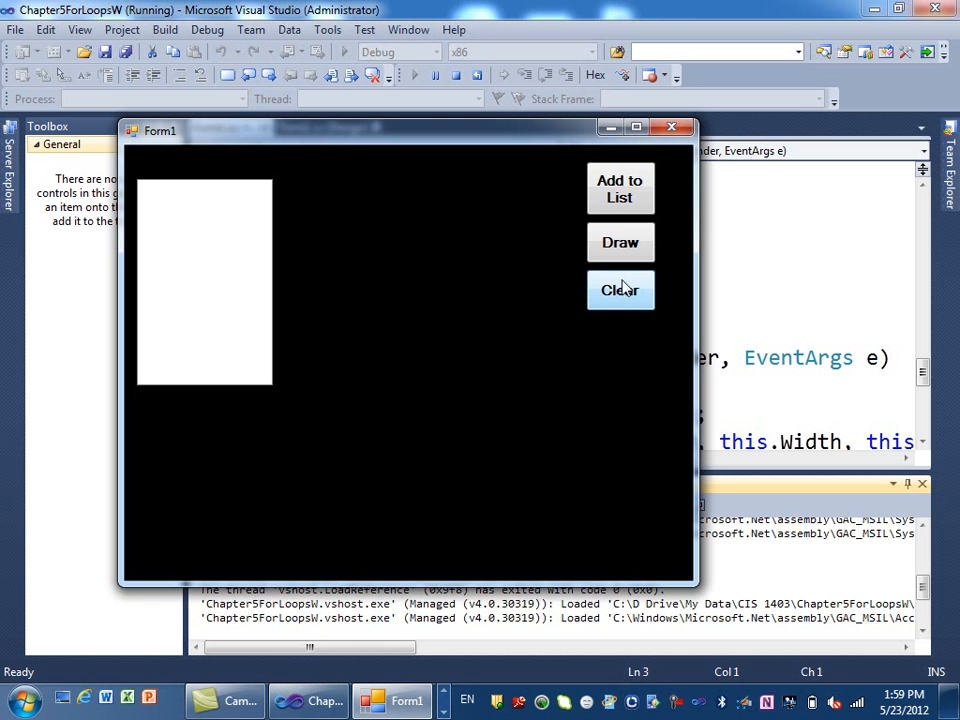
left_click(620, 242)
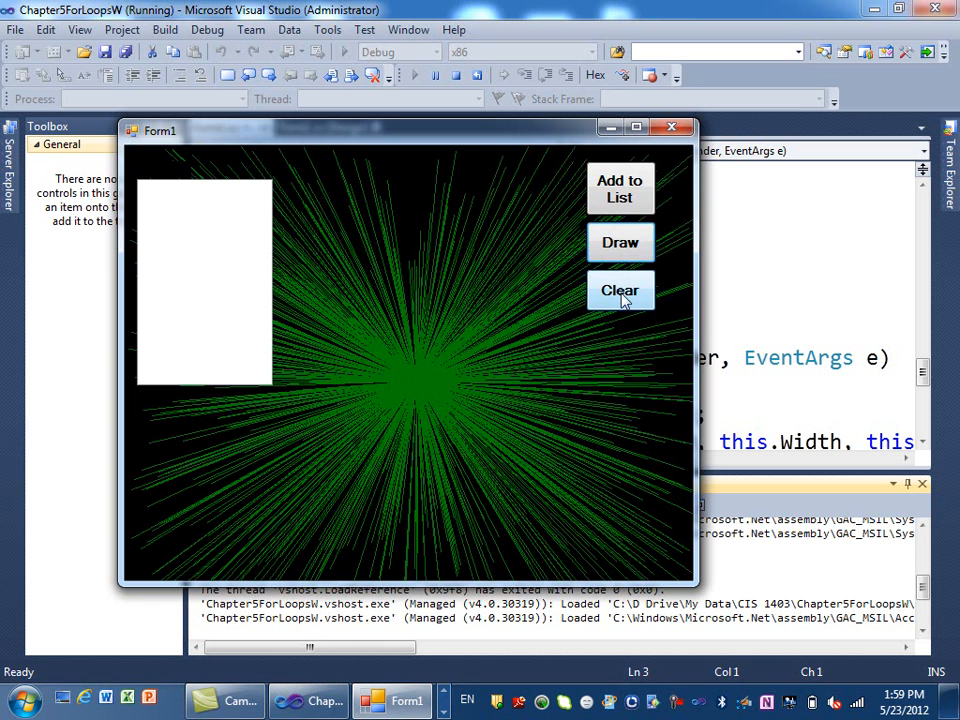
left_click(620, 290)
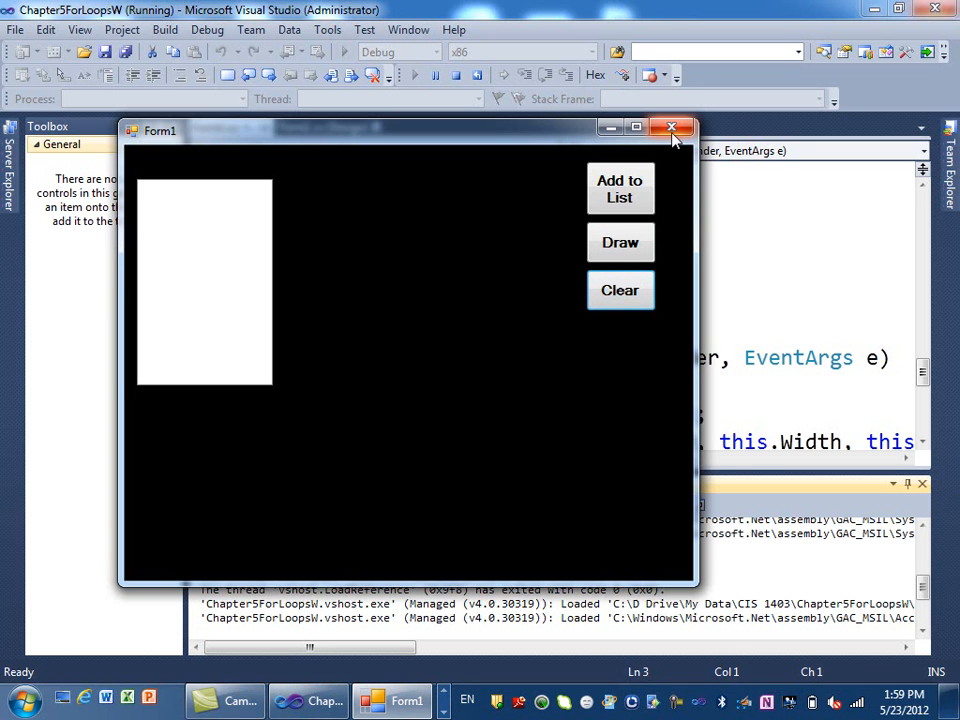
left_click(672, 128)
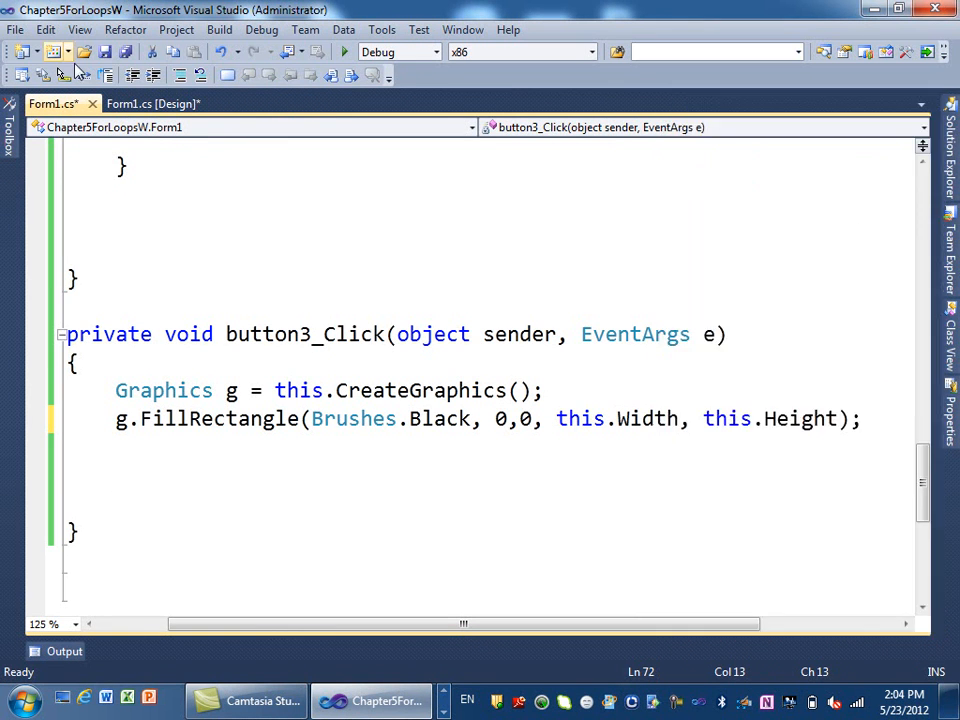
Select timer1 in the design view's component tray and set Enabled to True
left_click(150, 104)
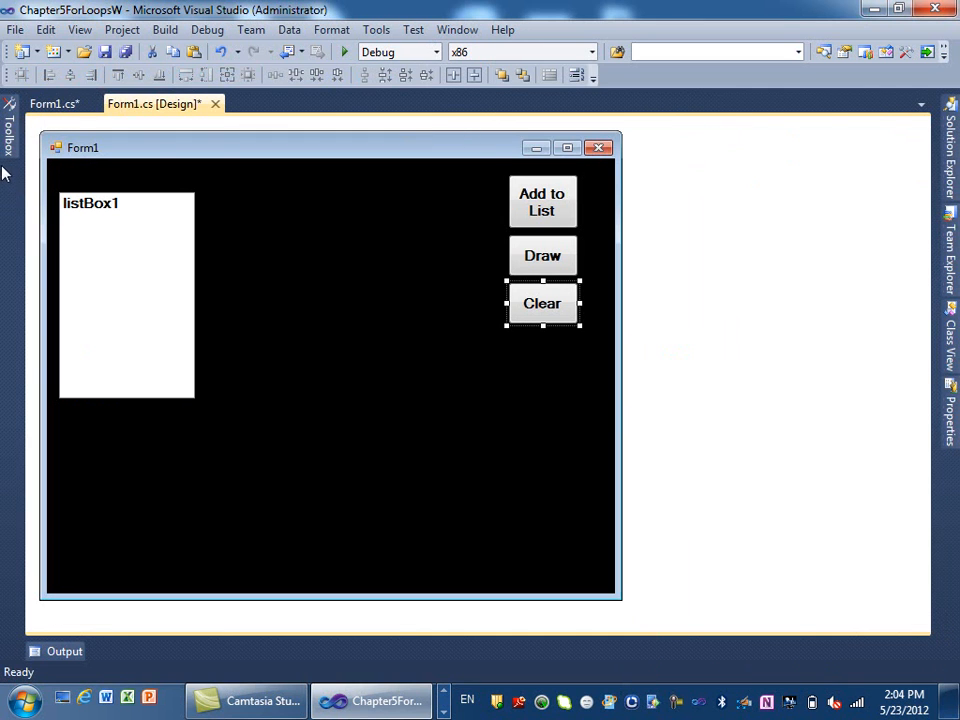
left_click(10, 120)
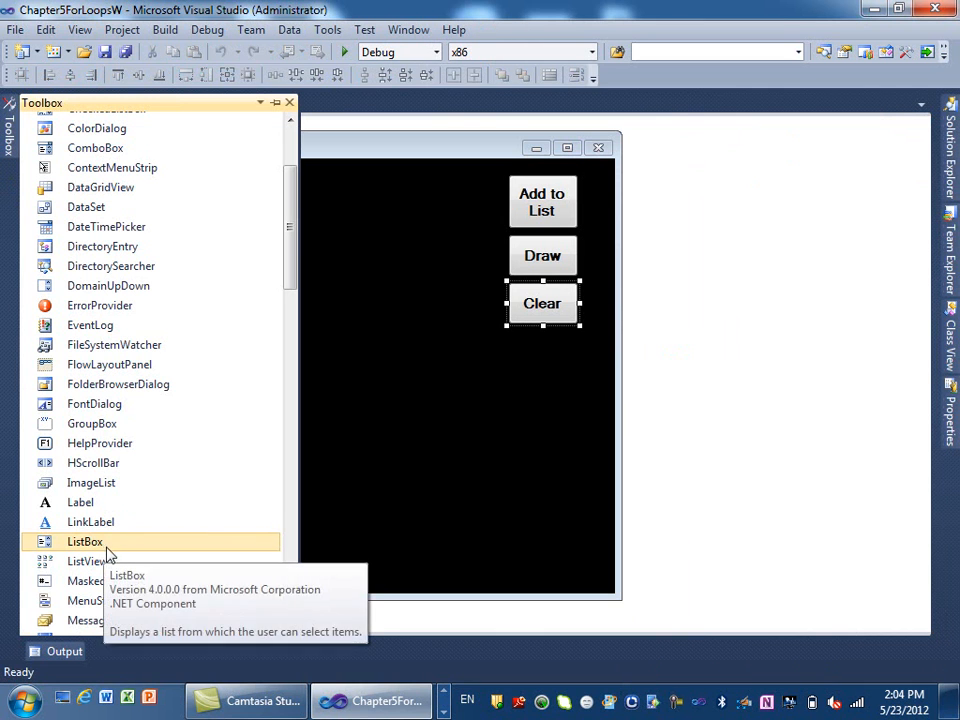
scroll("down", 3)
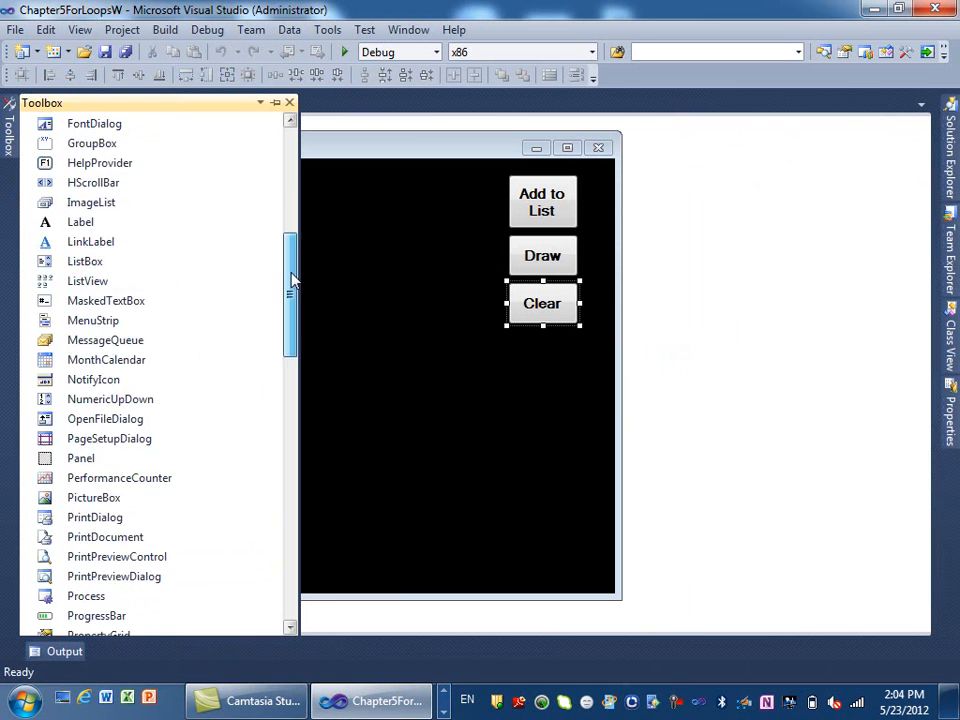
scroll("down", 3)
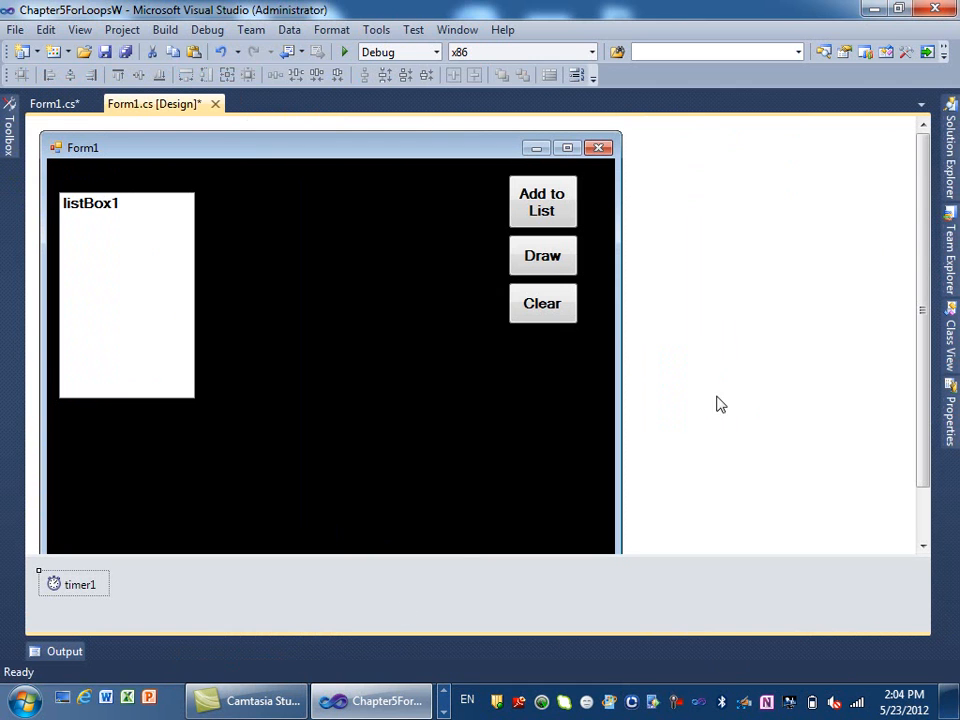
left_click(72, 588)
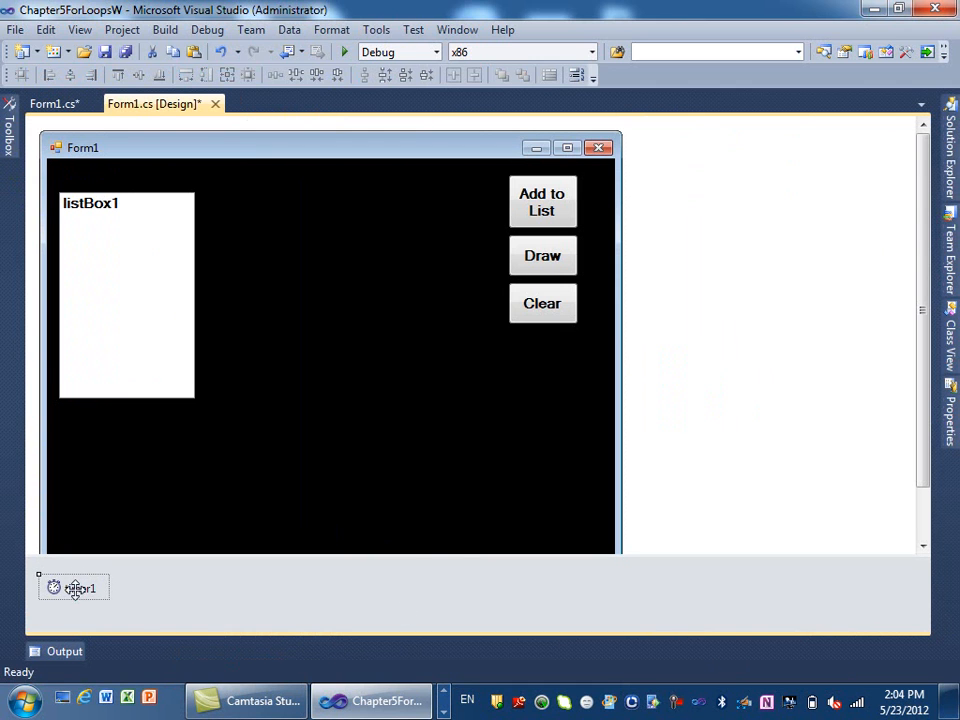
left_click(72, 588)
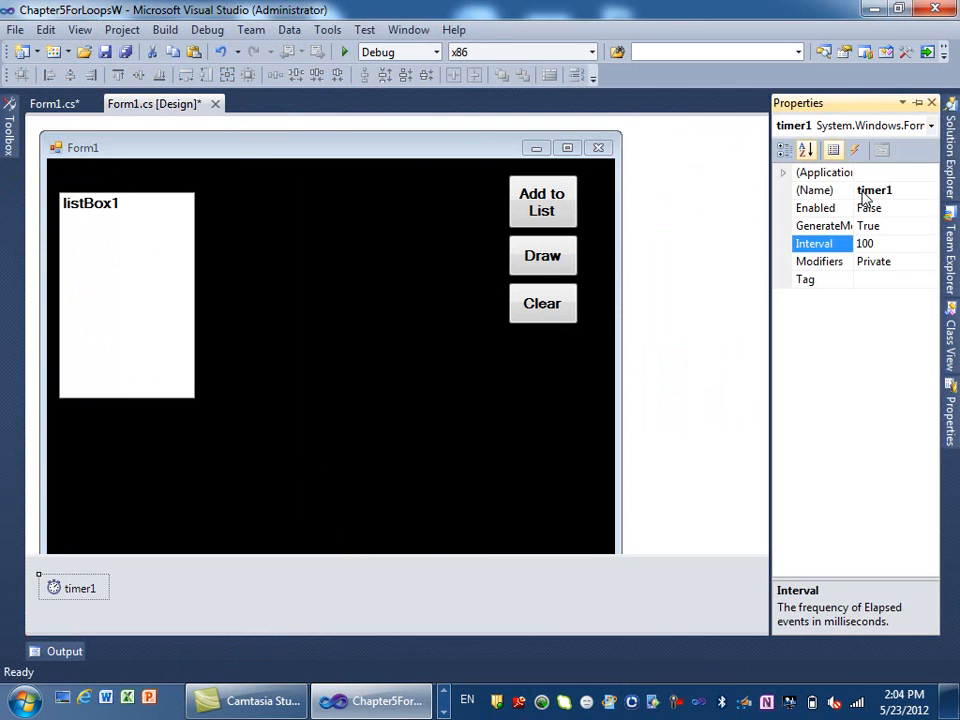
left_click(816, 208)
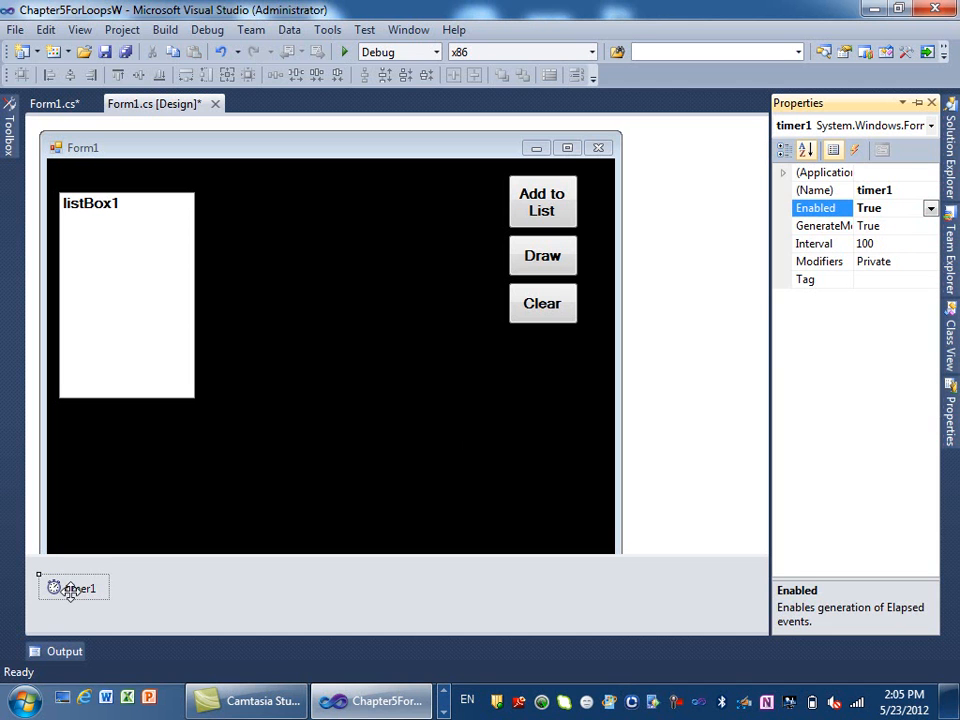
Create timer1_Tick with the line-drawing loop and change its limit from 50 to 20
double_click(74, 588)
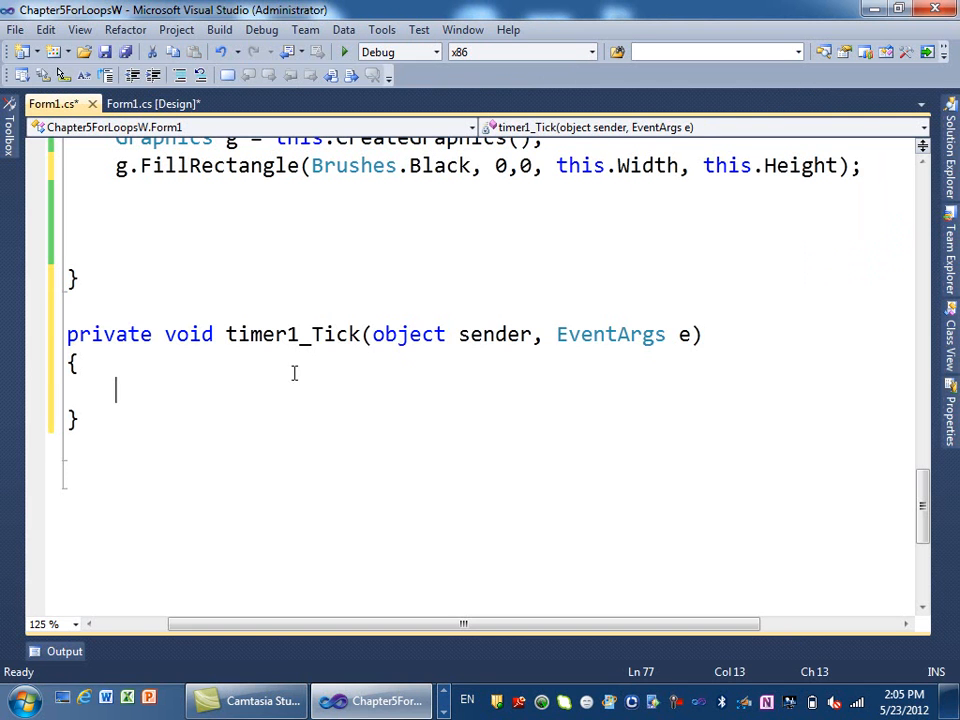
scroll("down", 3)
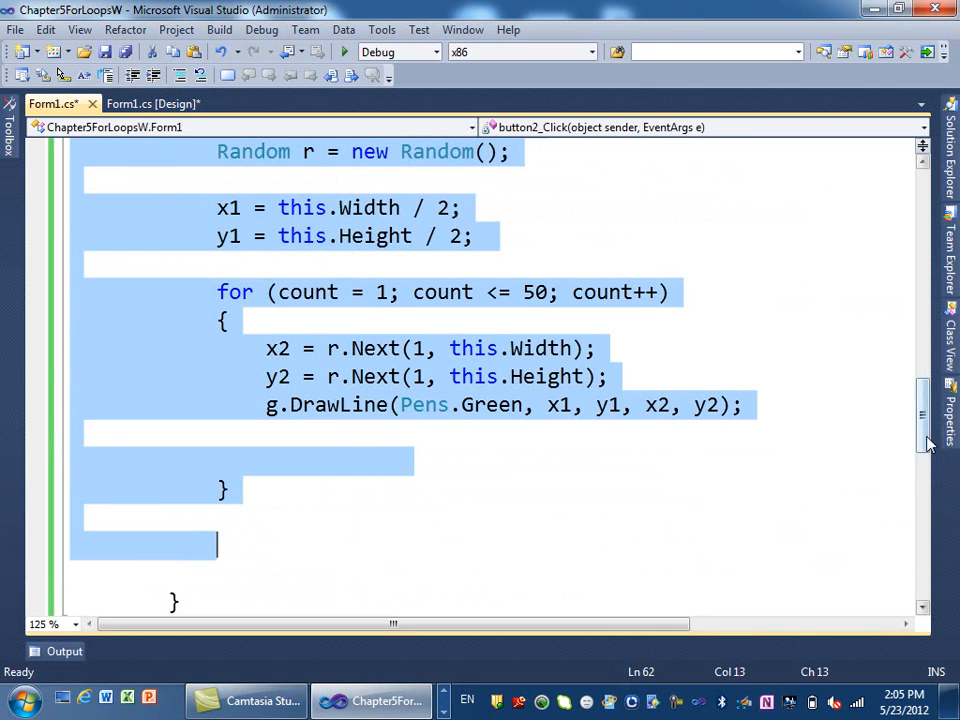
scroll("down", 3)
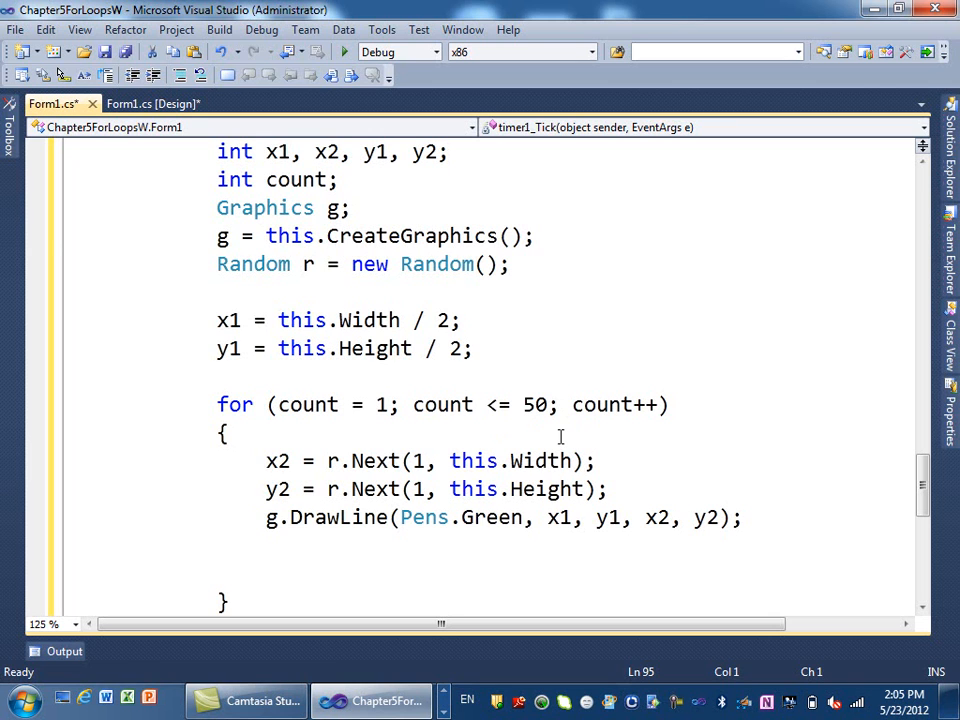
left_click(552, 404)
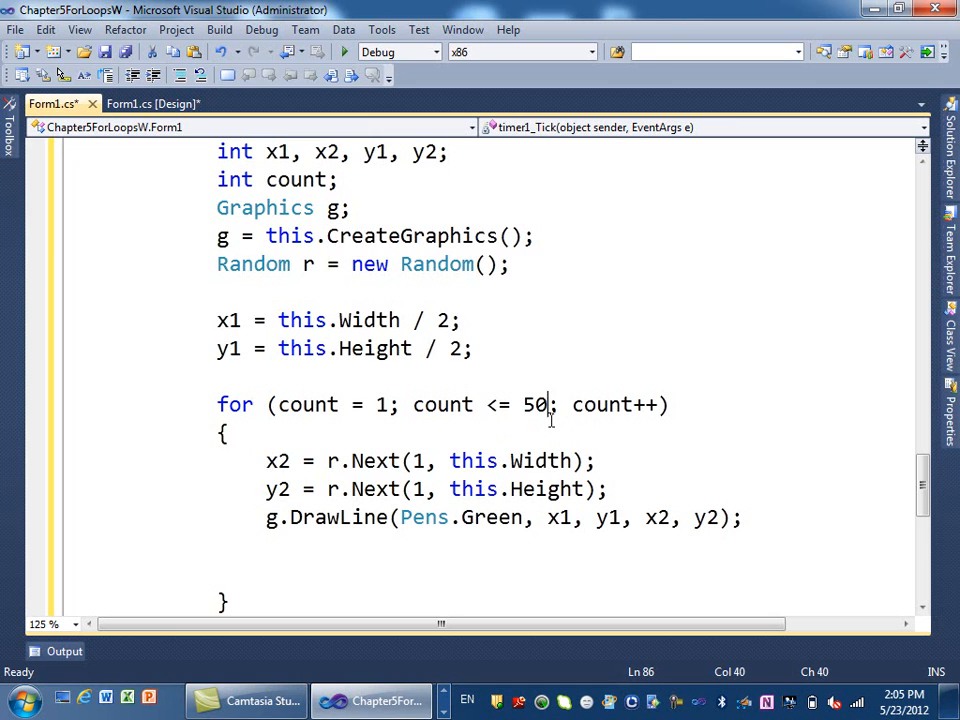
key("BackSpace")
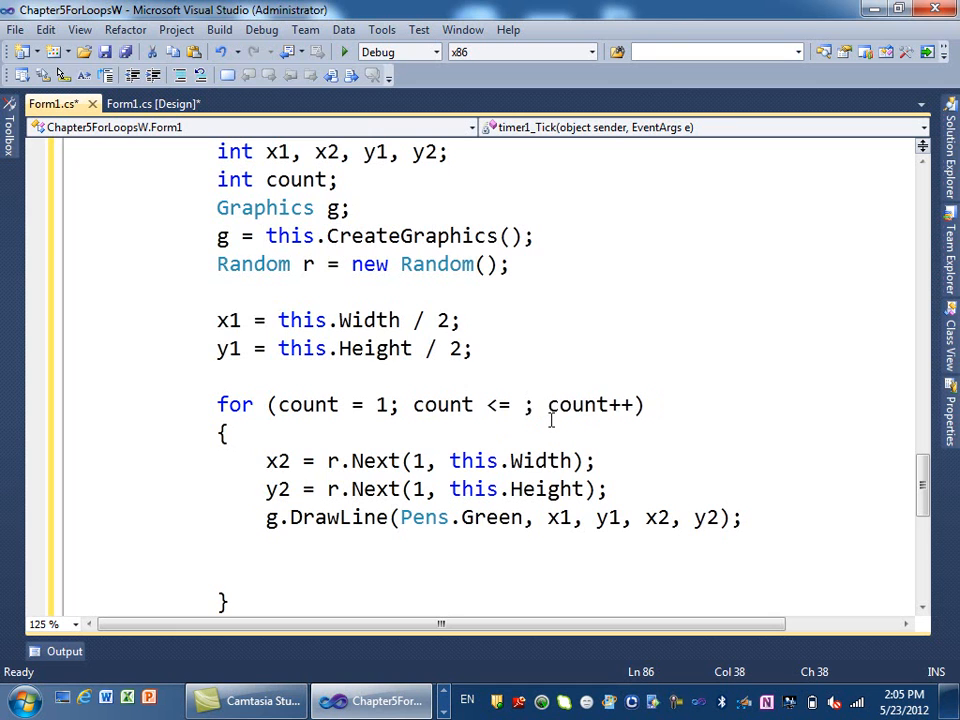
type("20")
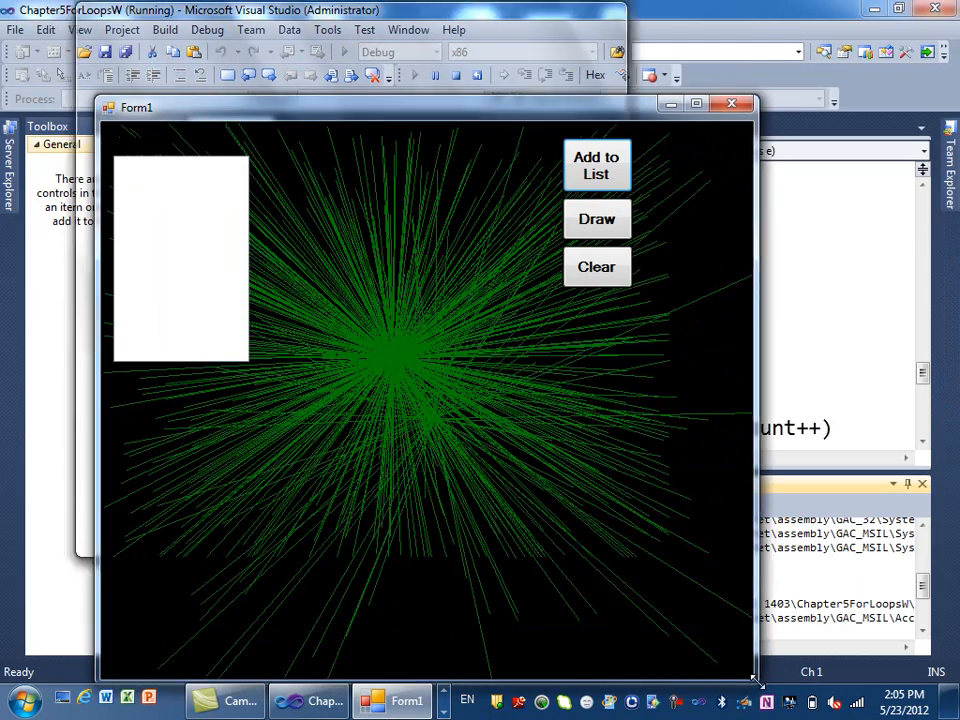
Bring the running form into view, wipe it with Clear and watch the timer refill it with lines
left_click_drag(136, 108, 136, 12)
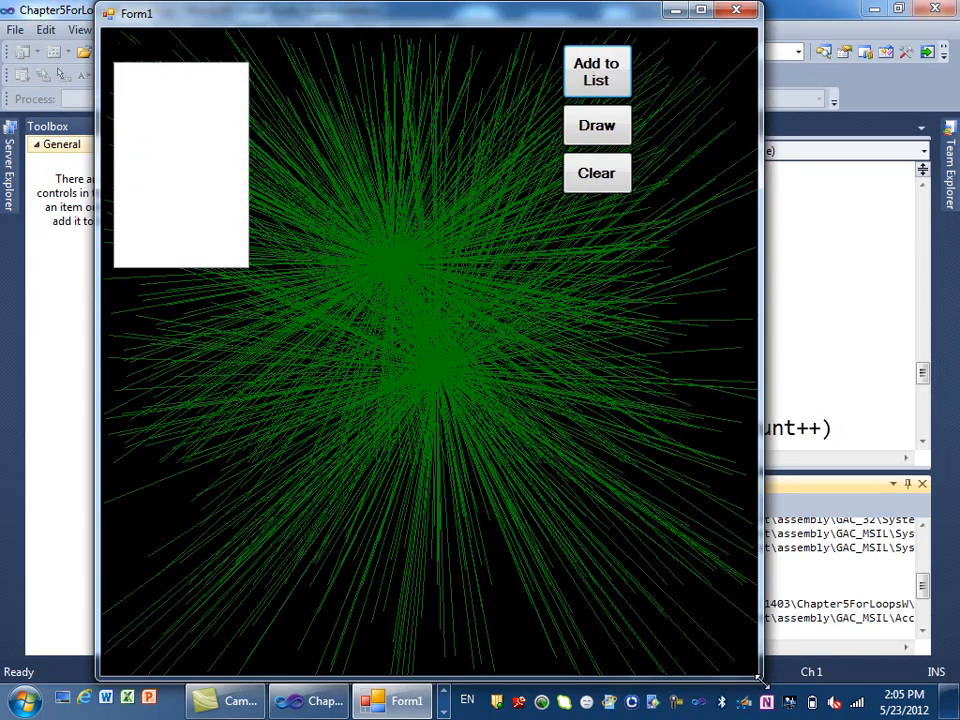
left_click(596, 124)
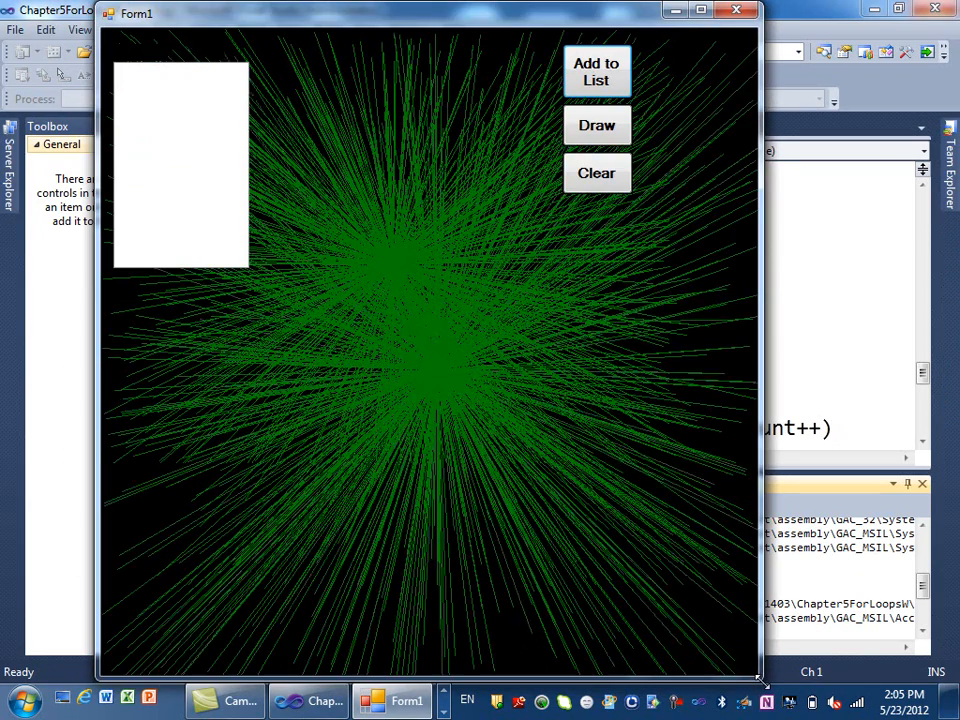
left_click(596, 124)
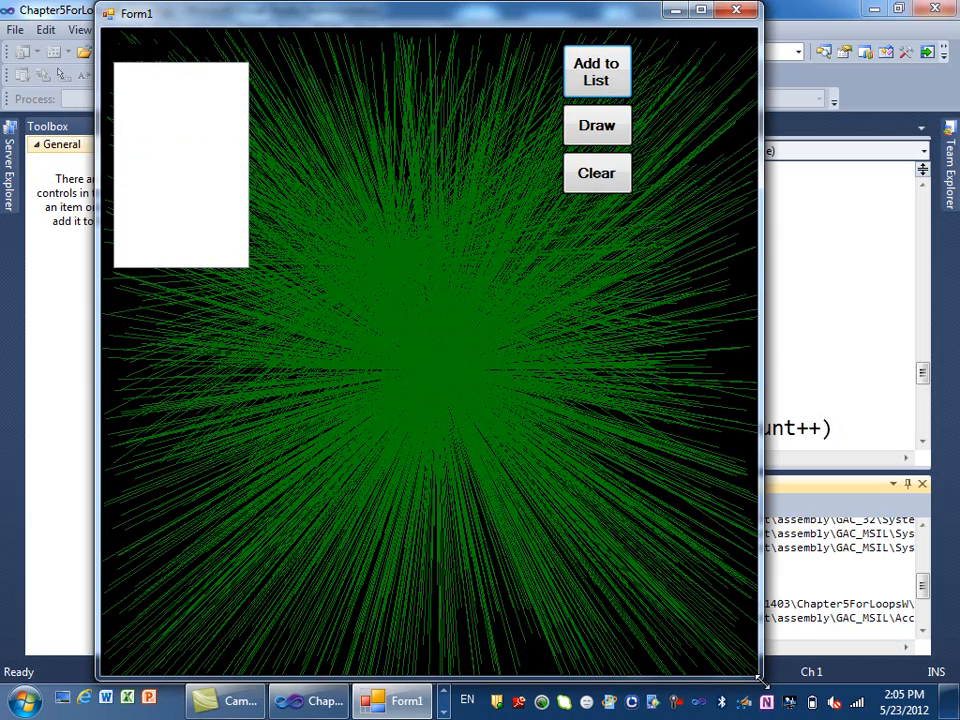
left_click(596, 124)
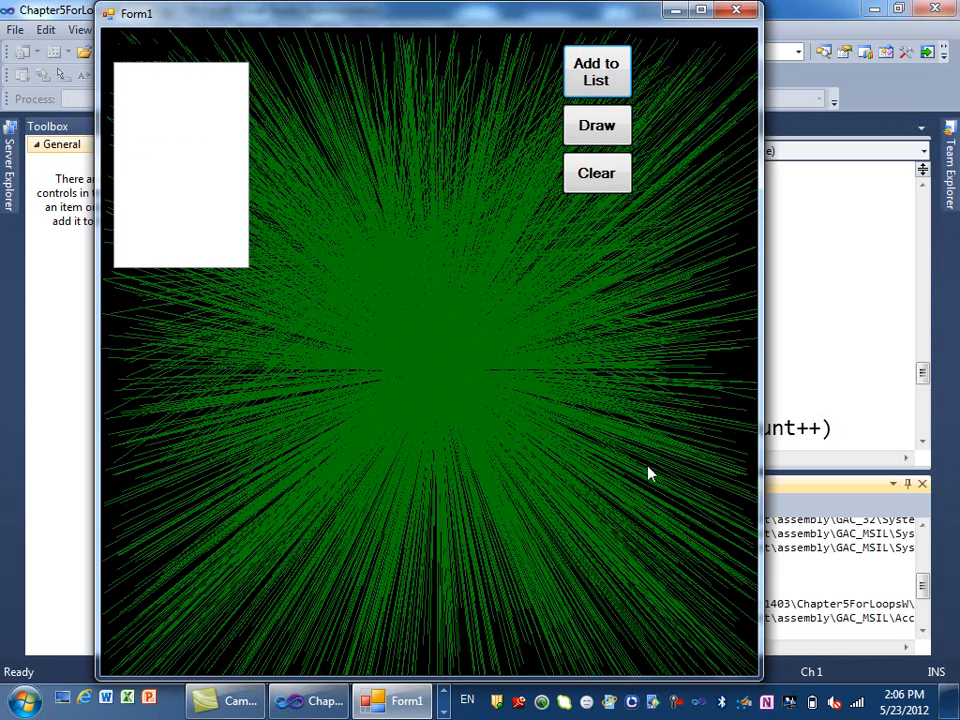
left_click(596, 172)
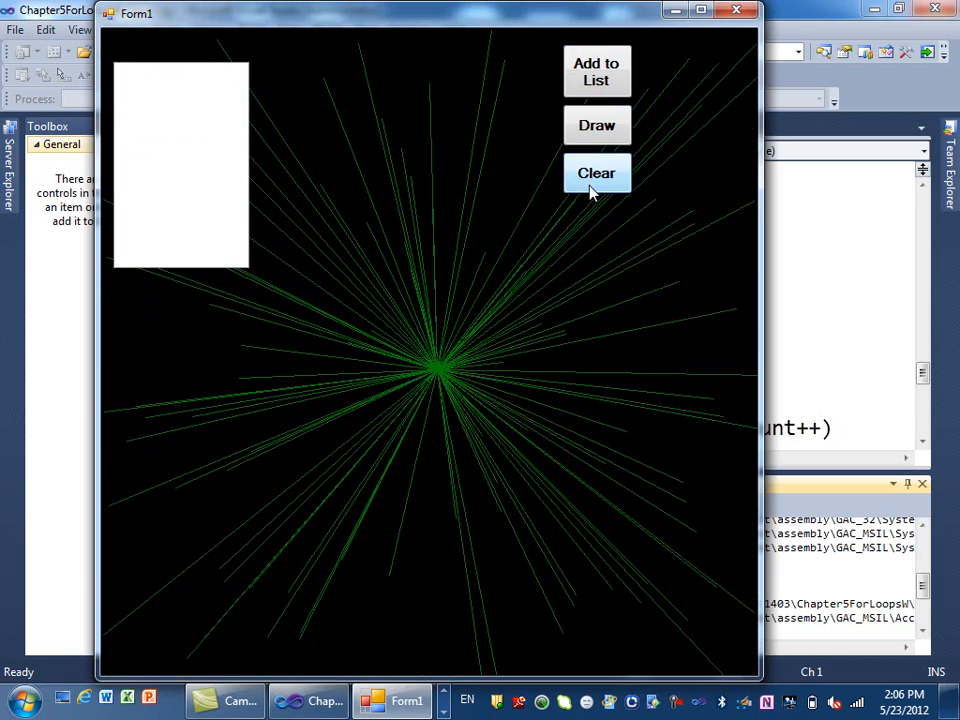
left_click(596, 124)
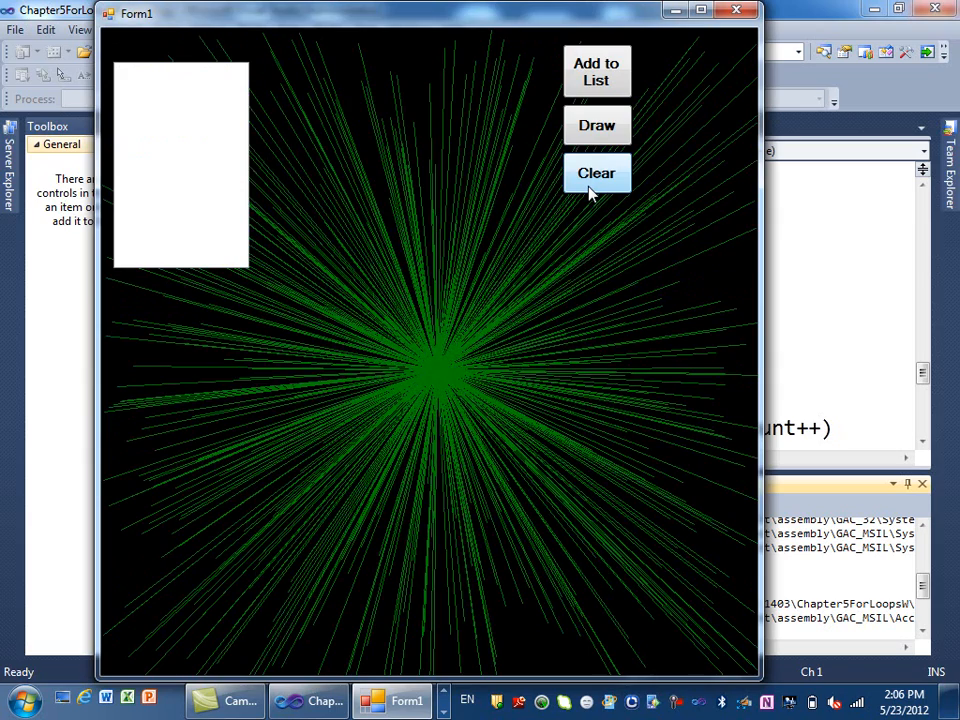
left_click(596, 124)
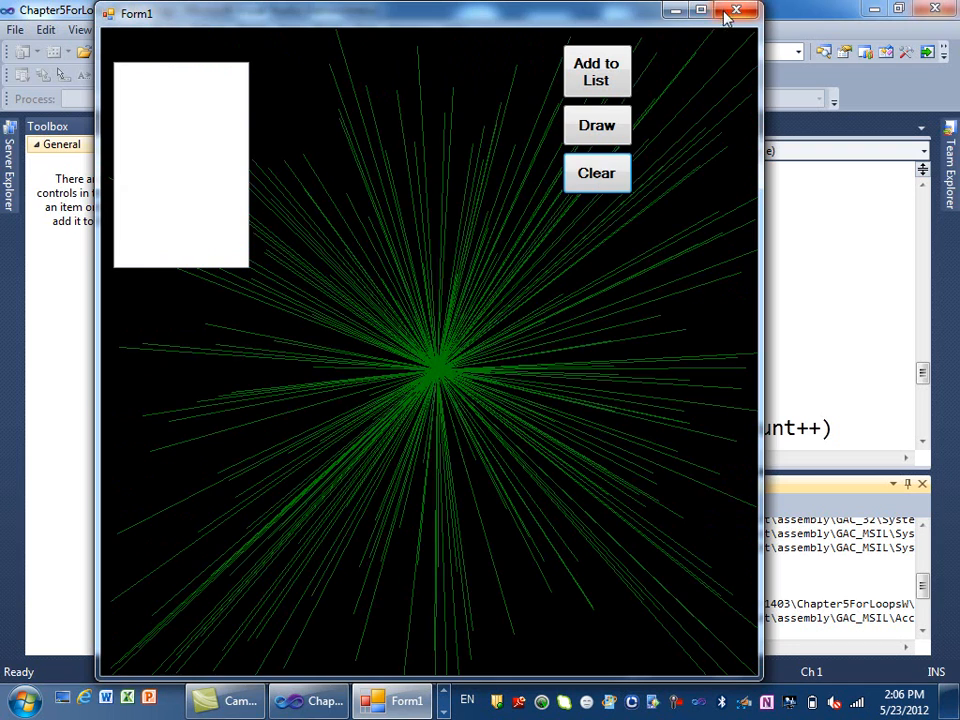
Close the running Form1 to return to the timer tick handler code
left_click(738, 10)
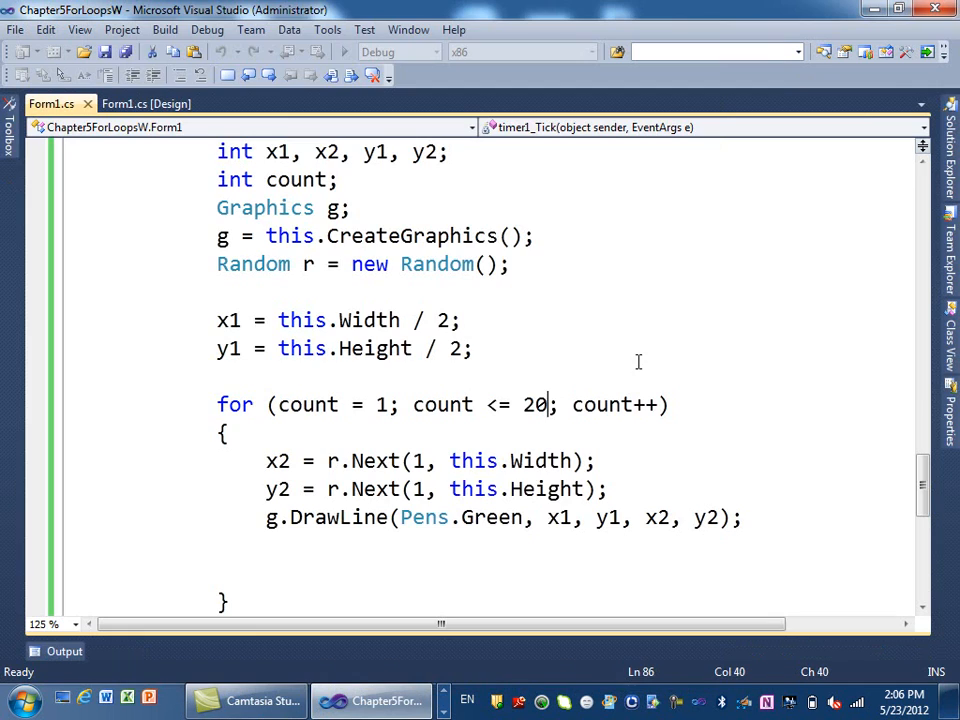
mouse_move(542, 460)
type("1")
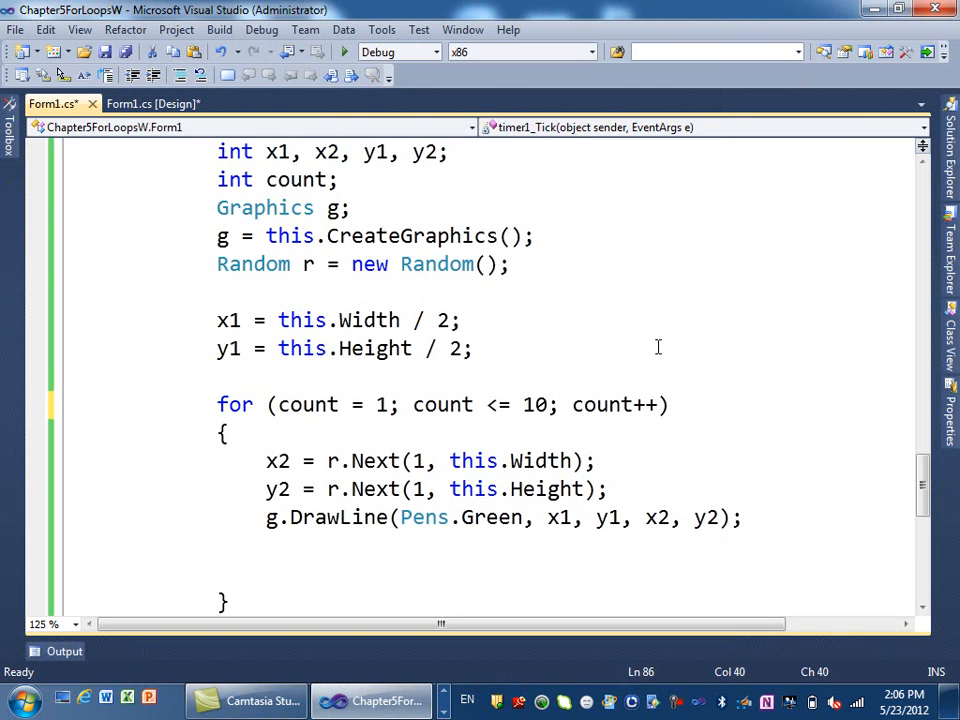
mouse_move(444, 94)
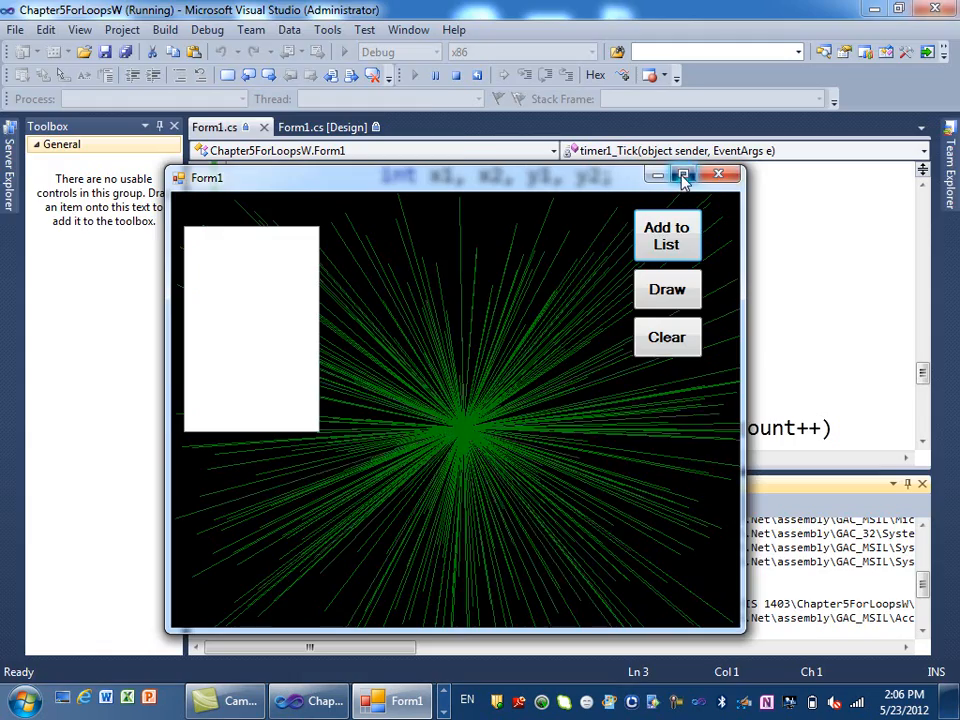
Maximize the running form and clear it so the lines redraw from the new centre
left_click(684, 174)
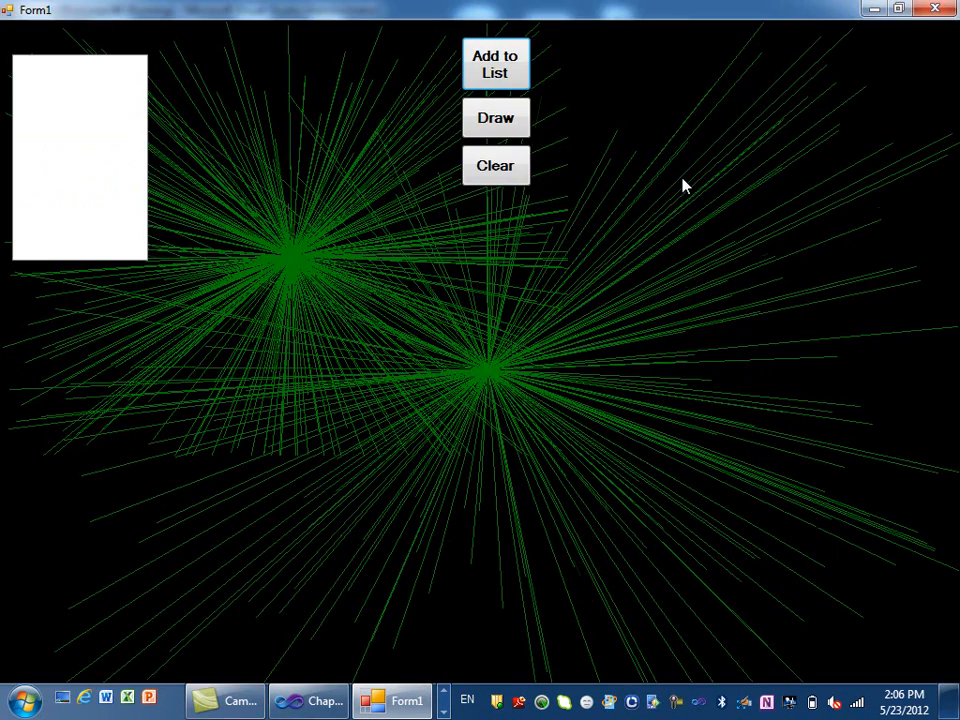
left_click(496, 118)
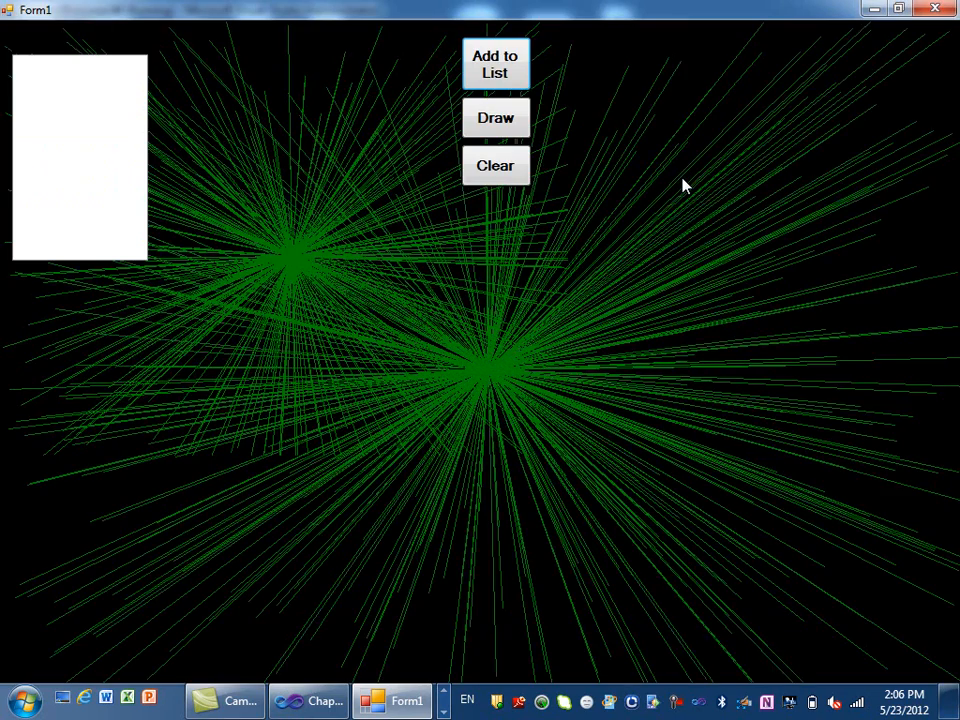
left_click(496, 118)
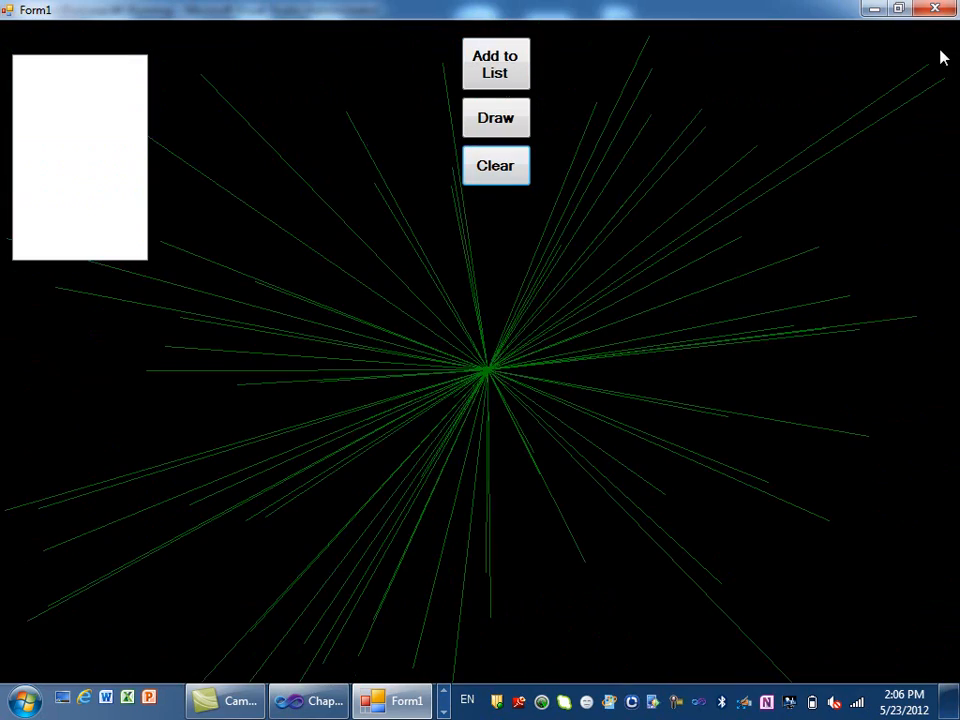
left_click(496, 118)
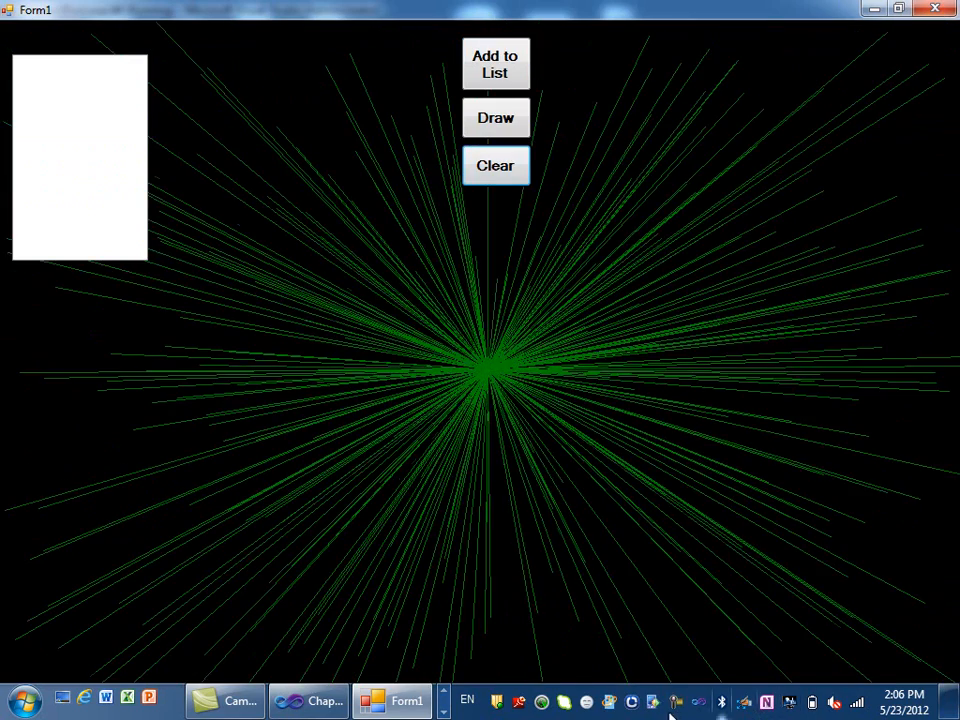